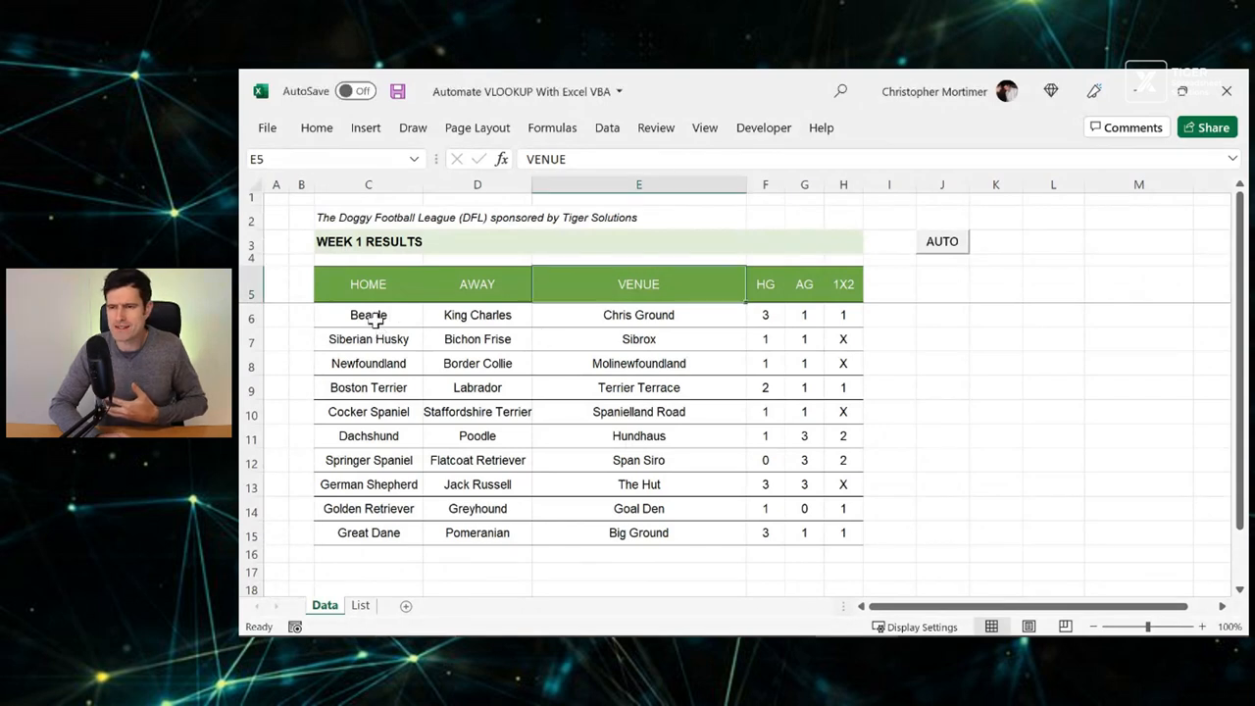
- Inspect Beagle's venue VLOOKUP formula and its Spanielland Road entry on the List sheet
{"action": "left_click", "coordinate": [367, 315]}
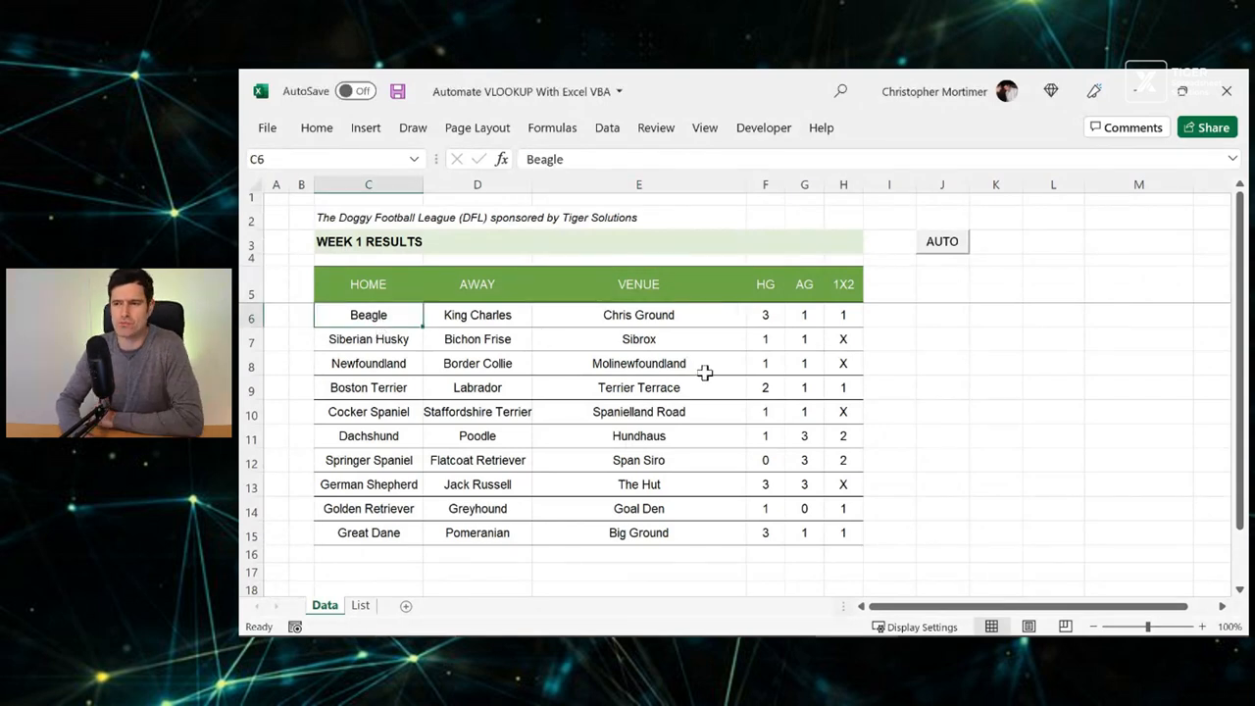
{"action": "left_click", "coordinate": [638, 315]}
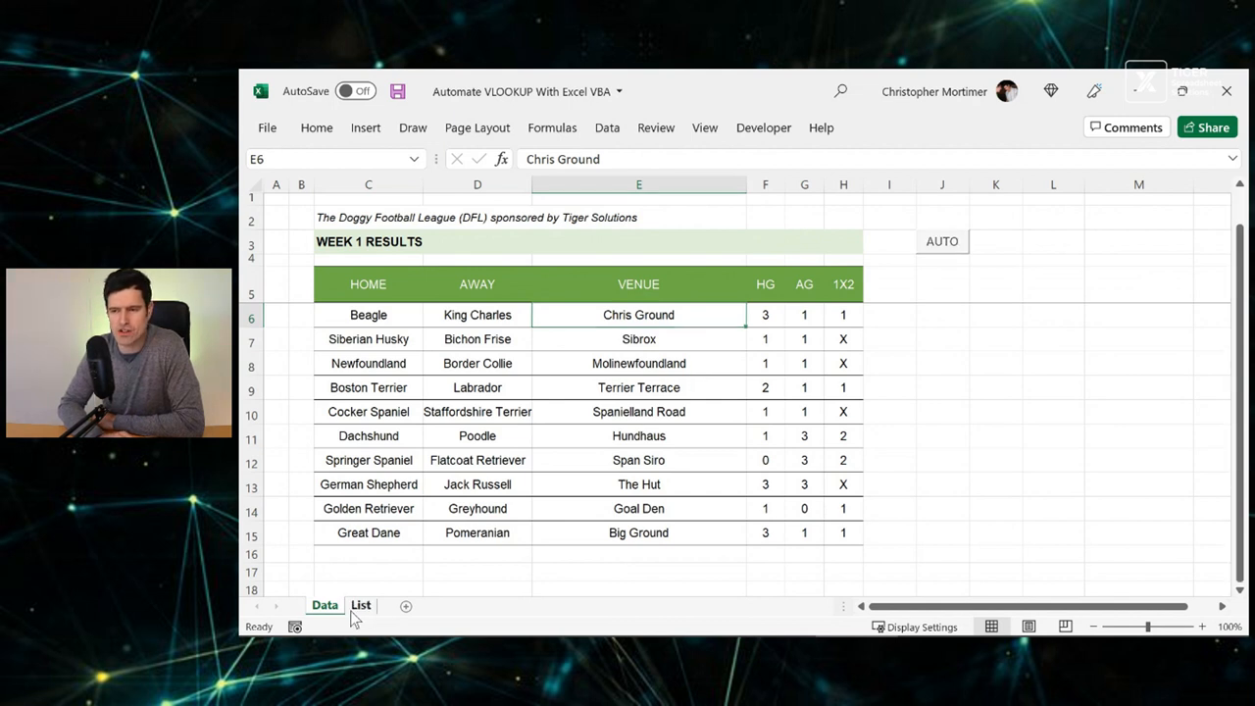
{"action": "left_click", "coordinate": [360, 605]}
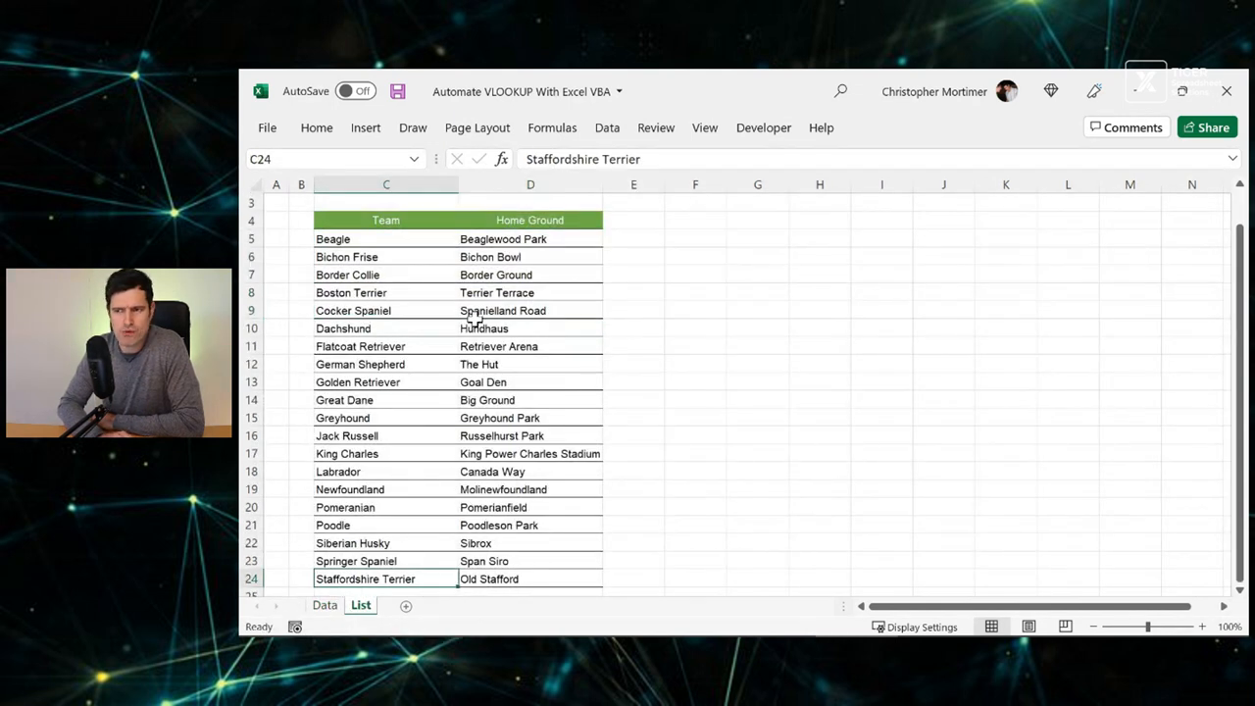
{"action": "left_click", "coordinate": [529, 310]}
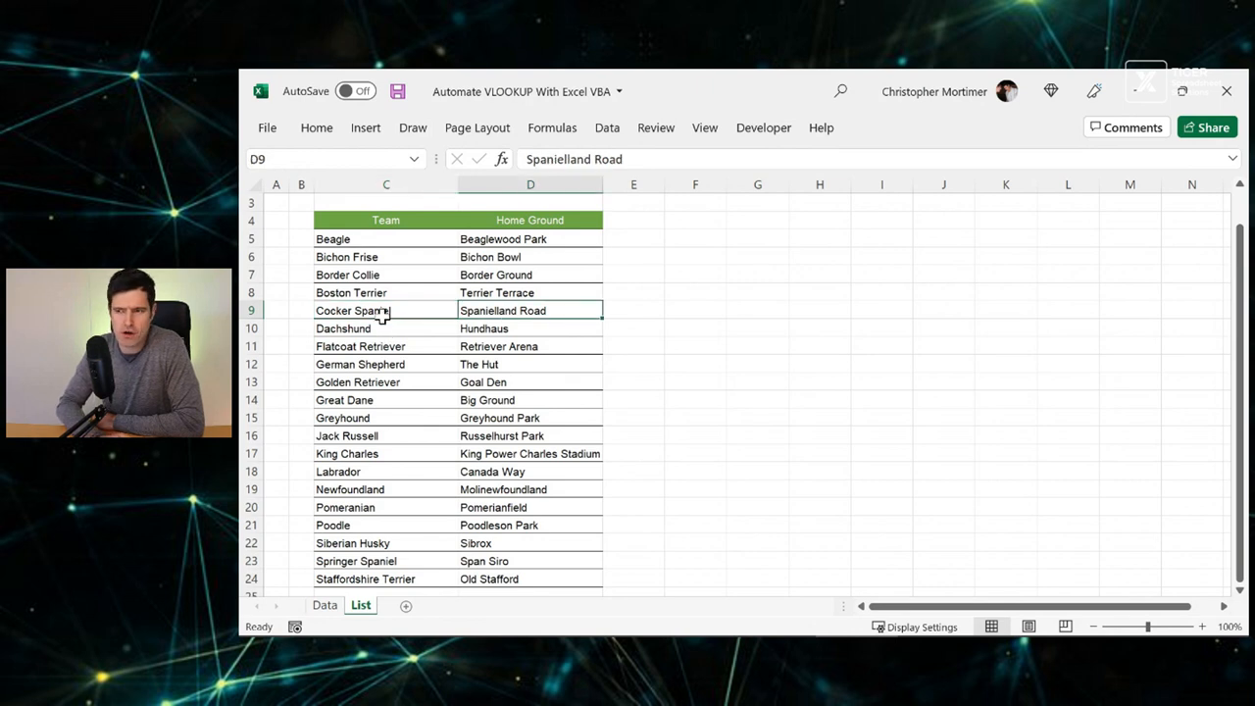
{"action": "left_click", "coordinate": [323, 605]}
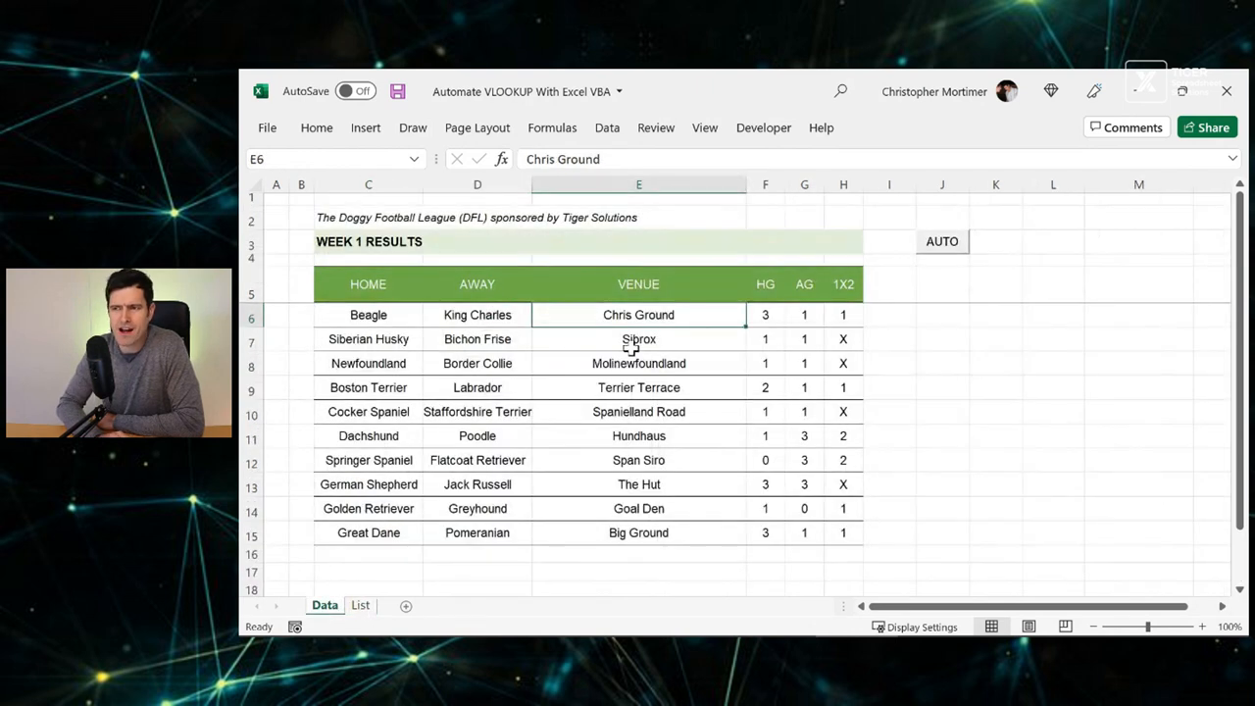
- Overwrite the Siberian Husky venue formula in E7 with 'Our Ground'
{"action": "left_click", "coordinate": [638, 387]}
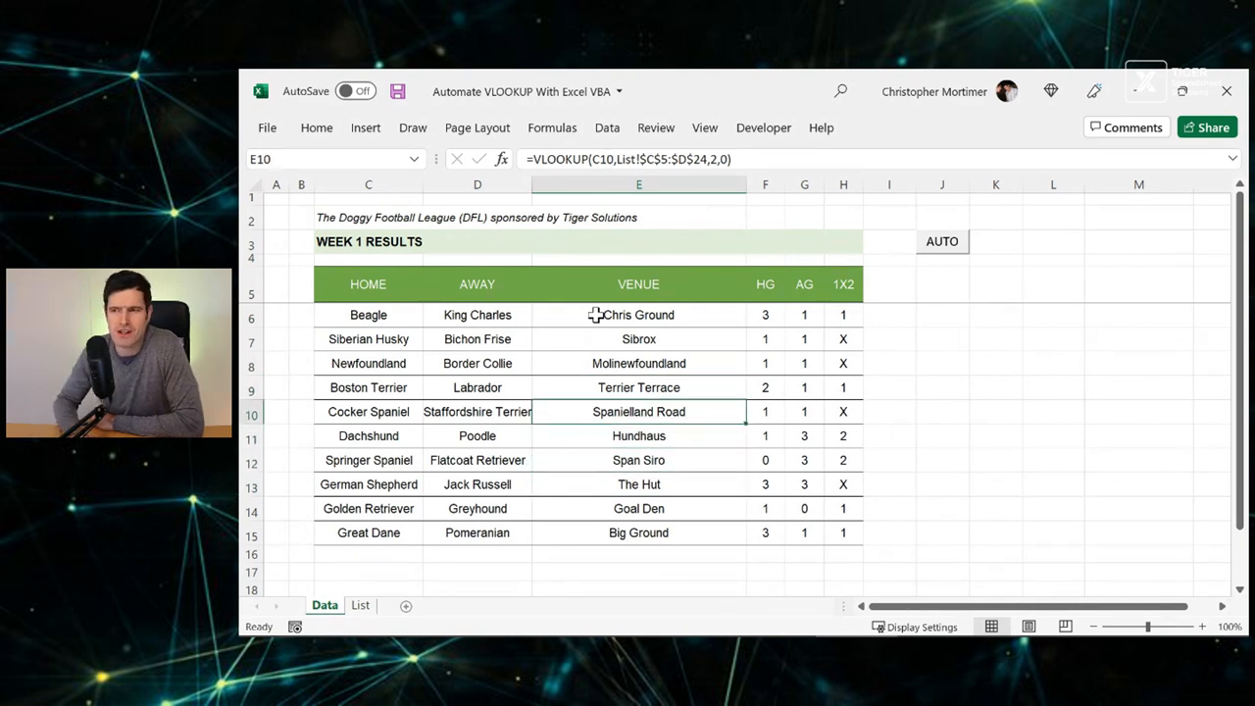
{"action": "left_click", "coordinate": [638, 388]}
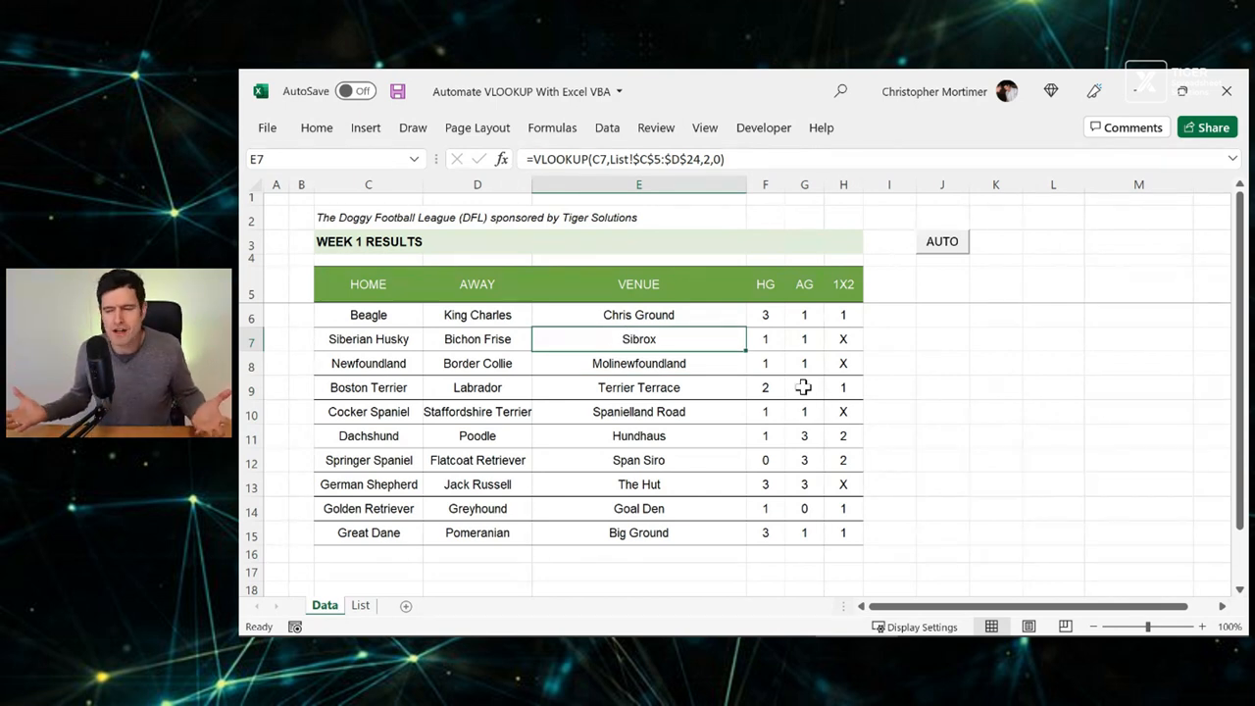
{"action": "type", "text": "Our Ground"}
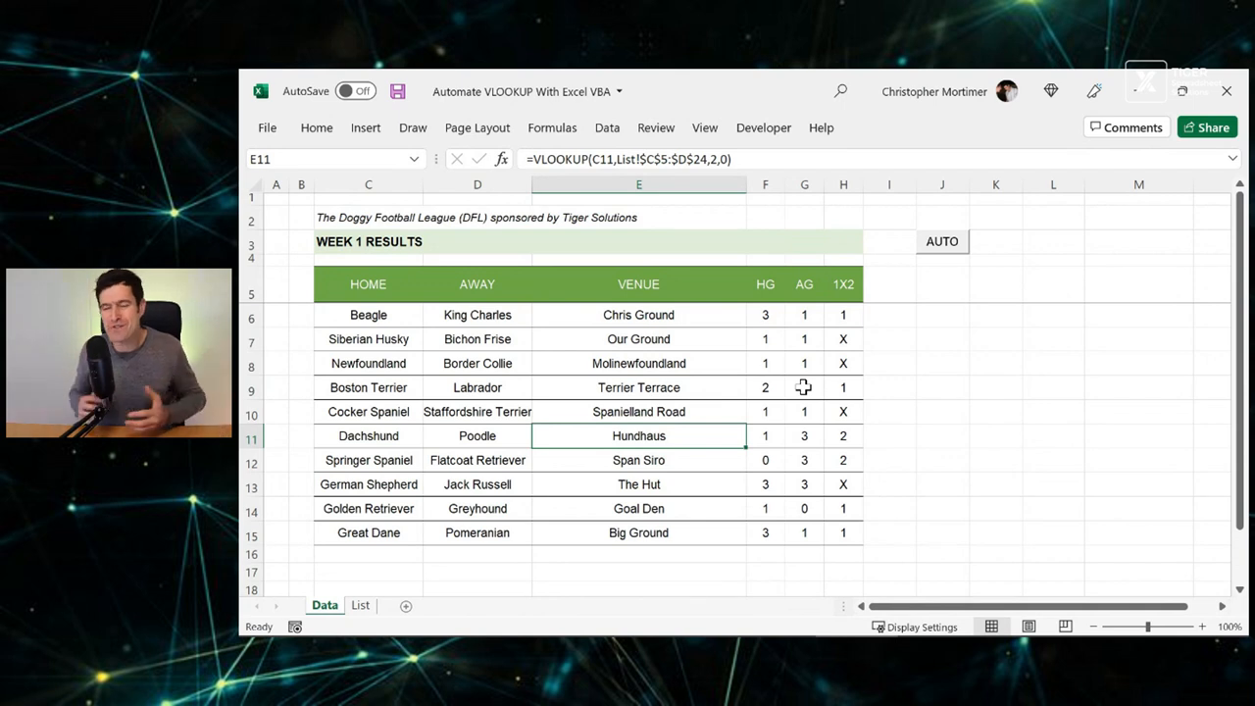
{"action": "mouse_move", "coordinate": [805, 365]}
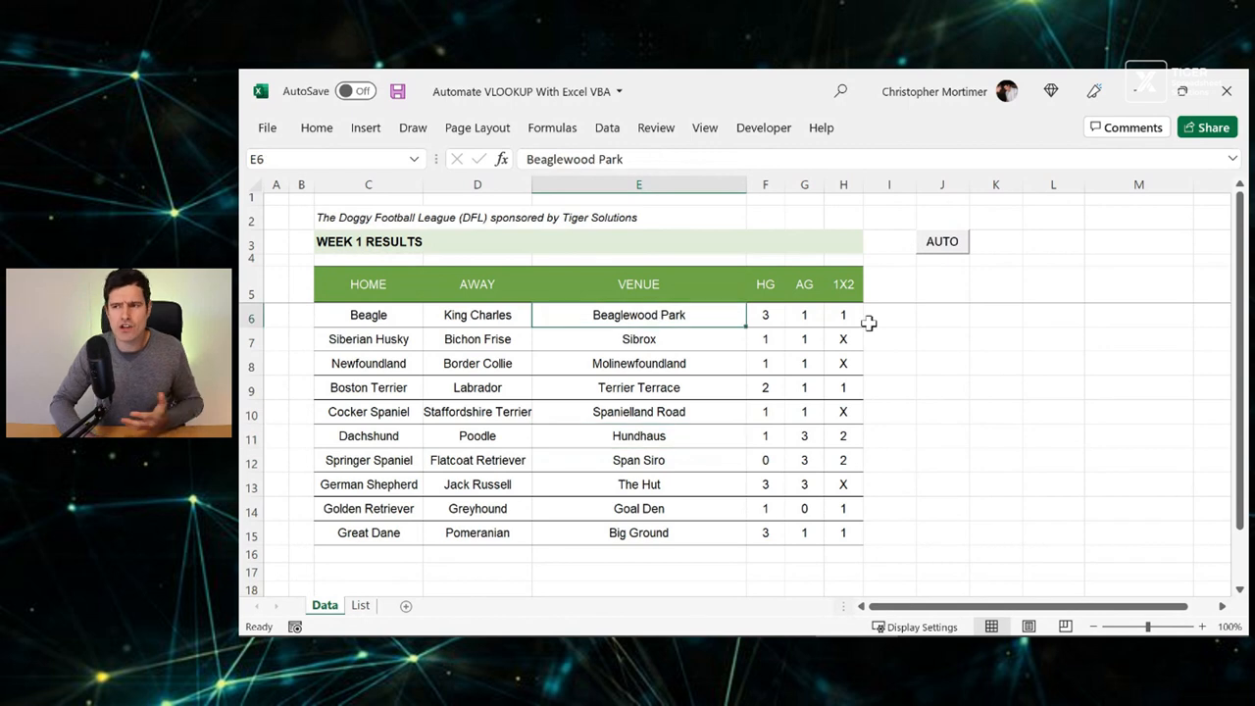
- Select E9 and double-click it to edit the venue cell
{"action": "left_click", "coordinate": [639, 387]}
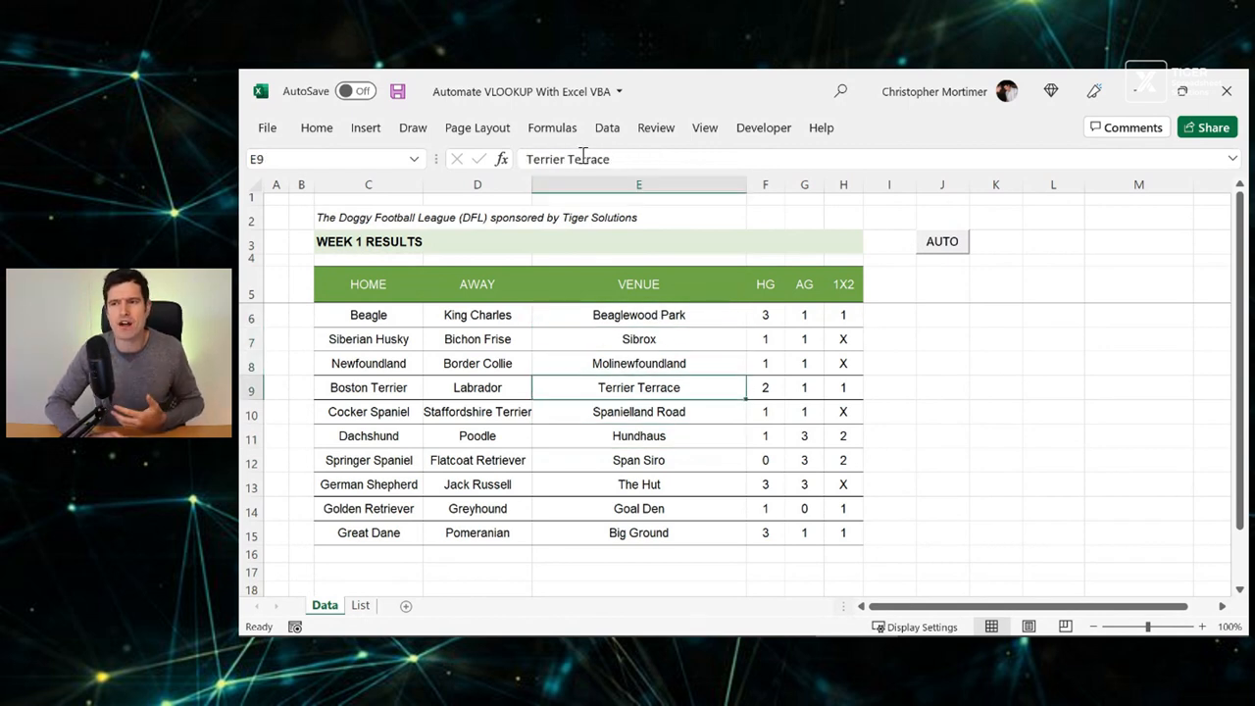
{"action": "double_click", "coordinate": [638, 388]}
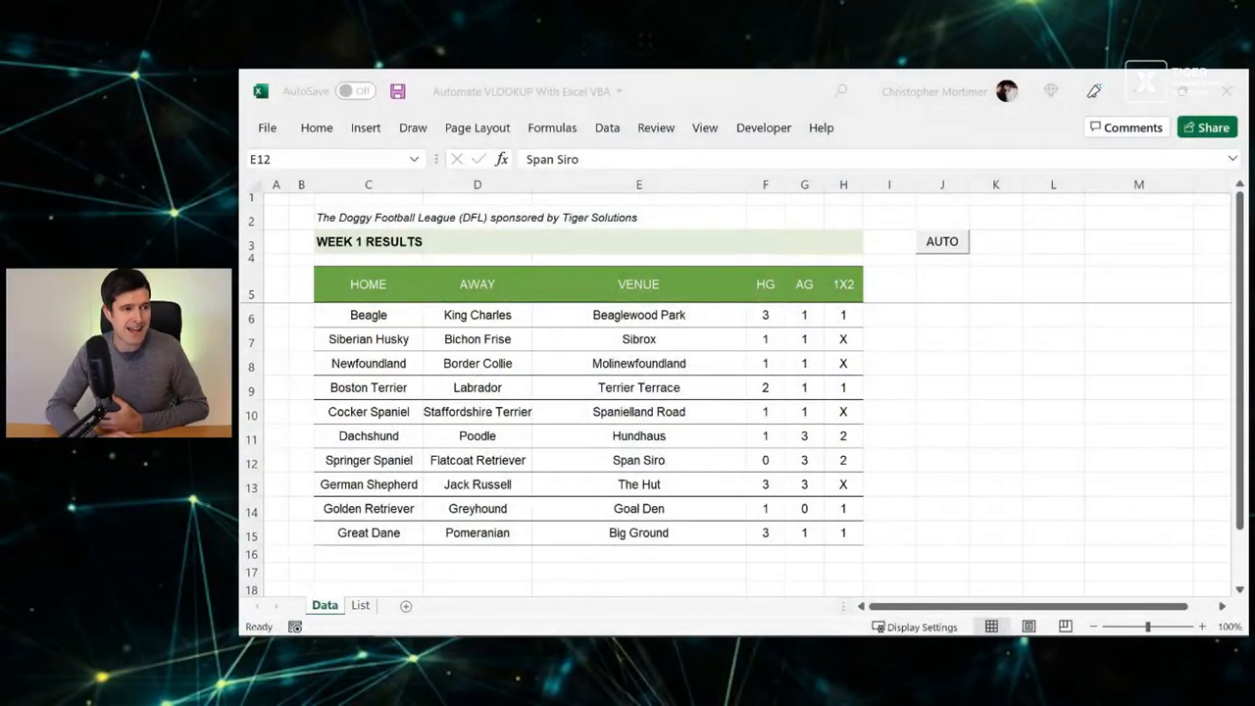
- Clear venue cells E6:E15 and open the macro code in the Visual Basic editor
{"action": "left_click", "coordinate": [638, 315]}
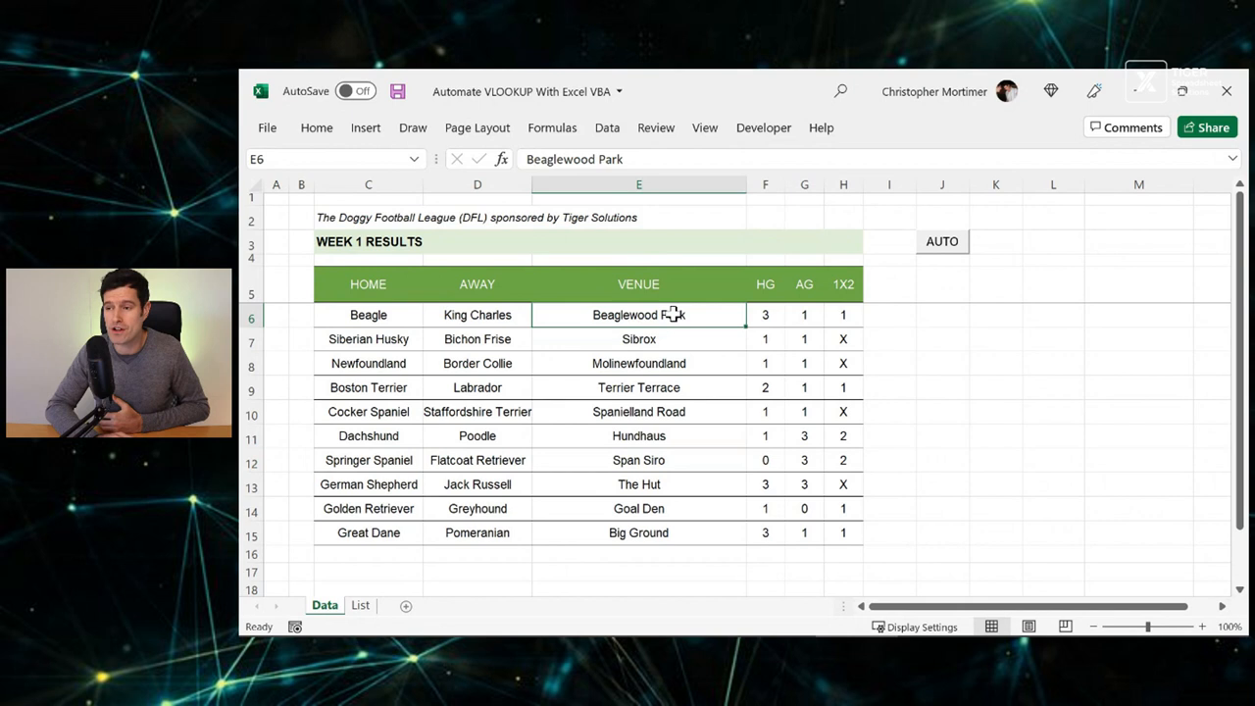
{"action": "left_click", "coordinate": [638, 338]}
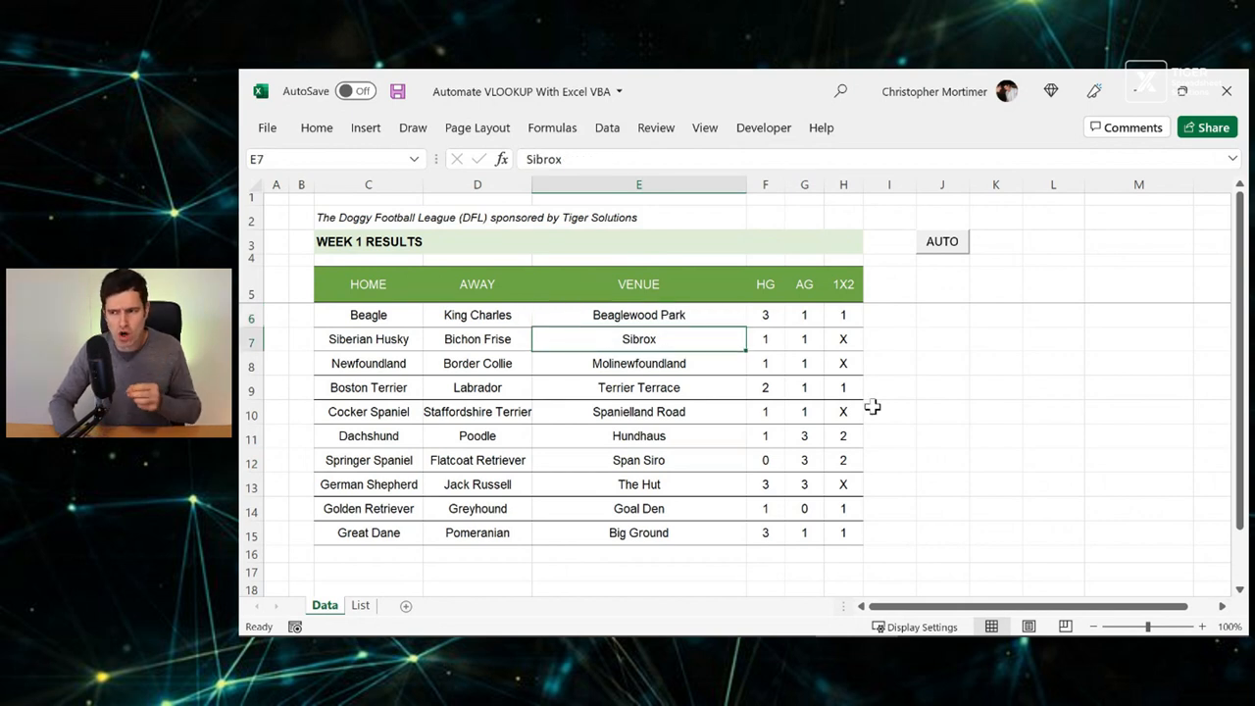
{"action": "left_click", "coordinate": [639, 314]}
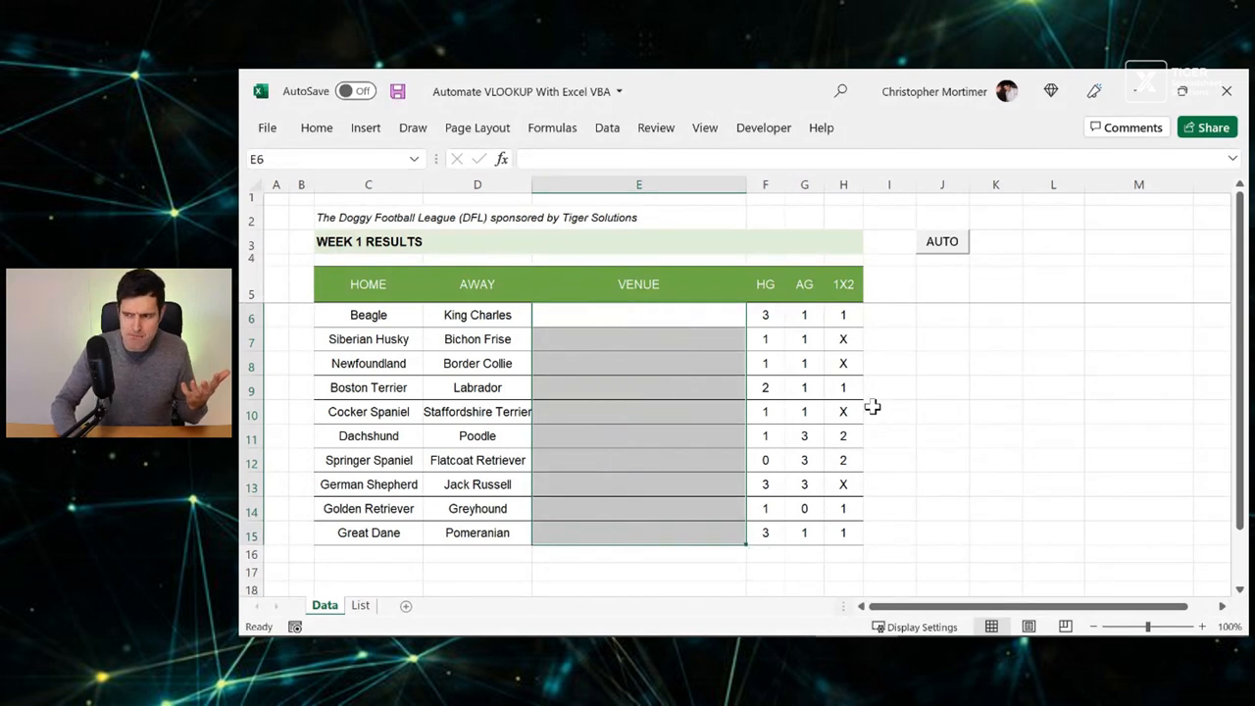
{"action": "left_click", "coordinate": [639, 315]}
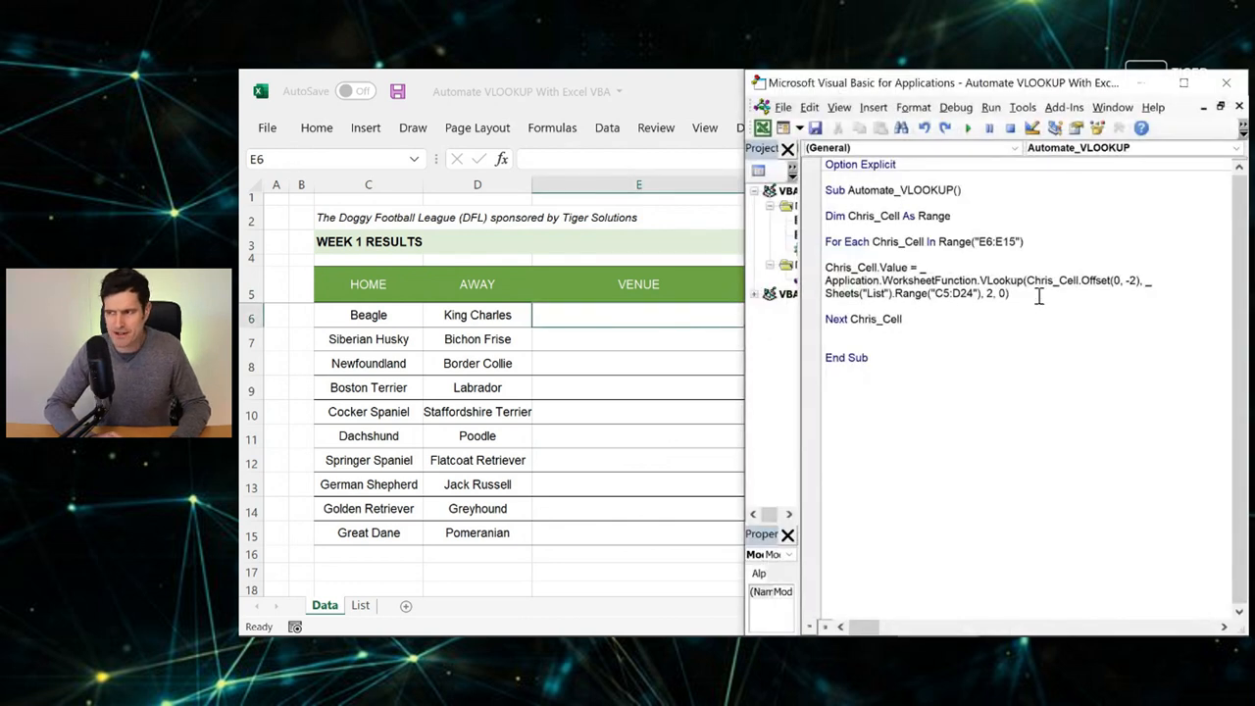
- Highlight the macro body to review the lookup loop, then return to the Data sheet
{"action": "left_click_drag", "start_coordinate": [824, 280], "coordinate": [1004, 293]}
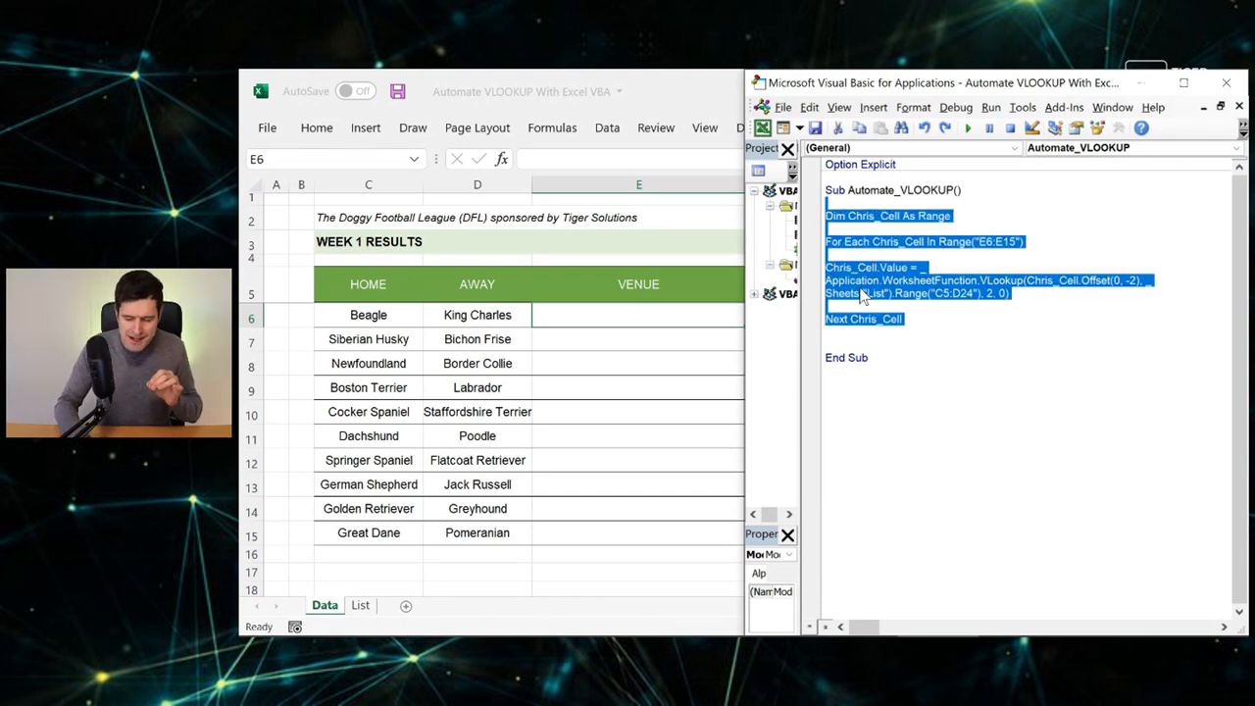
{"action": "key", "text": "Delete"}
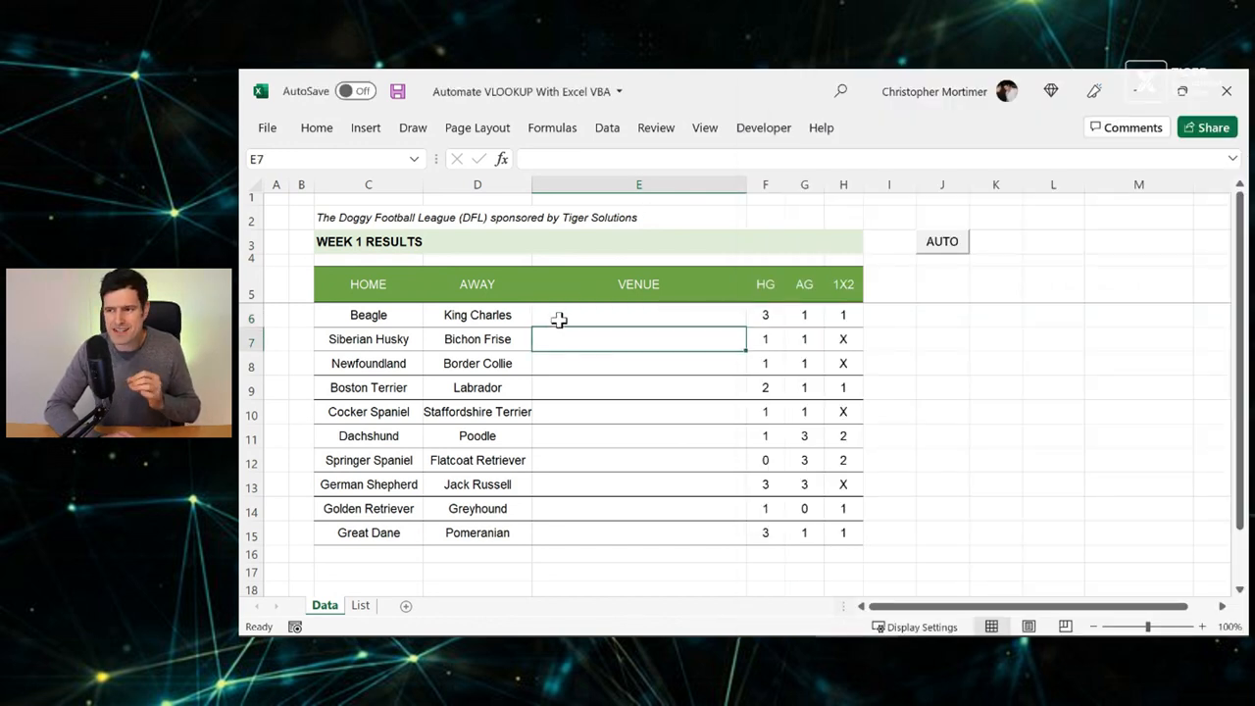
- Enter =VLOOKUP(C6,List!$C$5:$D$24,2,0) in E6 to look up each home ground
{"action": "type", "text": "=vl"}
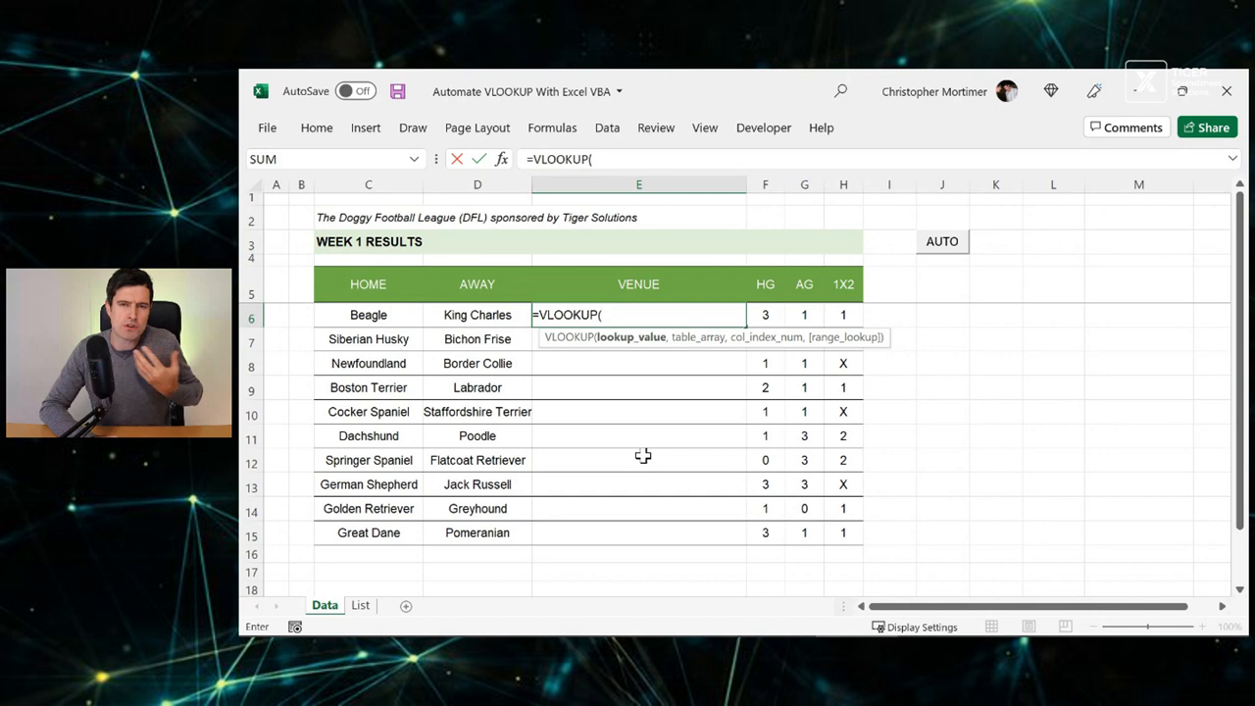
{"action": "left_click", "coordinate": [368, 314]}
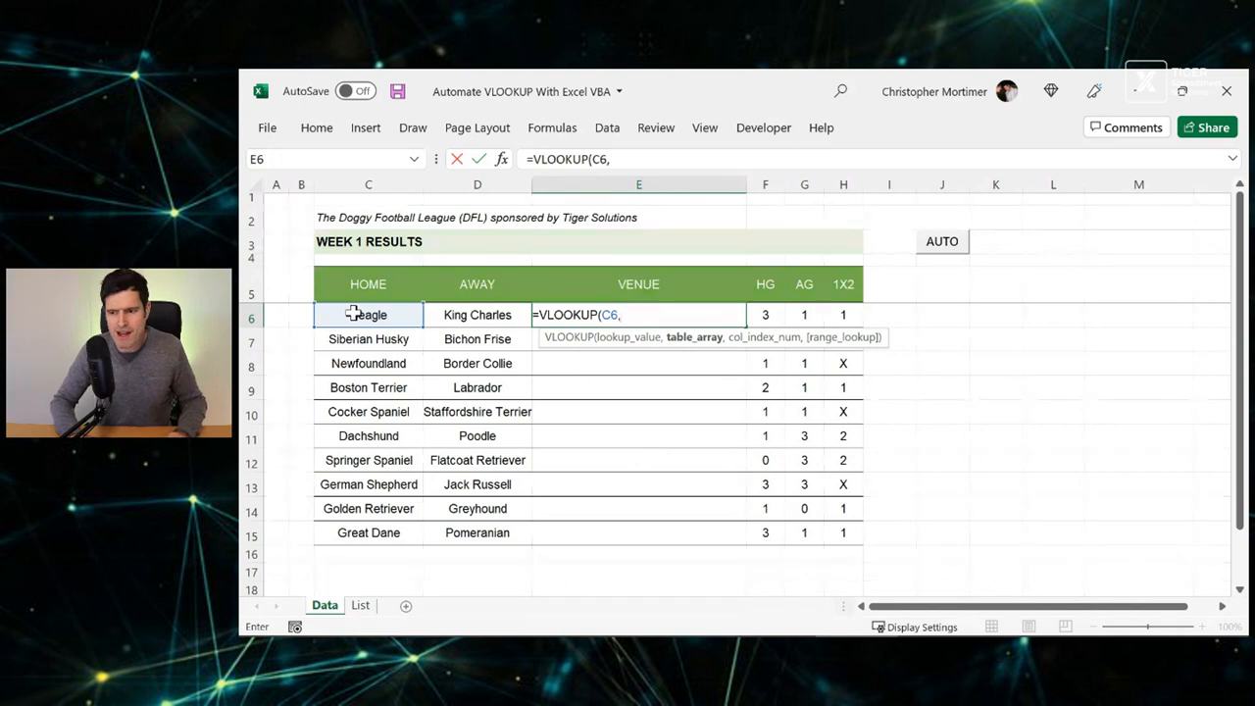
{"action": "left_click", "coordinate": [359, 605]}
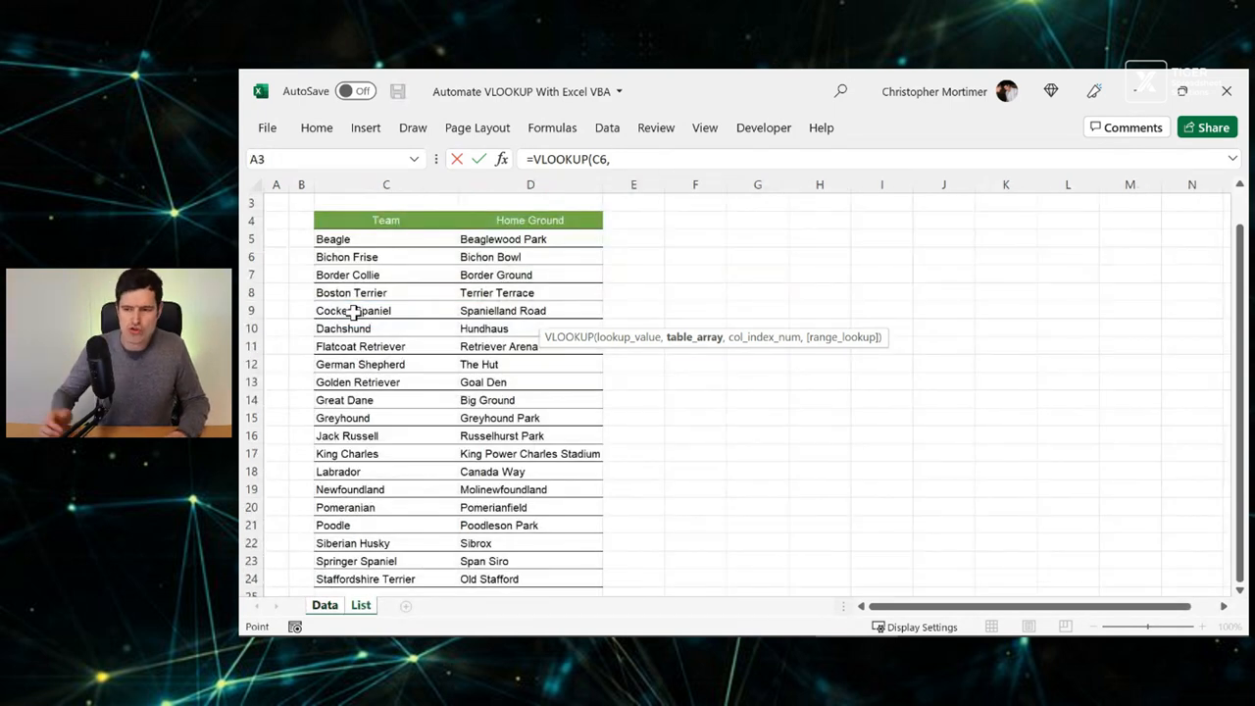
{"action": "left_click", "coordinate": [385, 238]}
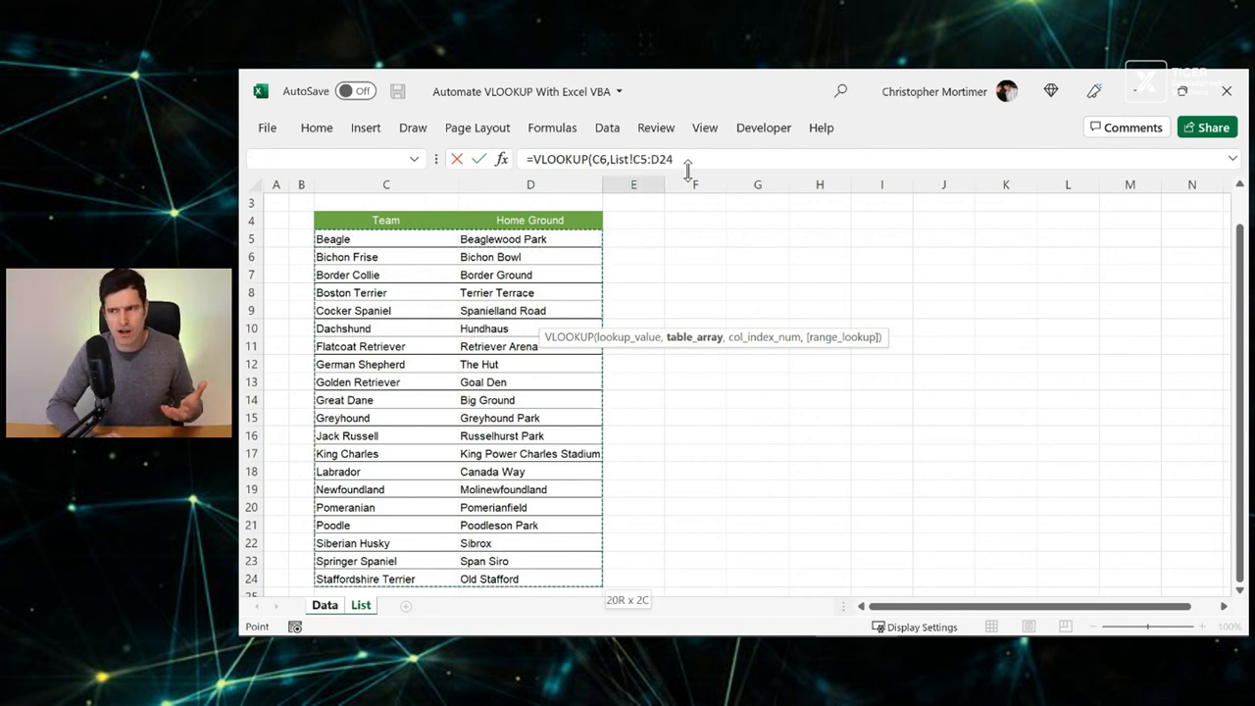
{"action": "key", "text": "F4"}
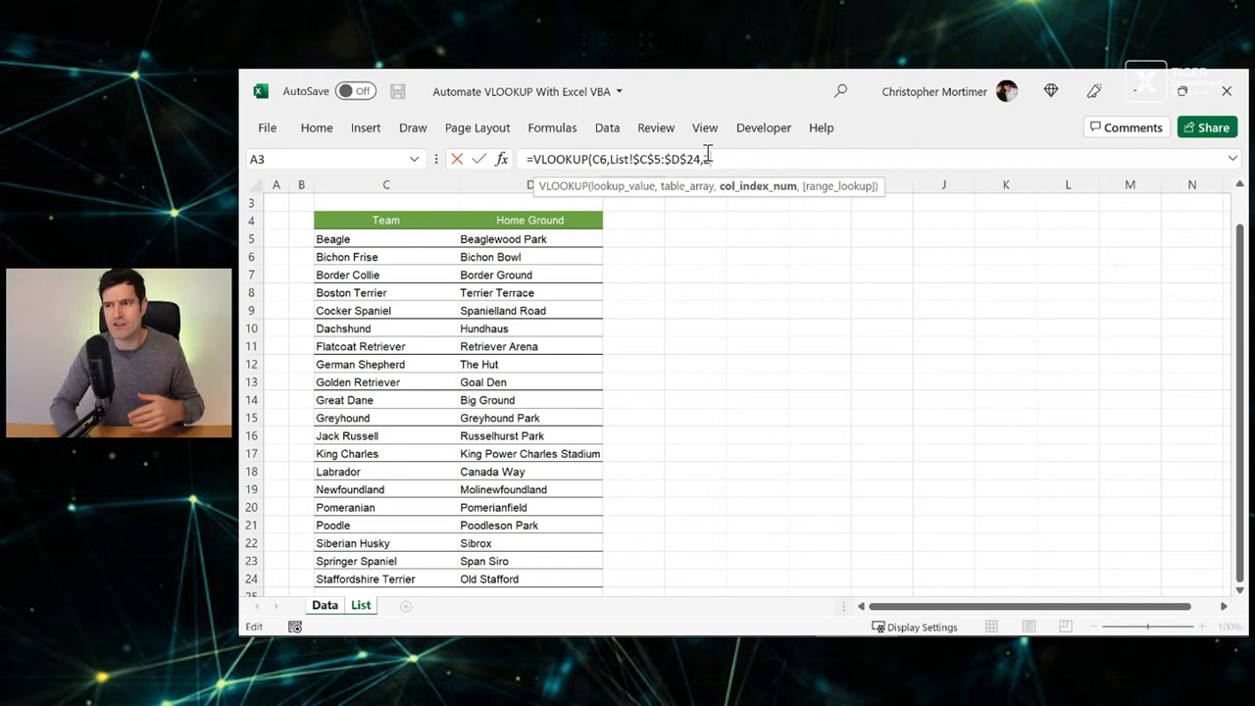
{"action": "type", "text": ","}
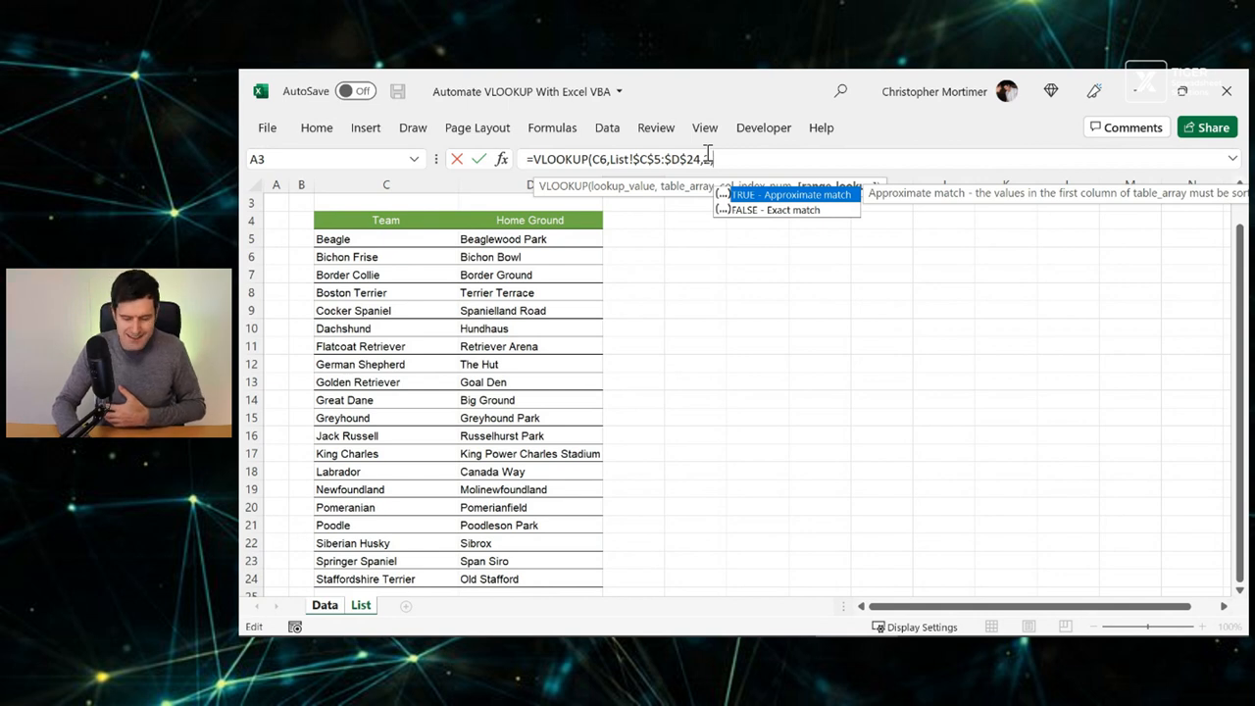
{"action": "type", "text": "0)"}
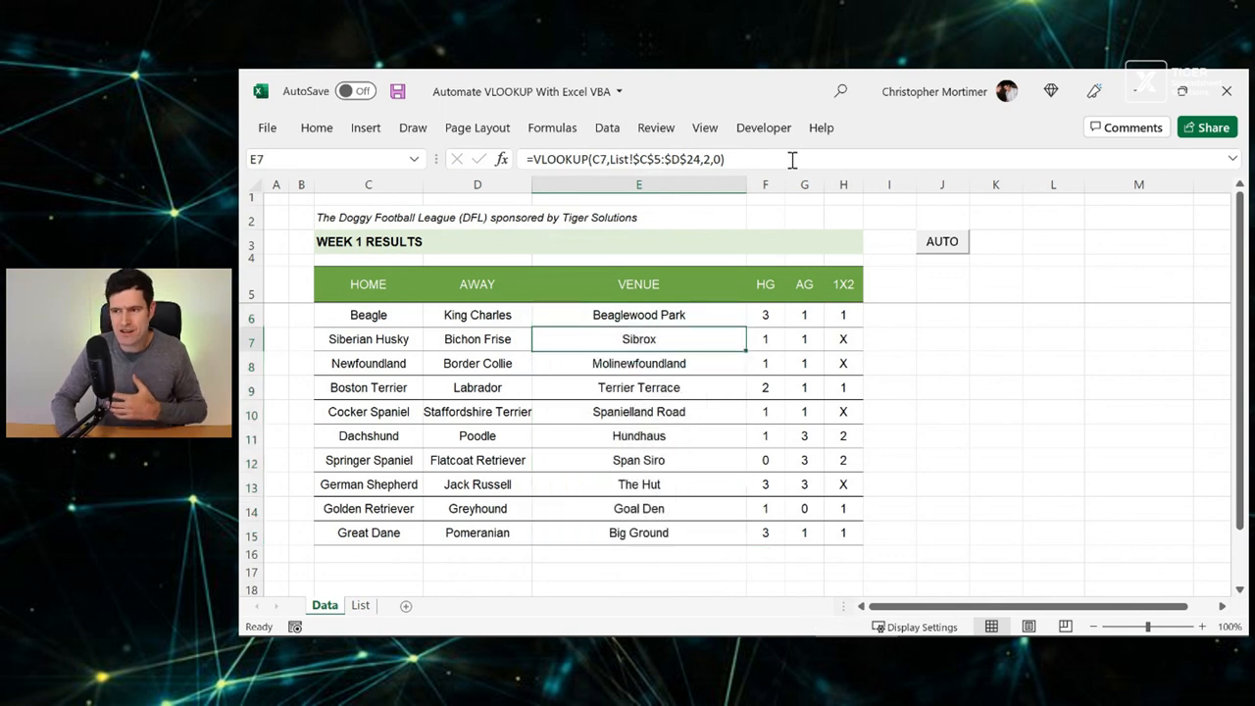
- Type the formula =VLOOKUP(C6,List!$C$5:$D$24,2,0) as text into E2 beside the title
{"action": "left_click", "coordinate": [638, 314]}
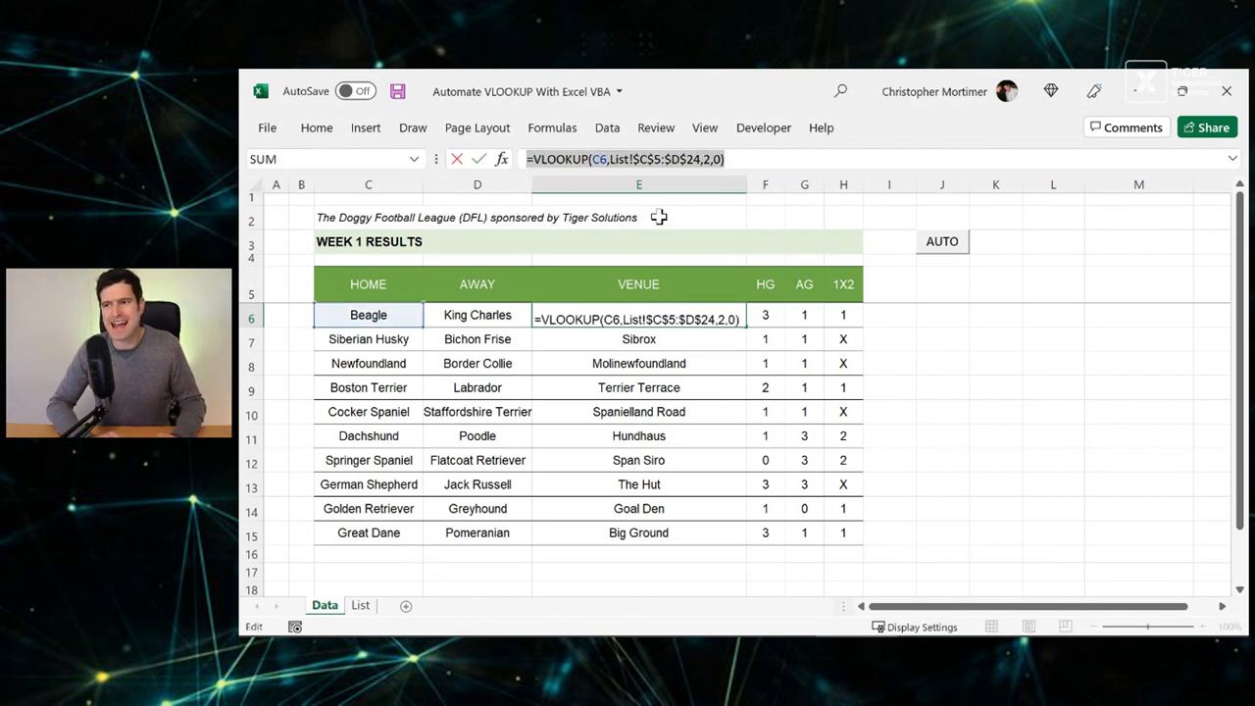
{"action": "left_click", "coordinate": [638, 217]}
{"action": "type", "text": "'"}
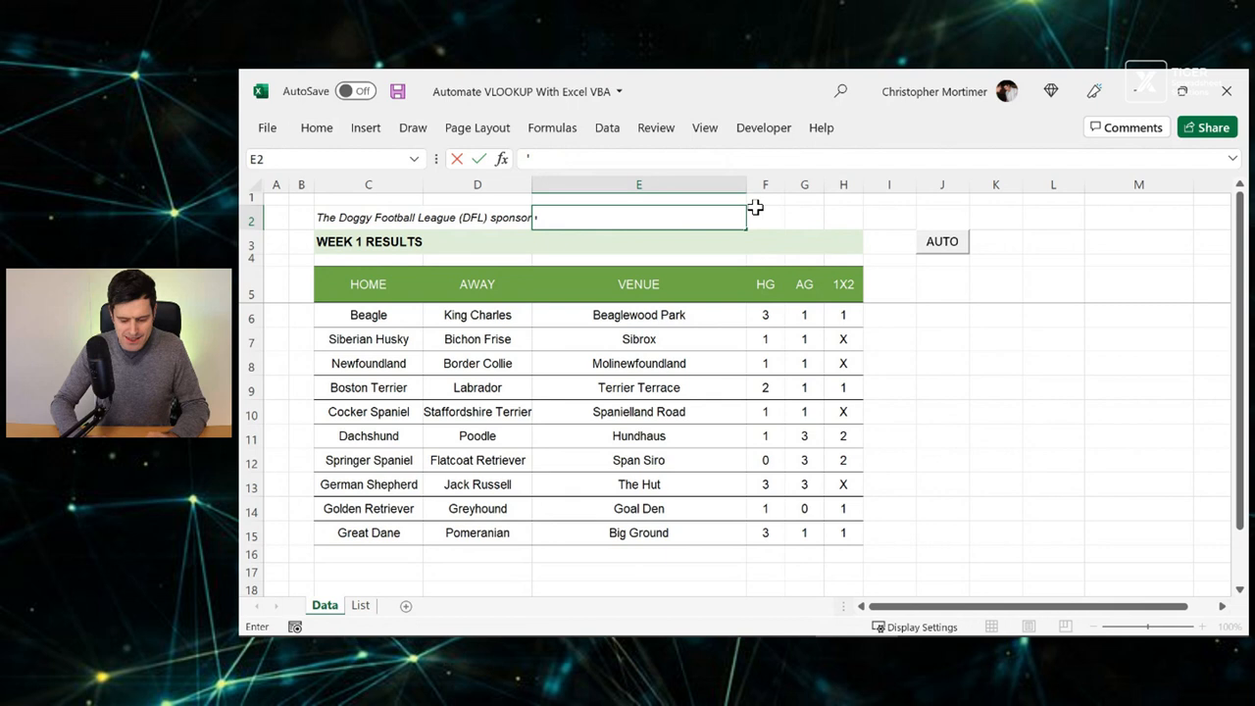
{"action": "type", "text": "=VLOOKUP(C6,List!$C$5:$D$24,2,0)"}
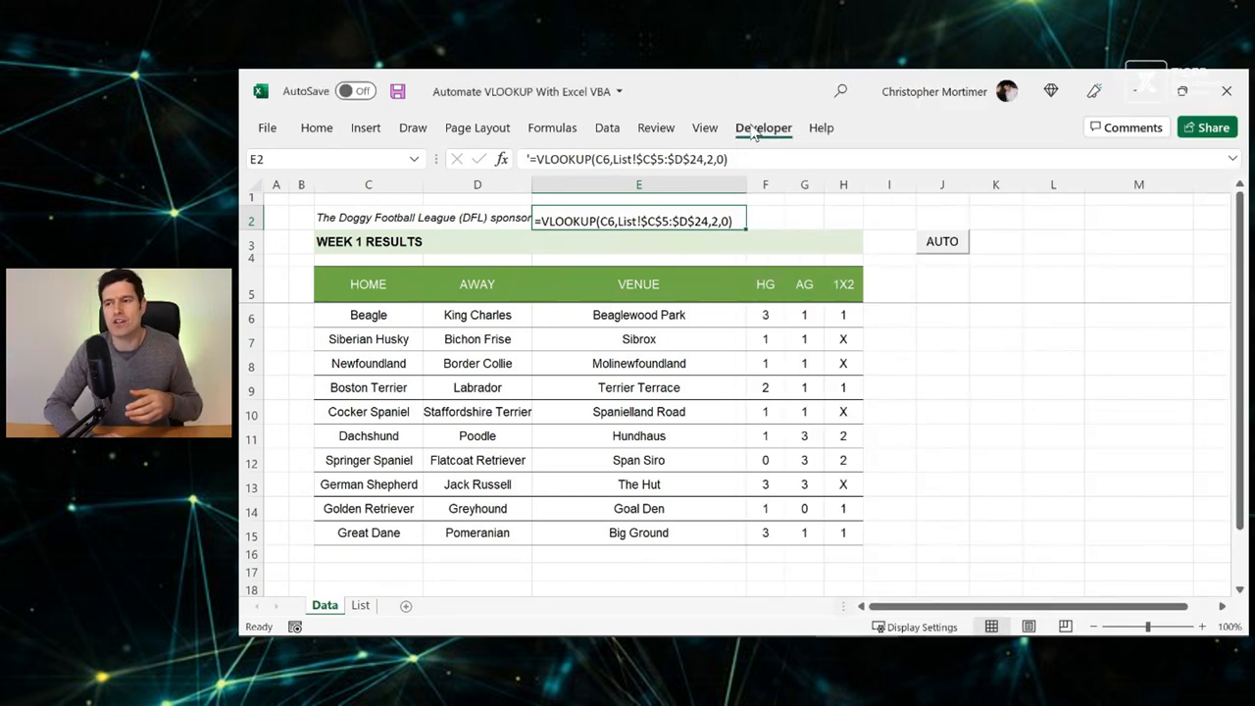
- In the VBA editor, declare Dim Chris_Cell As Range
{"action": "left_click", "coordinate": [763, 128]}
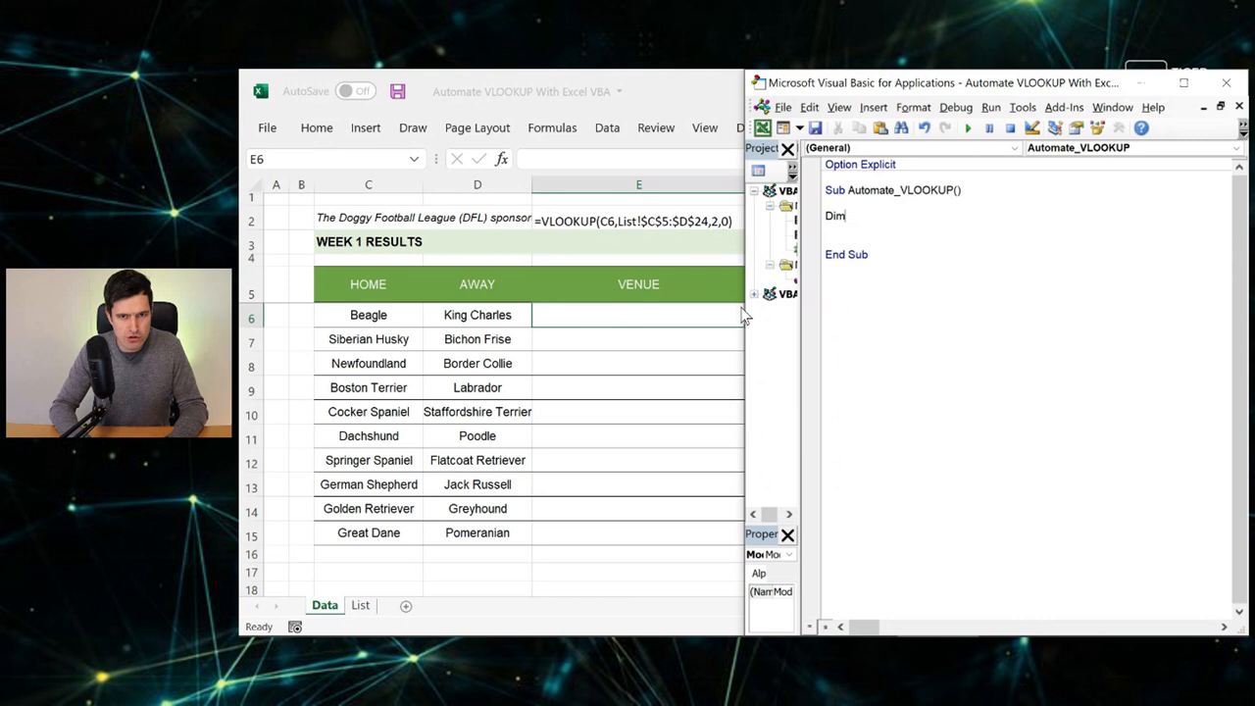
{"action": "type", "text": "Ch"}
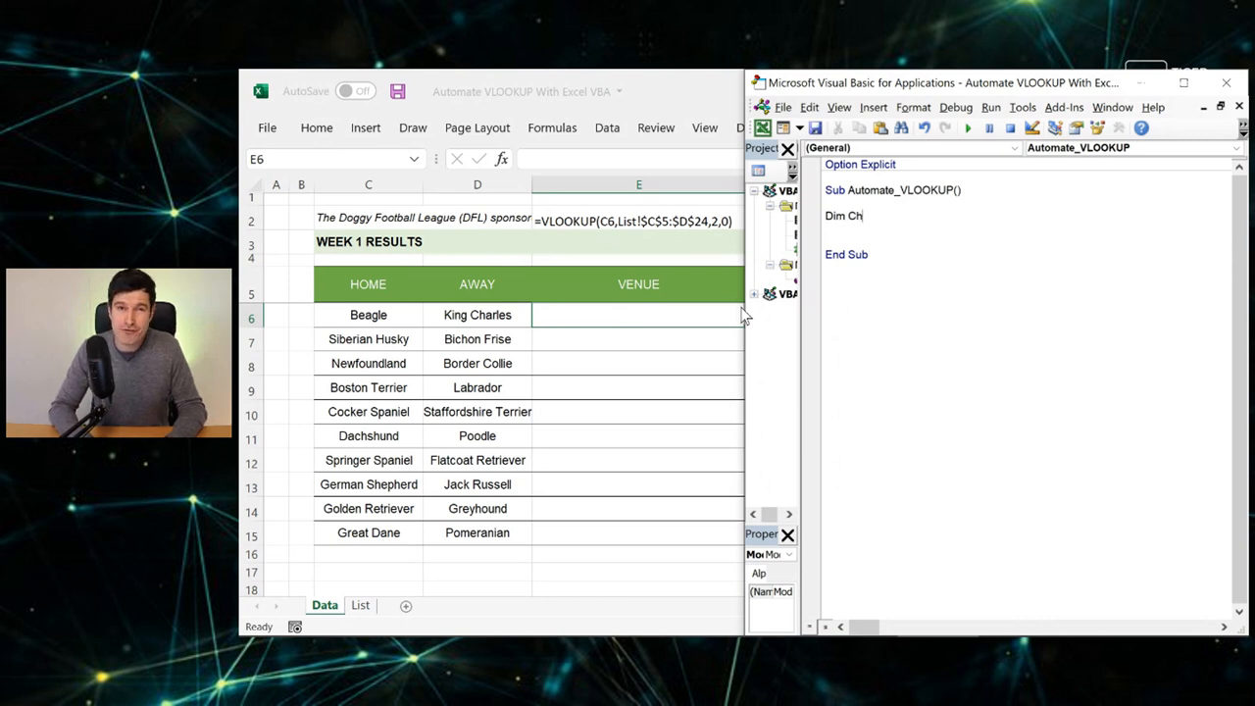
{"action": "type", "text": "ris_Cell As Range"}
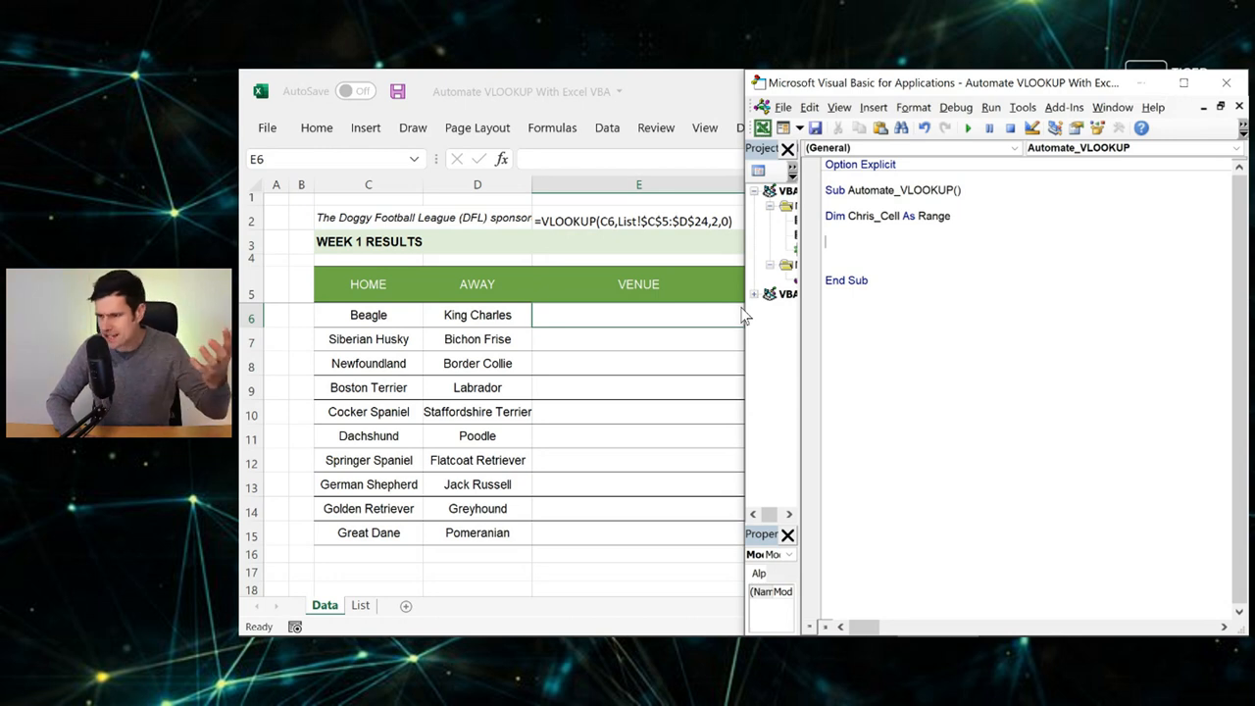
- Add For Each Chris_Cell In Range("E6:E15") and start its Next line
{"action": "type", "text": "For"}
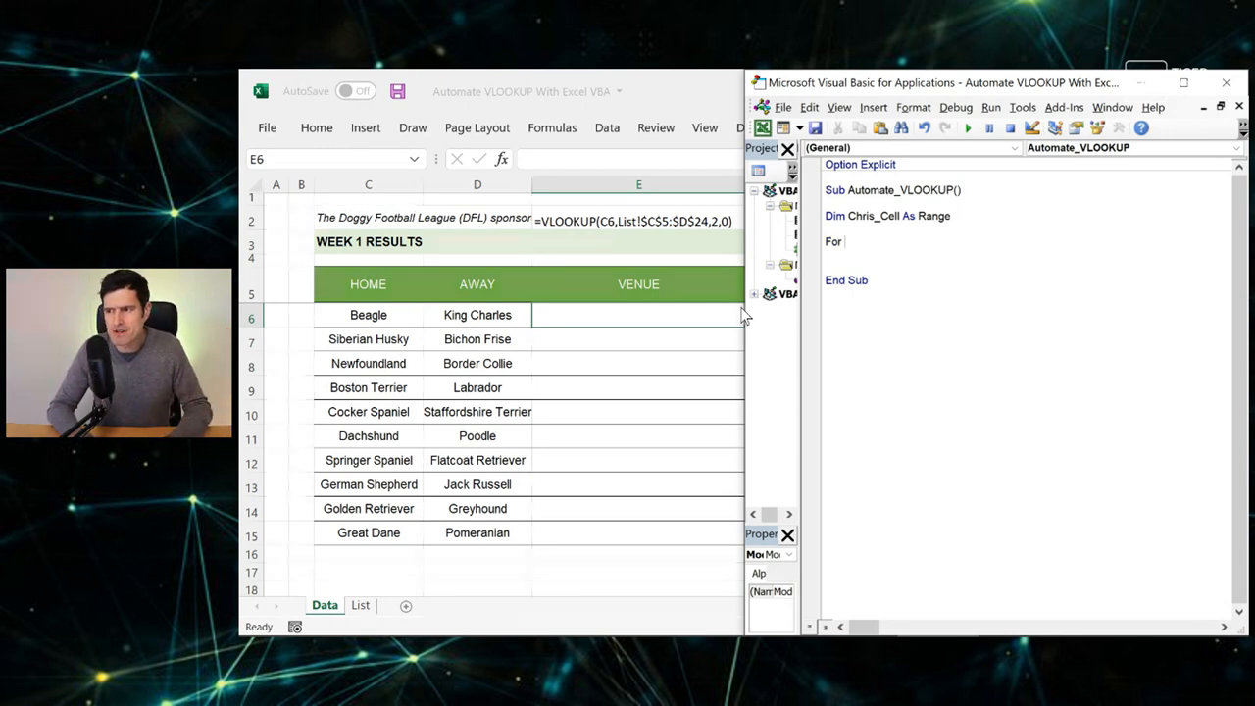
{"action": "type", "text": "Each Chris_Cell In Range(\"E"}
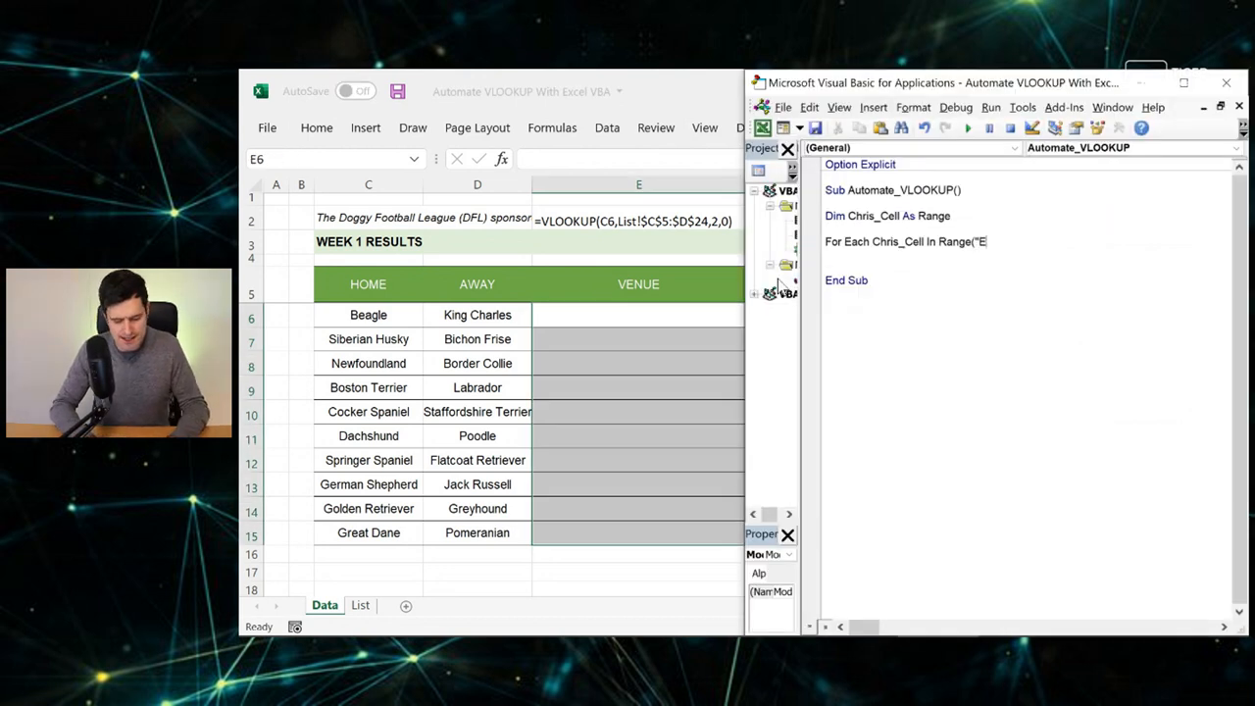
{"action": "type", "text": "6:E"}
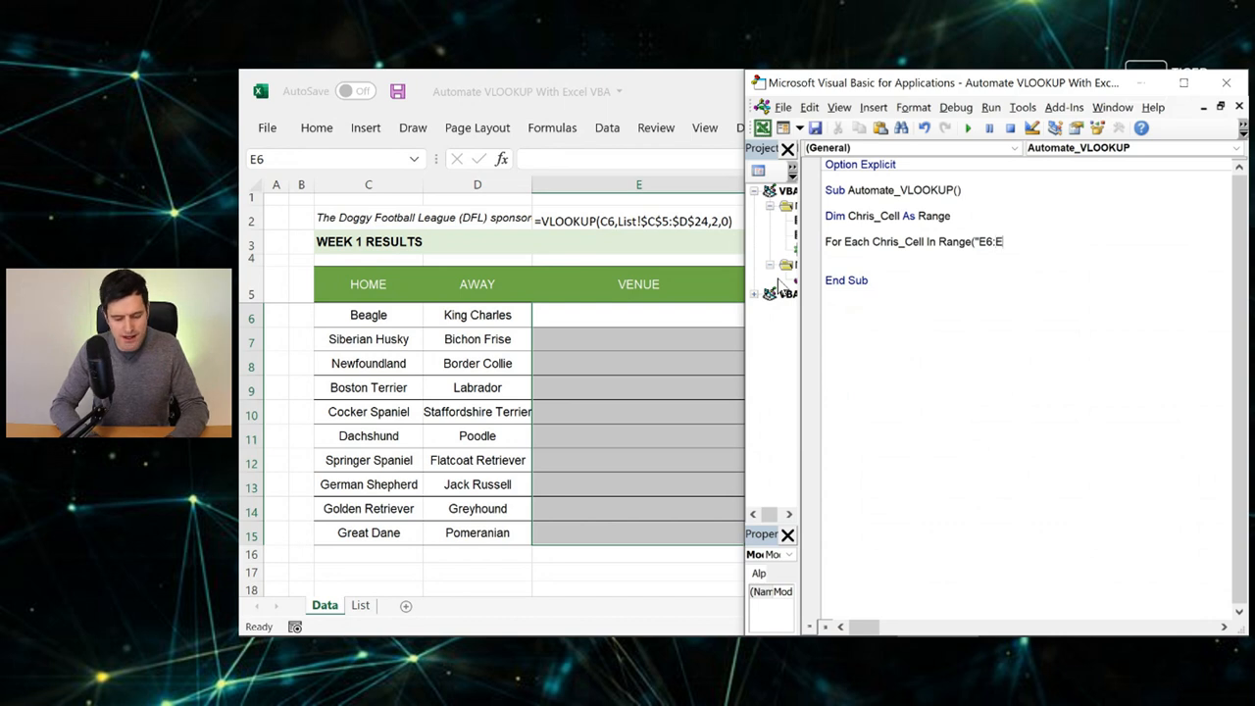
{"action": "type", "text": "15\")"}
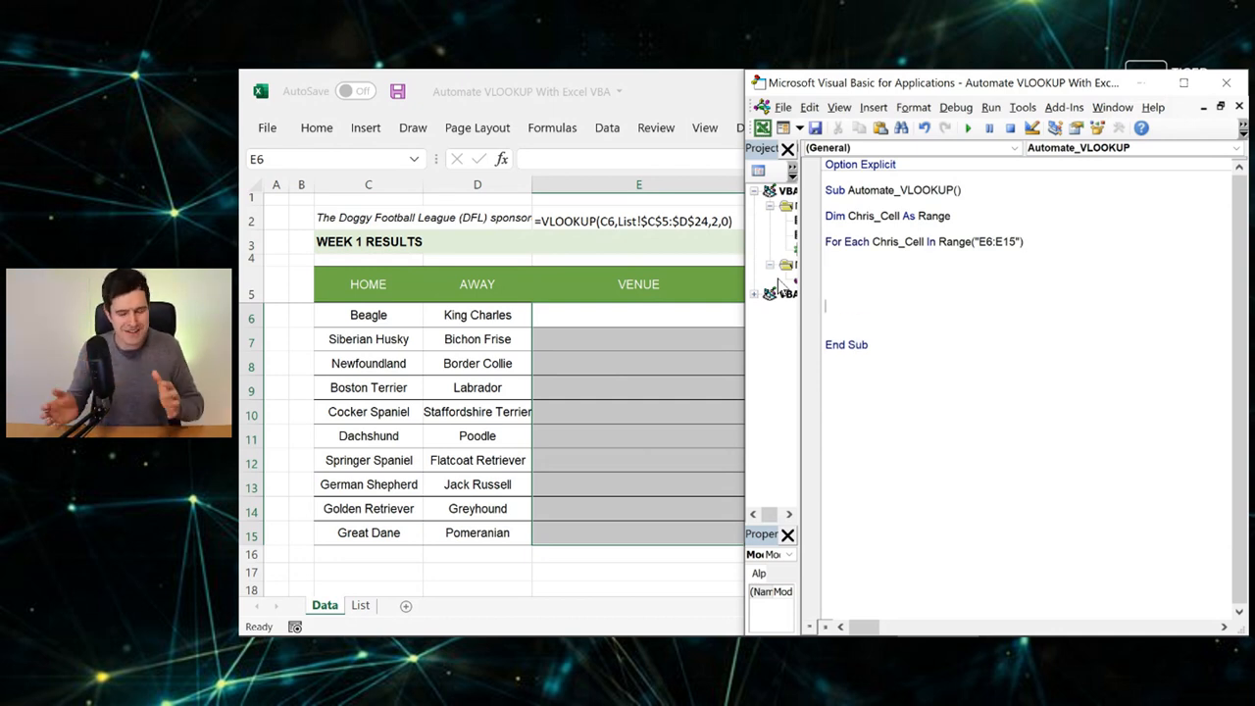
{"action": "type", "text": "Next C"}
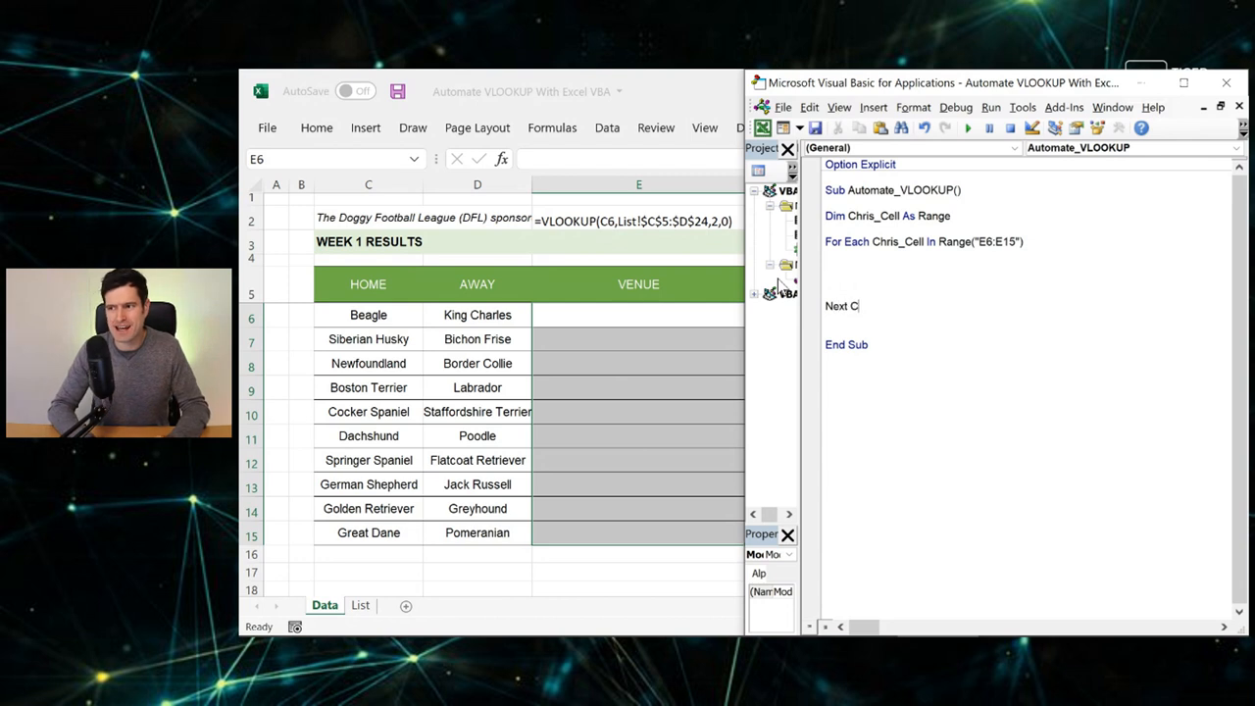
- Finish Next Chris_Cell and add MsgBox Chris_Cell.Address inside the loop
{"action": "type", "text": "hris_Cell"}
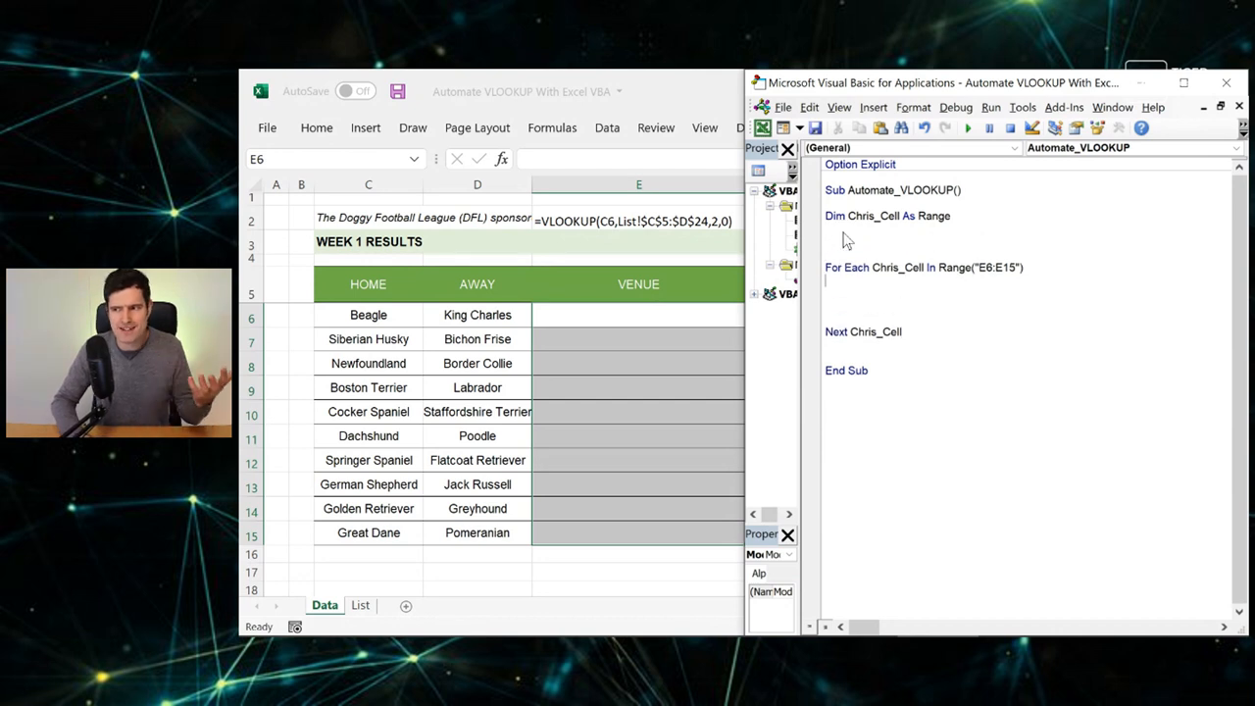
{"action": "type", "text": "Msgbox Chris_"}
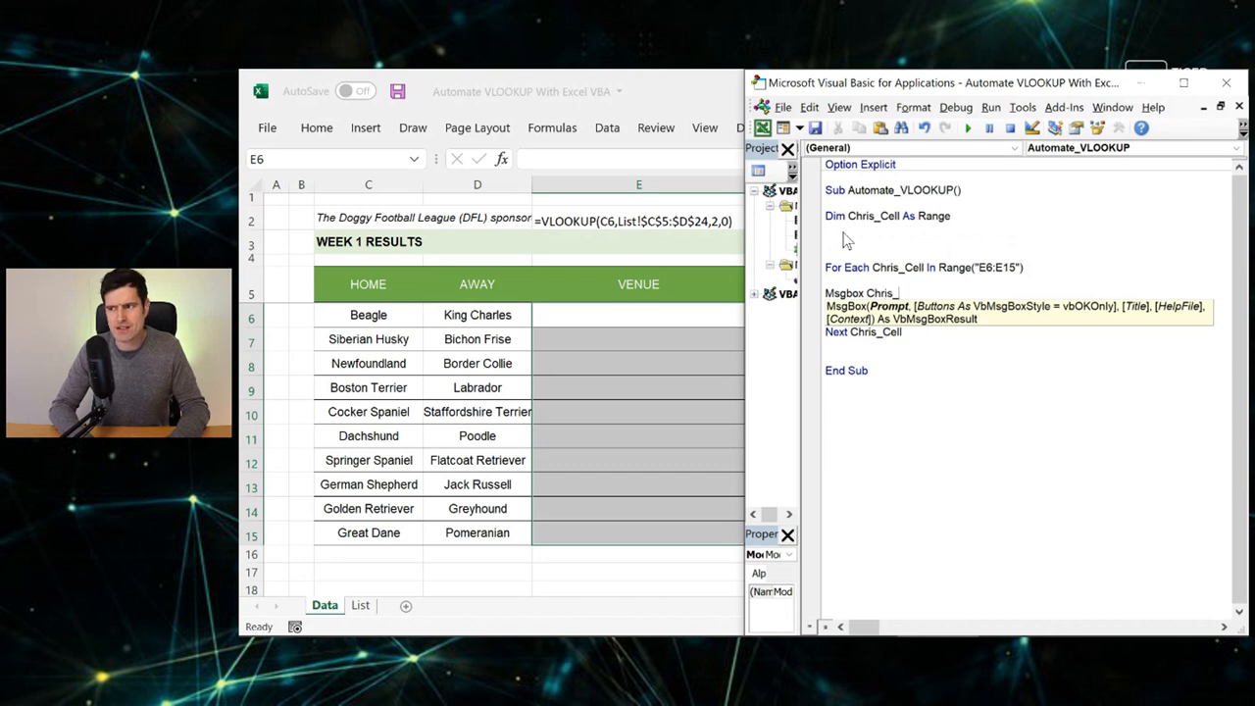
{"action": "type", "text": ".a"}
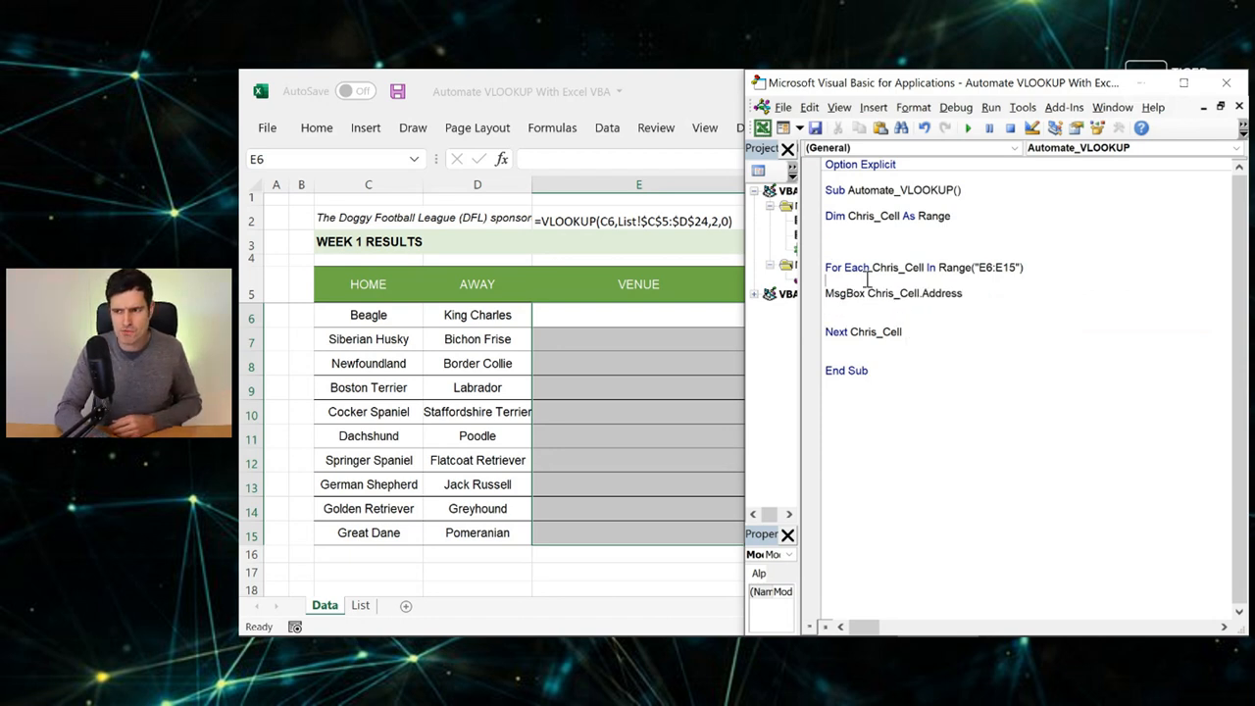
- Run the macro and dismiss each address message box through $E$15
{"action": "left_click", "coordinate": [968, 129]}
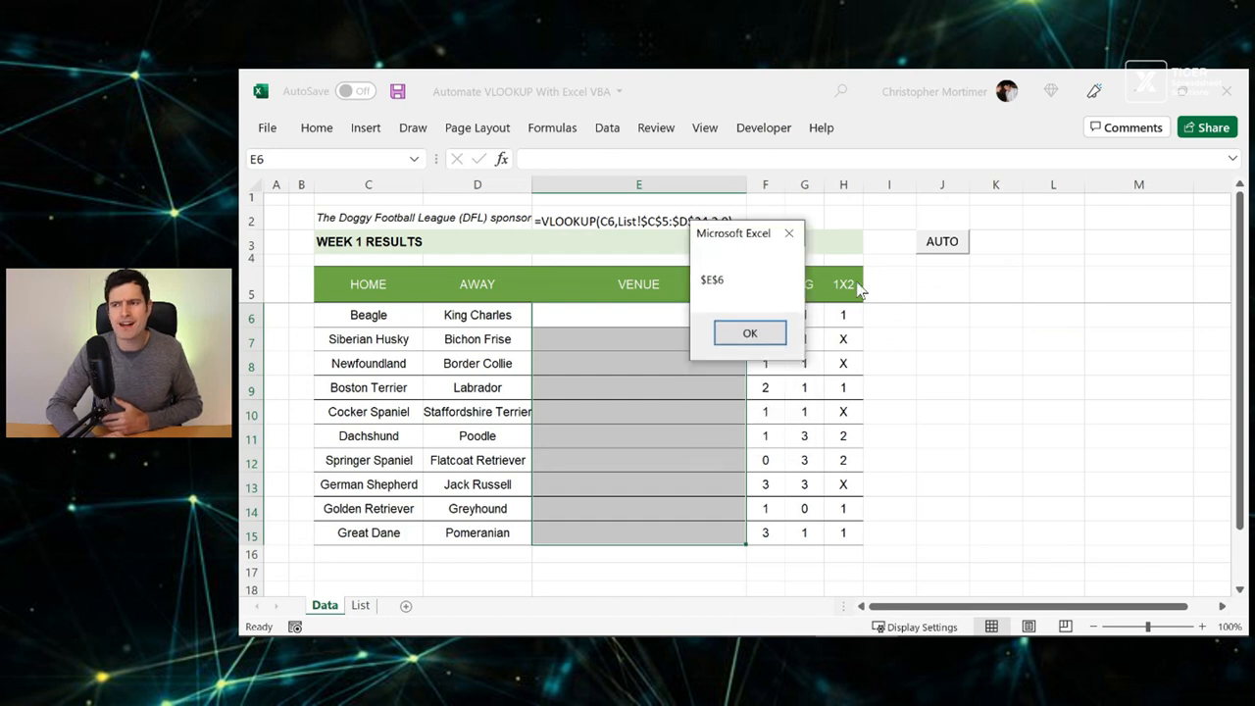
{"action": "left_click", "coordinate": [750, 332]}
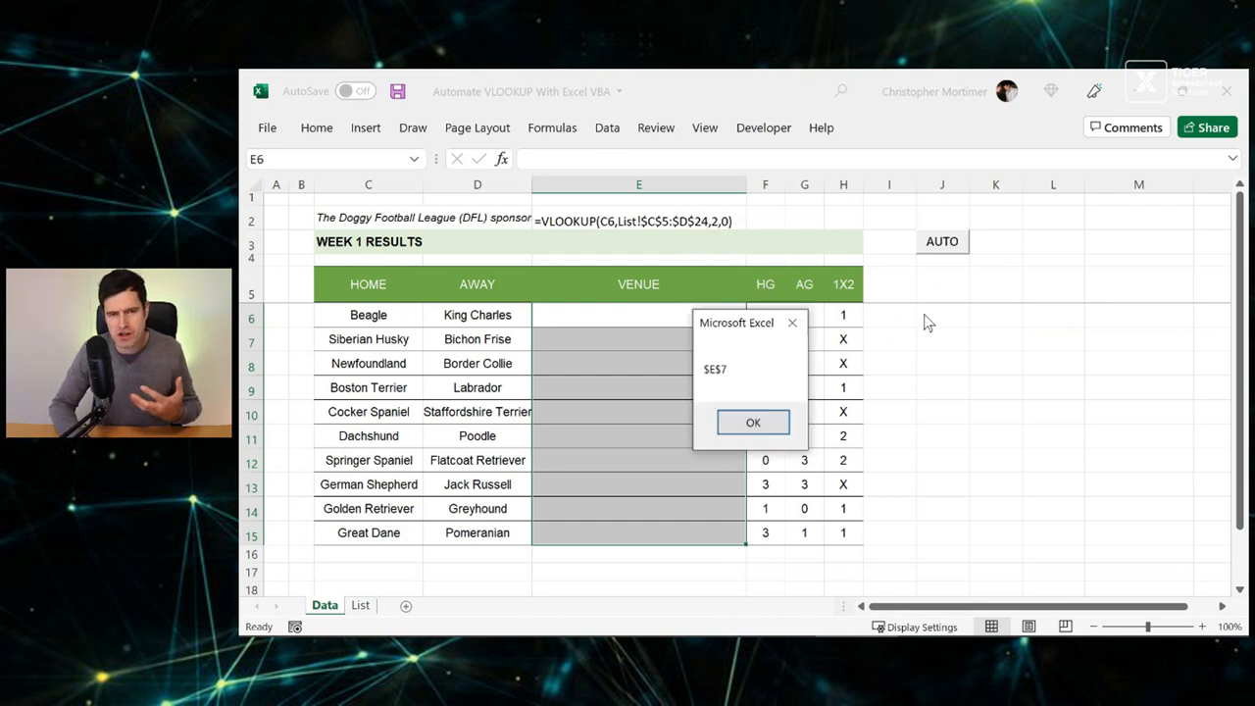
{"action": "left_click", "coordinate": [752, 421]}
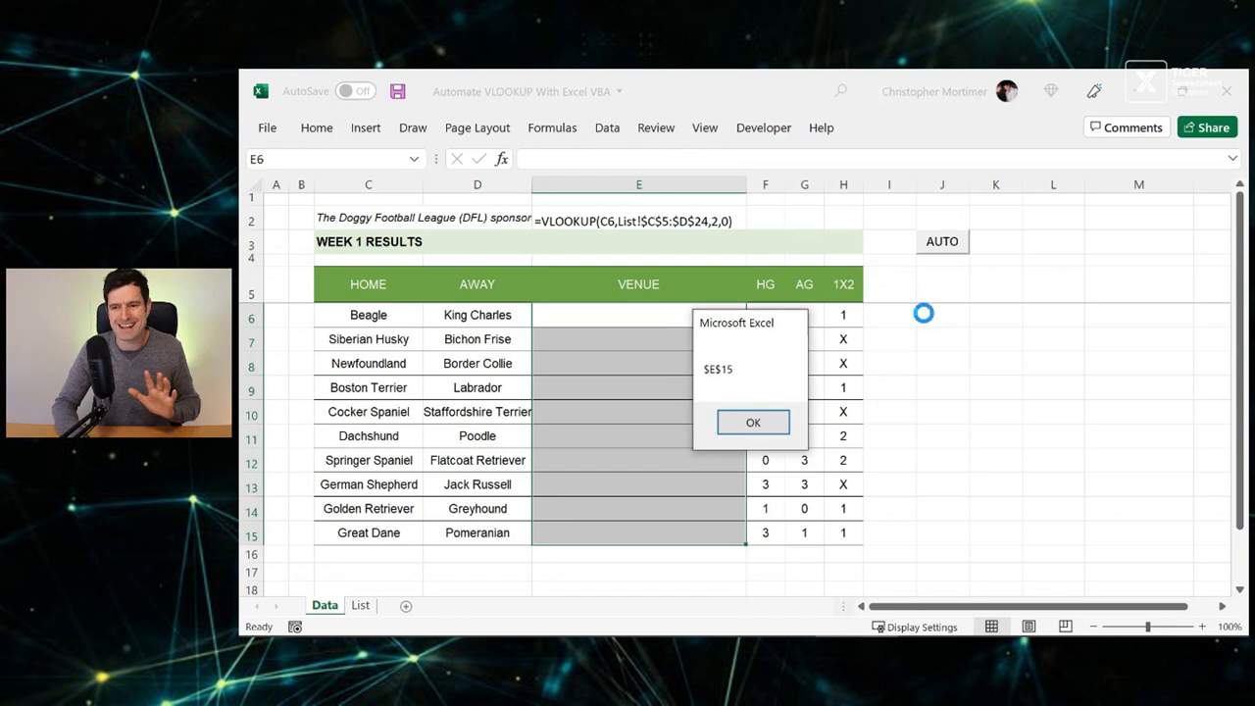
{"action": "left_click", "coordinate": [752, 422]}
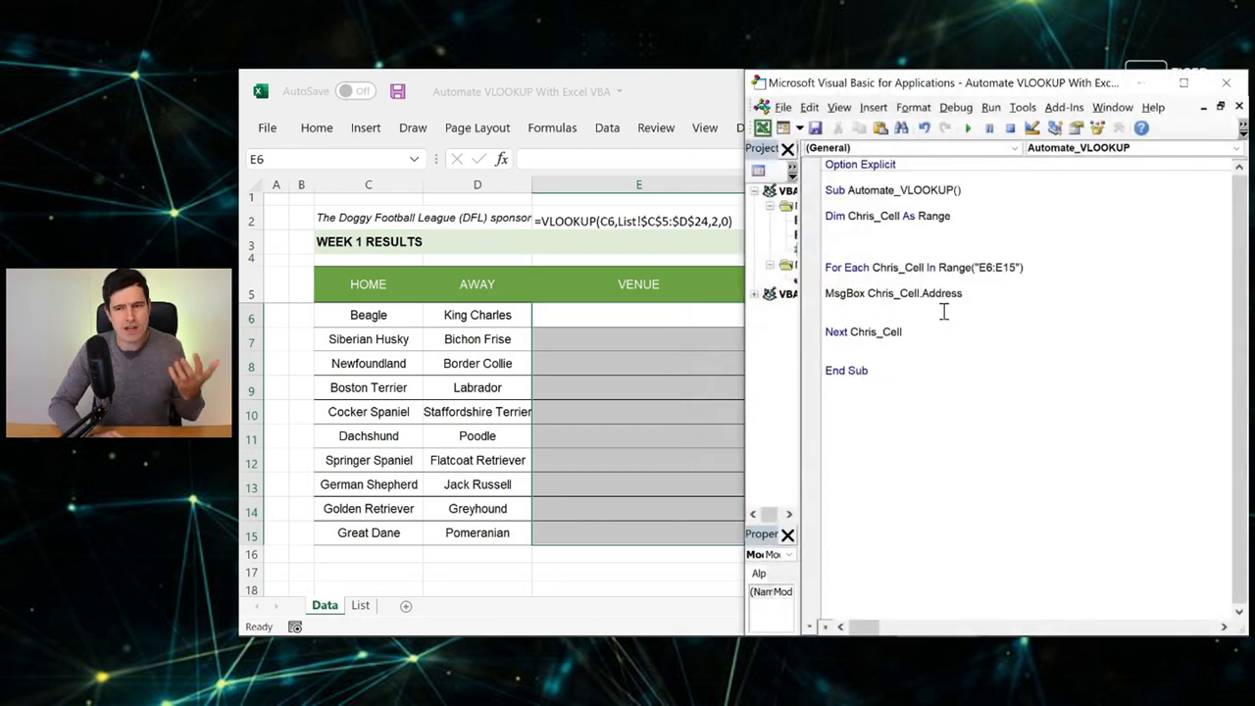
- Replace the MsgBox test line with Chris_Cell.value =
{"action": "left_click_drag", "start_coordinate": [825, 292], "coordinate": [964, 292]}
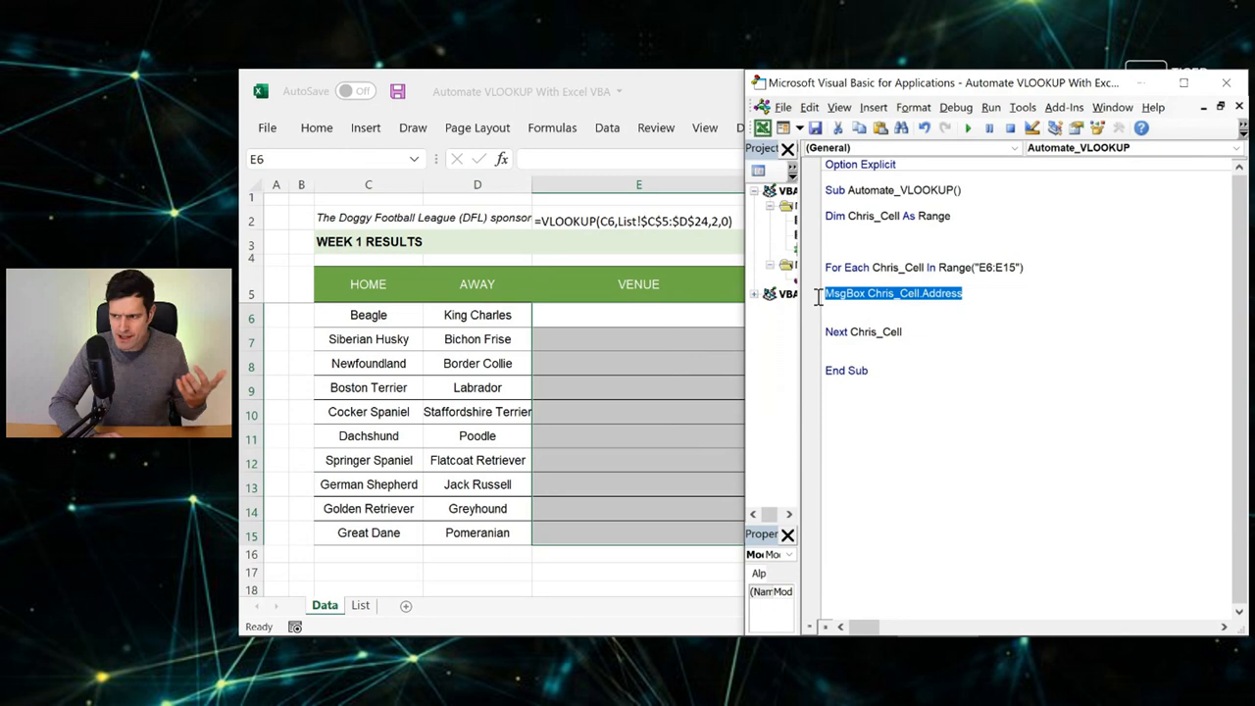
{"action": "key", "text": "Delete"}
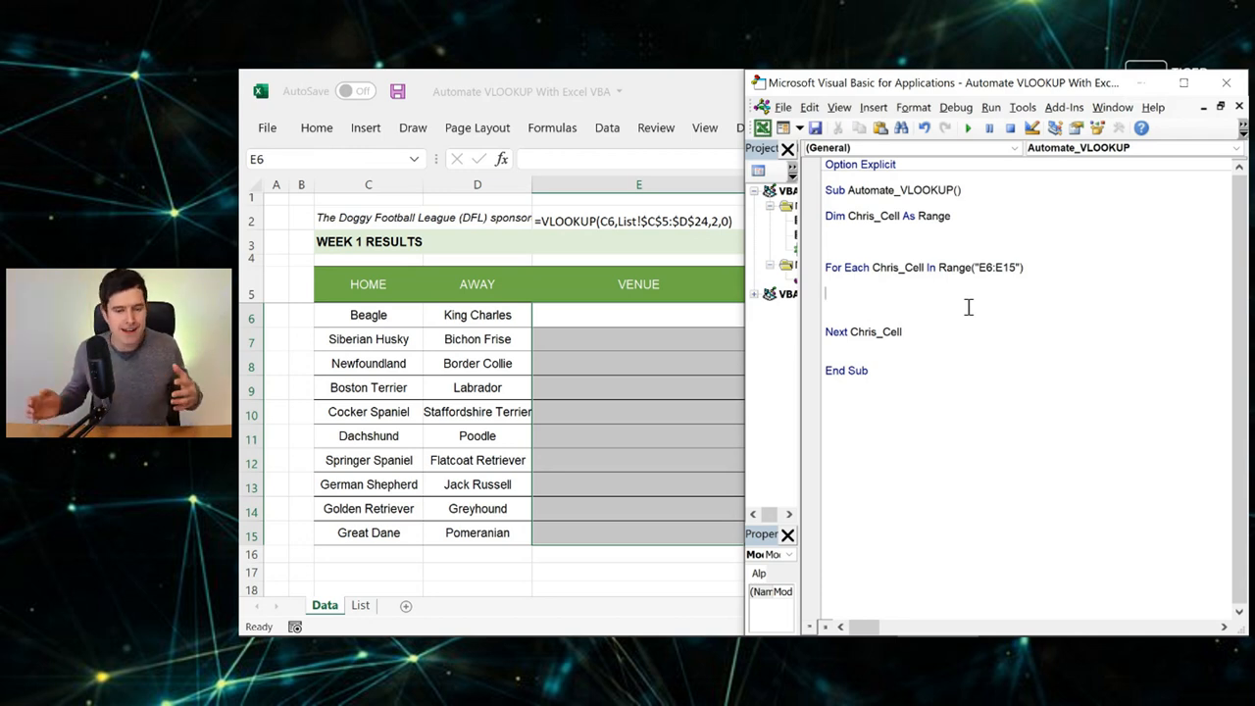
{"action": "type", "text": "Chris_"}
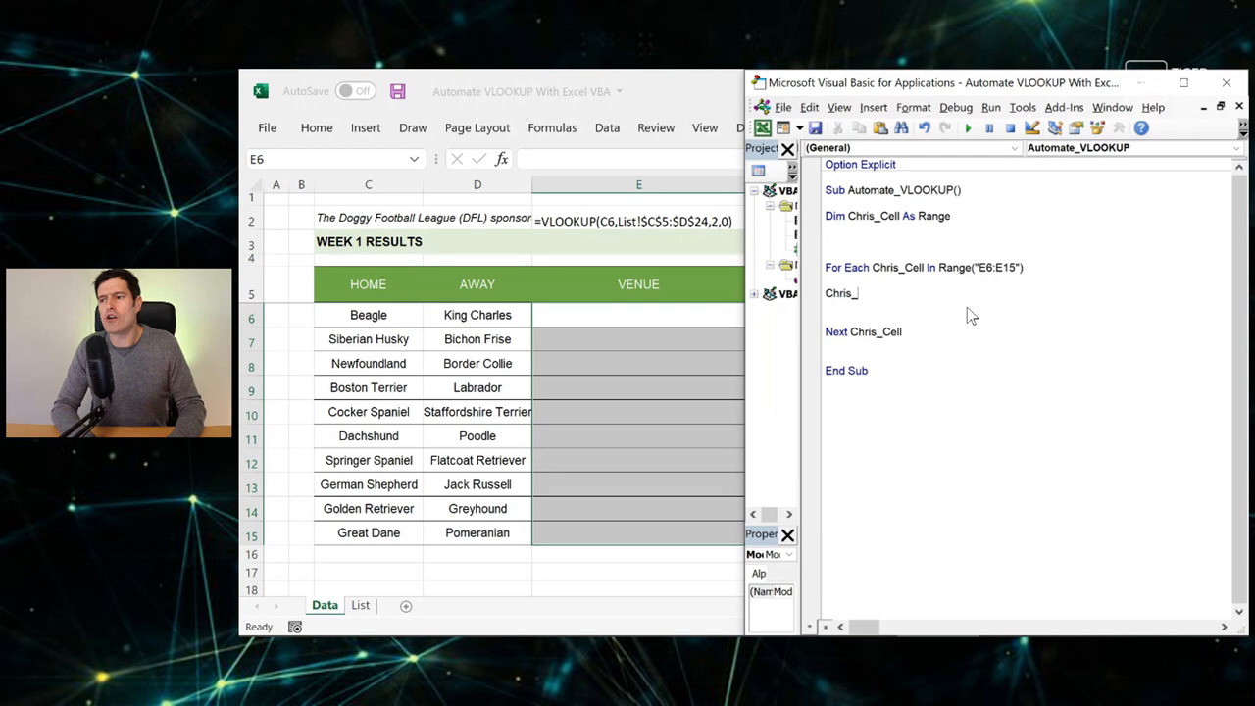
{"action": "type", "text": ".value"}
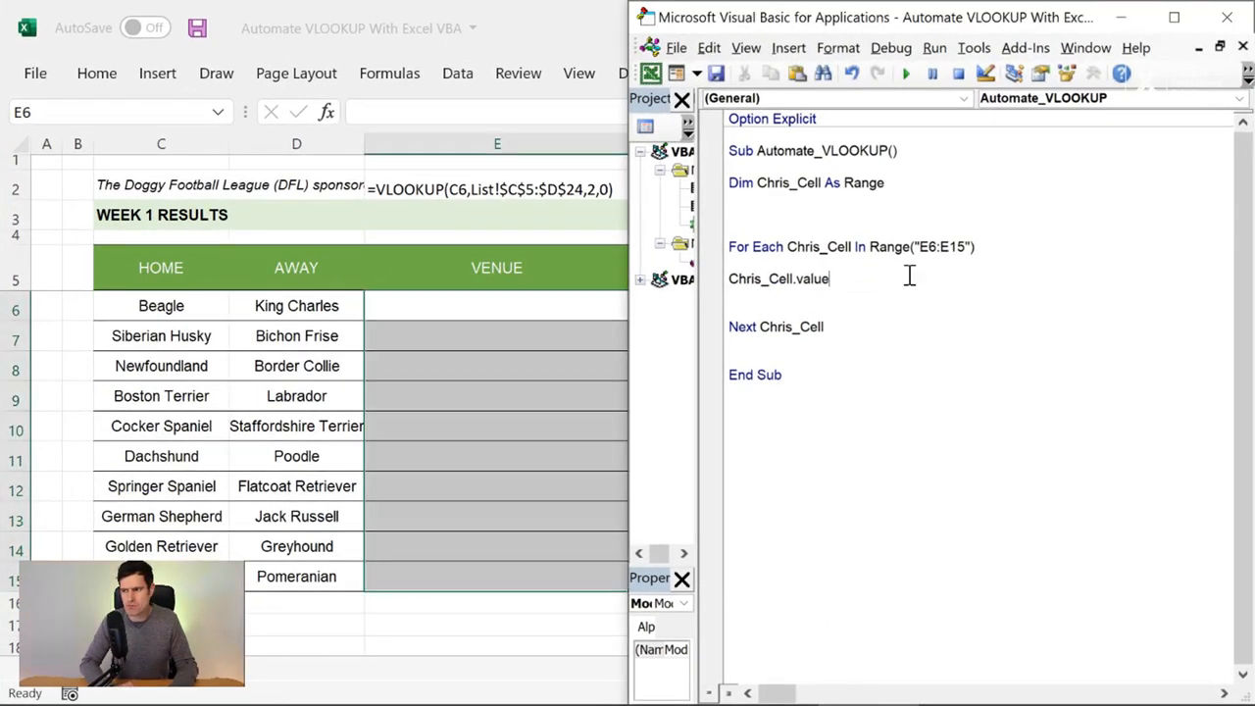
{"action": "type", "text": "="}
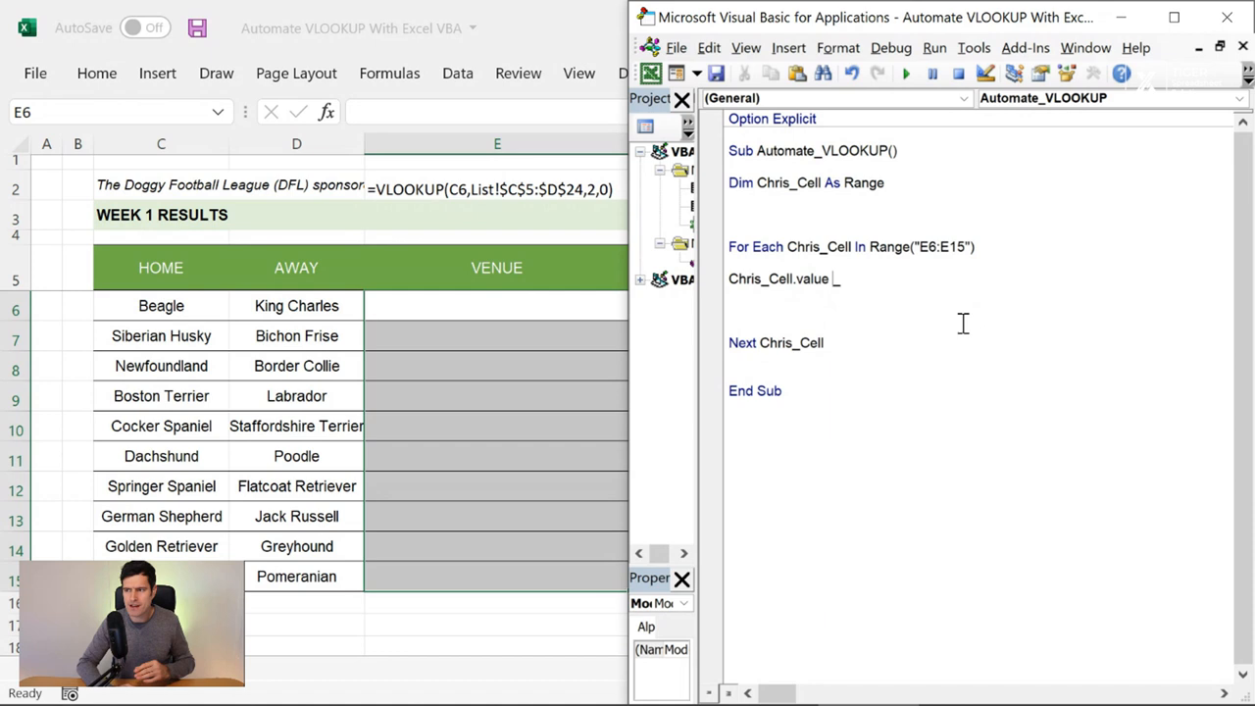
- Assign Application.WorksheetFunction.VLookup as the cell value expression
{"action": "type", "text": "="}
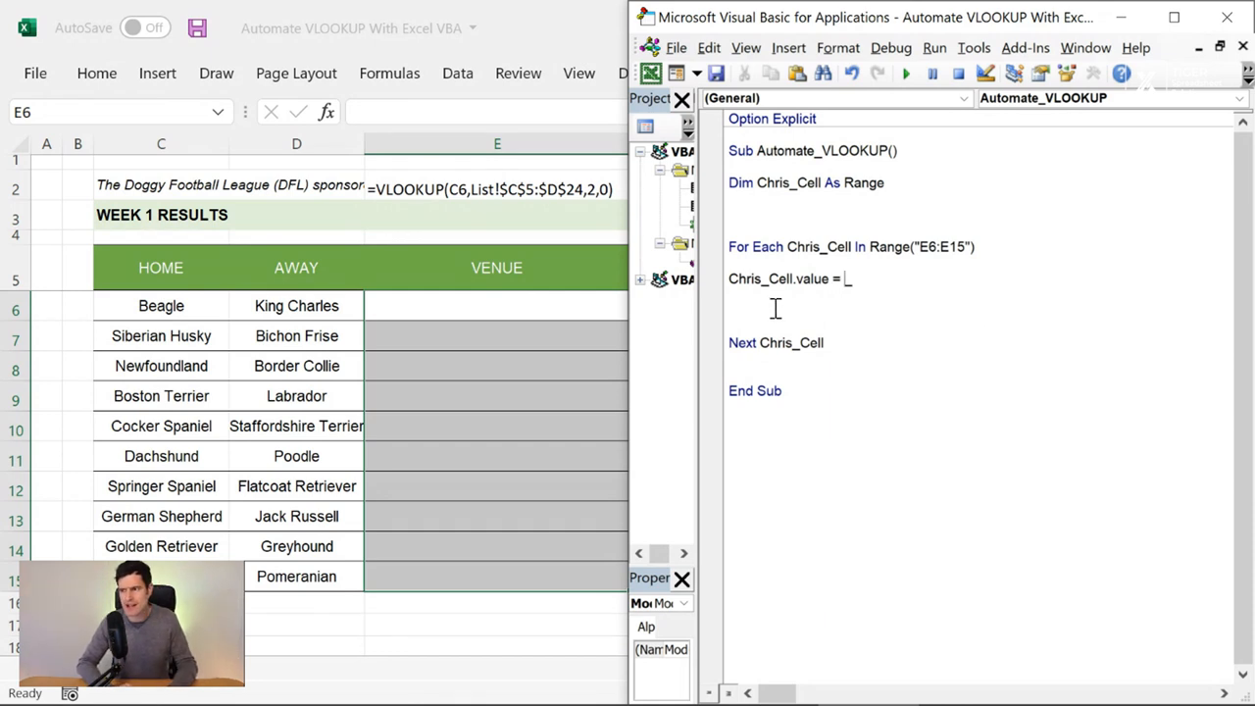
{"action": "type", "text": "Application."}
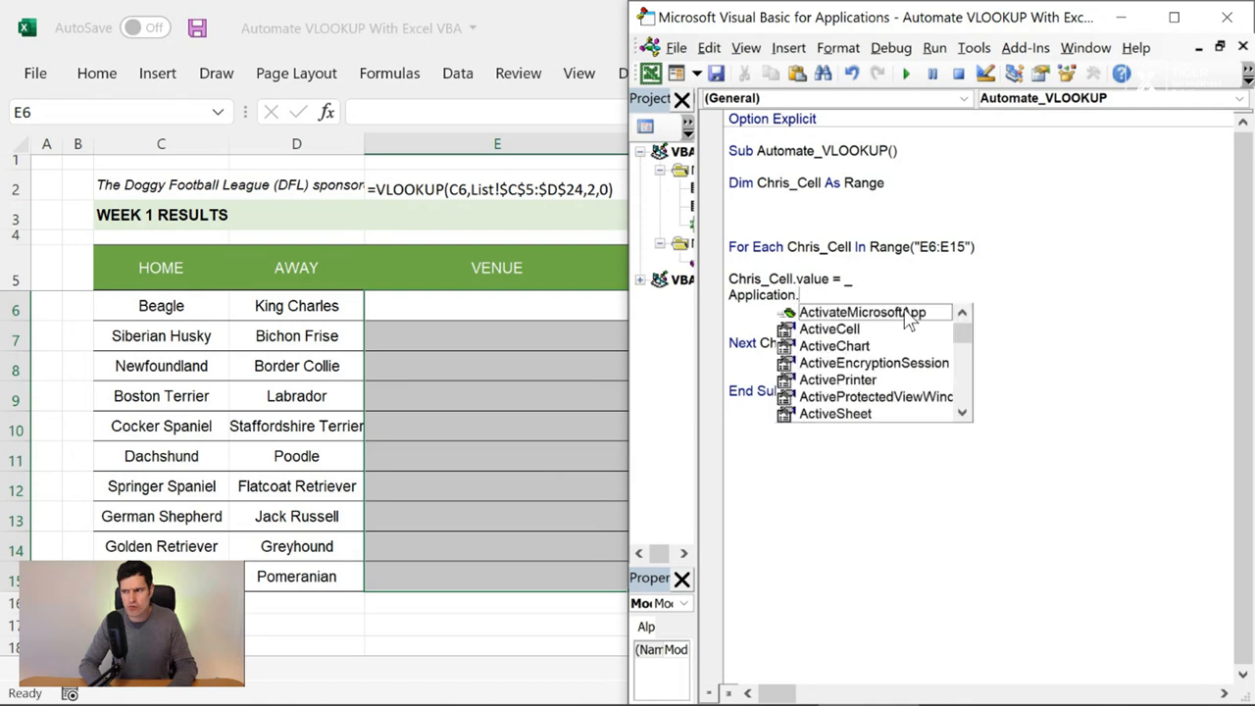
{"action": "type", "text": "work"}
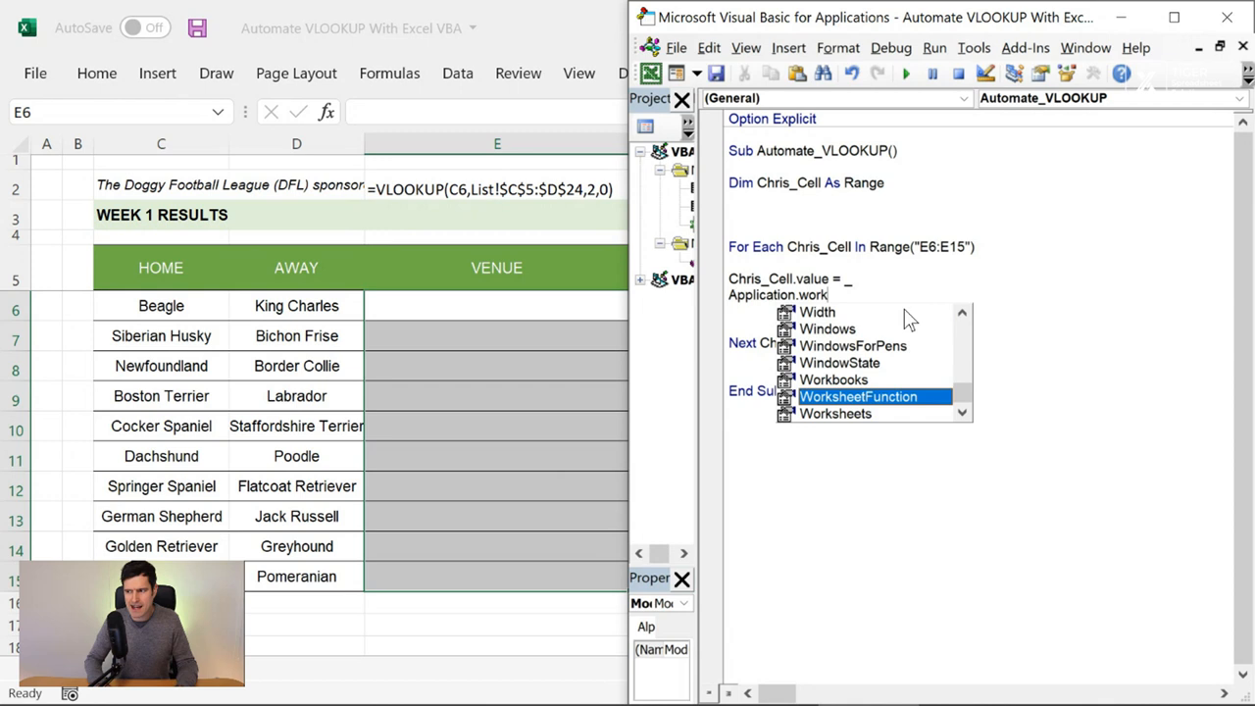
{"action": "key", "text": "Tab"}
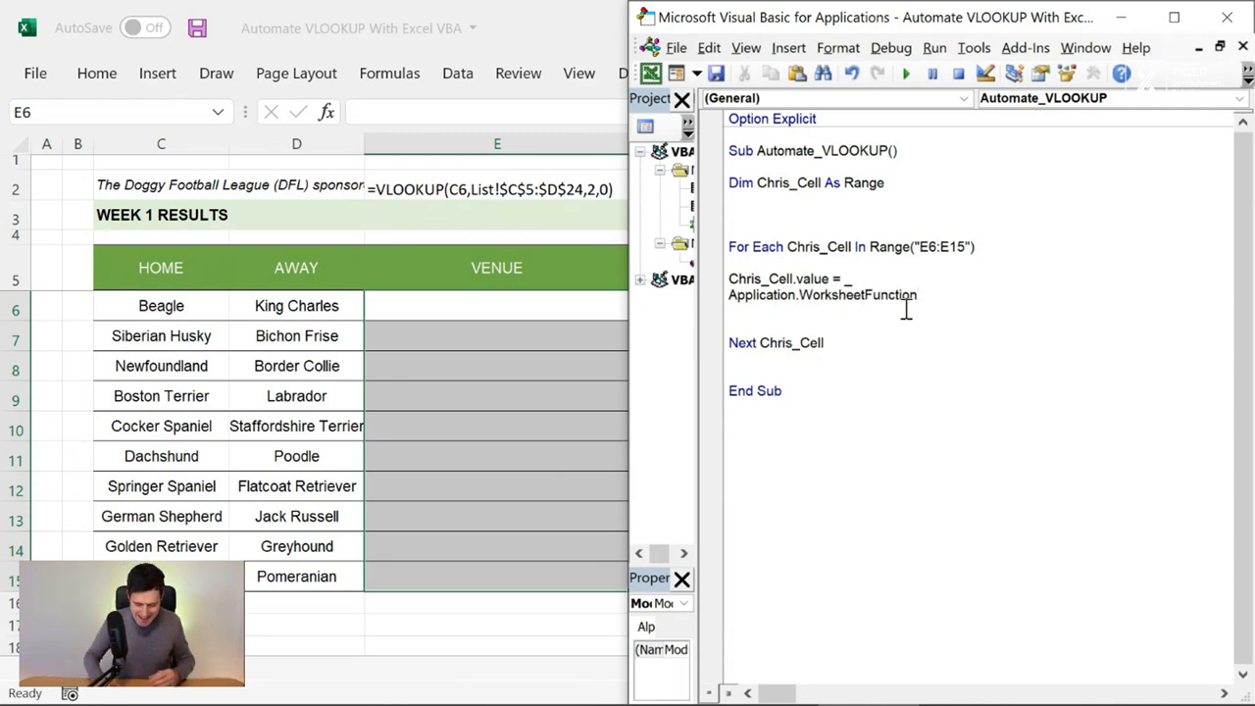
{"action": "type", "text": ".VLookup"}
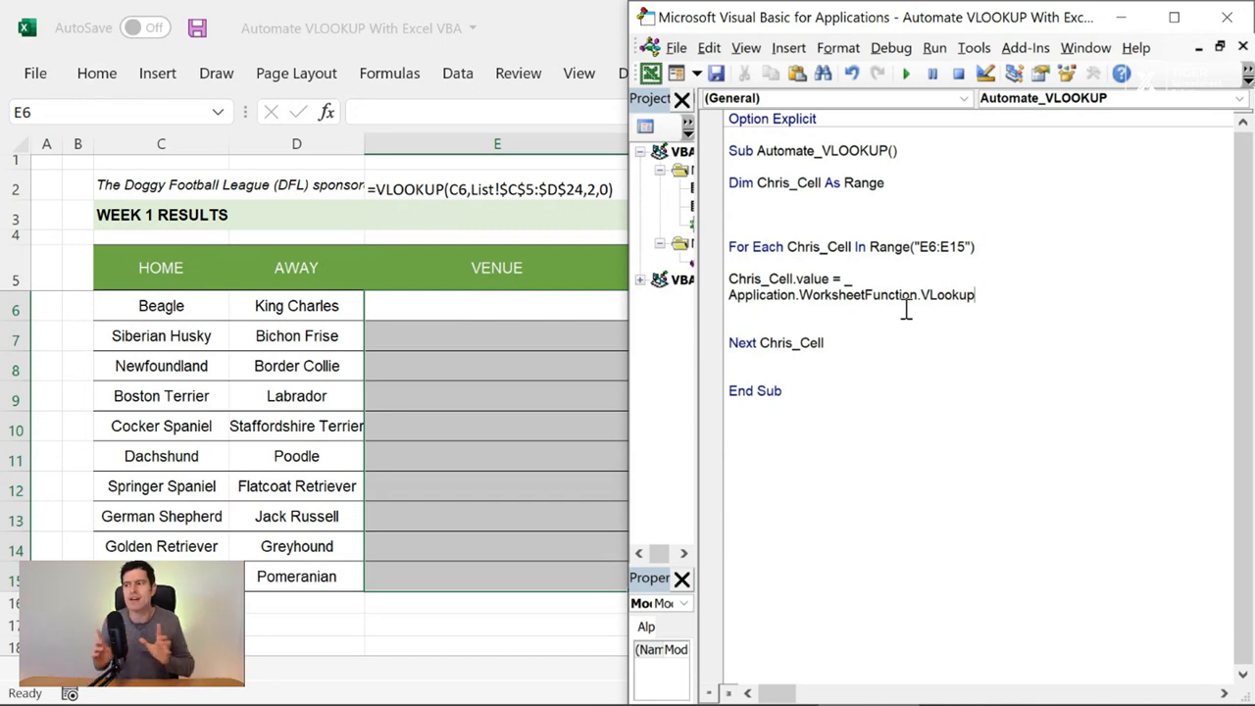
{"action": "mouse_move", "coordinate": [1012, 333]}
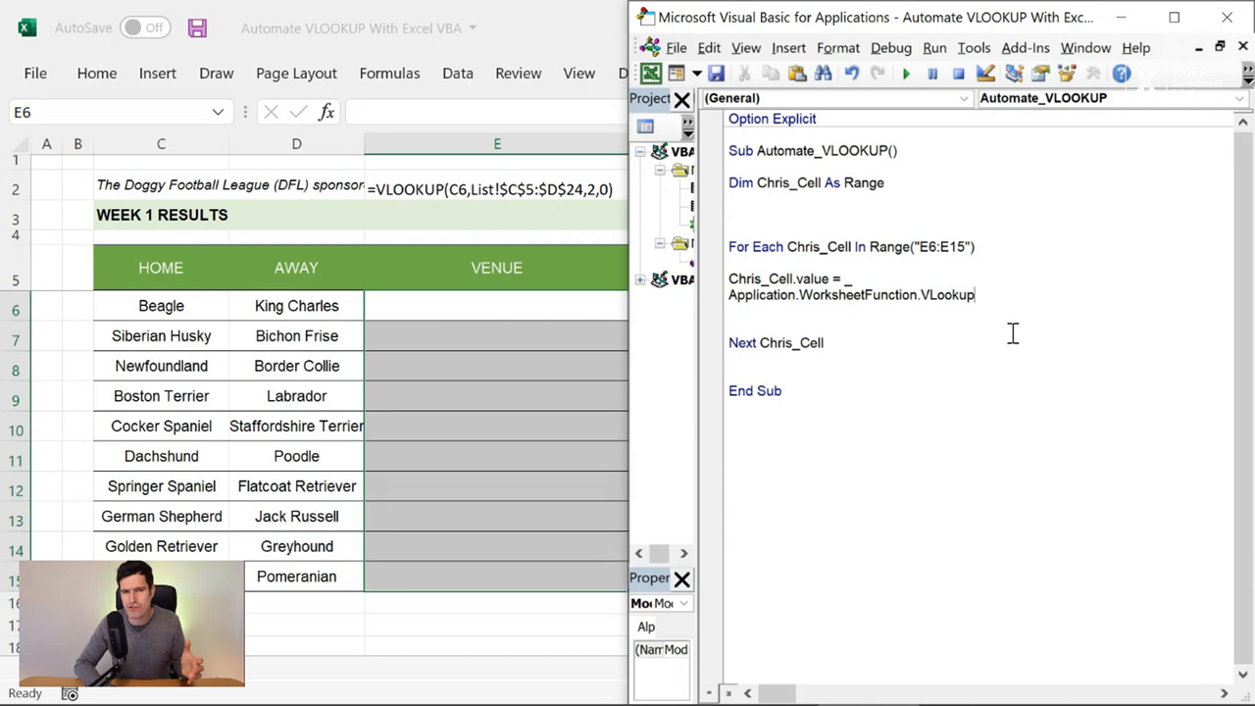
{"action": "mouse_move", "coordinate": [1088, 256]}
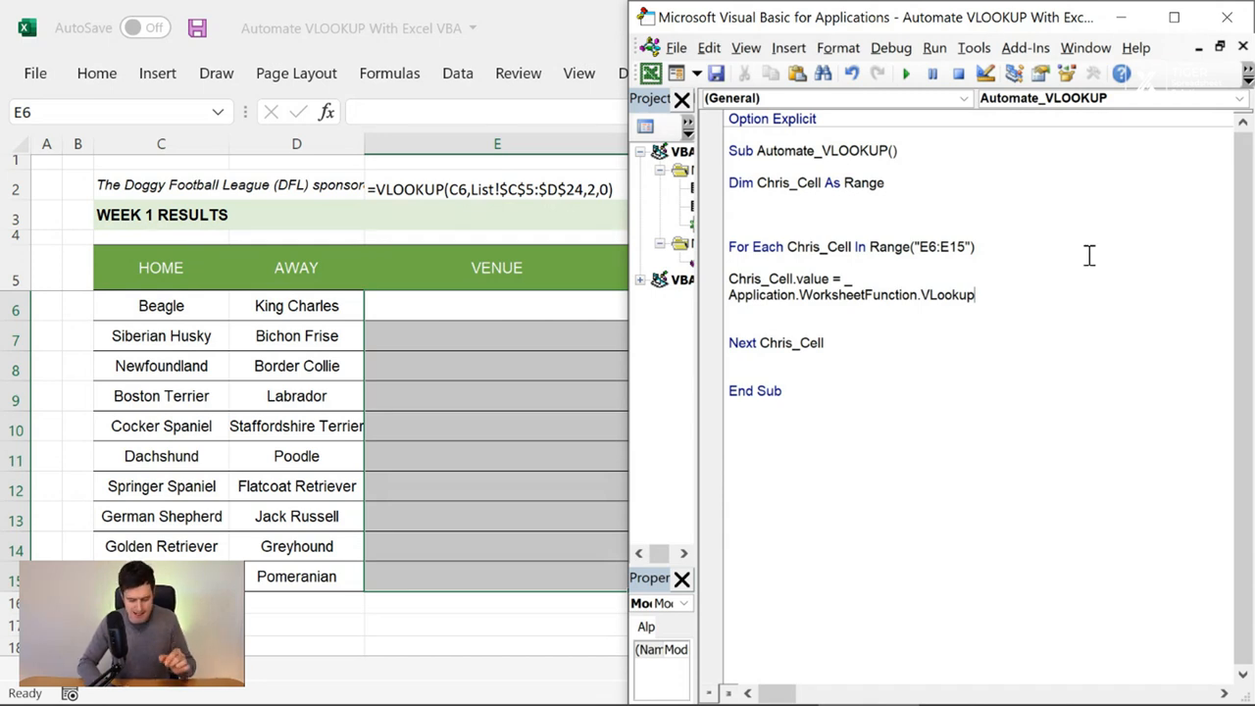
- Type VLookup's first argument as (Chris_Cell.Offset(0,-2)
{"action": "type", "text": "("}
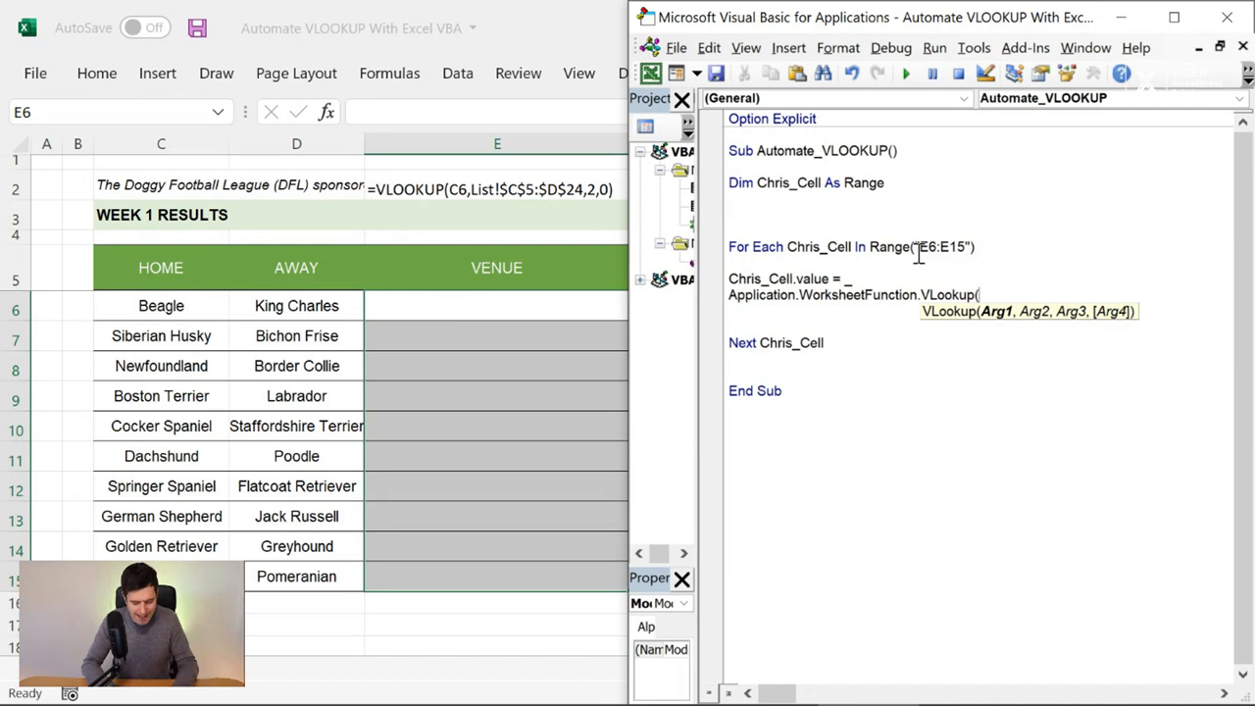
{"action": "type", "text": "Chris_Cell"}
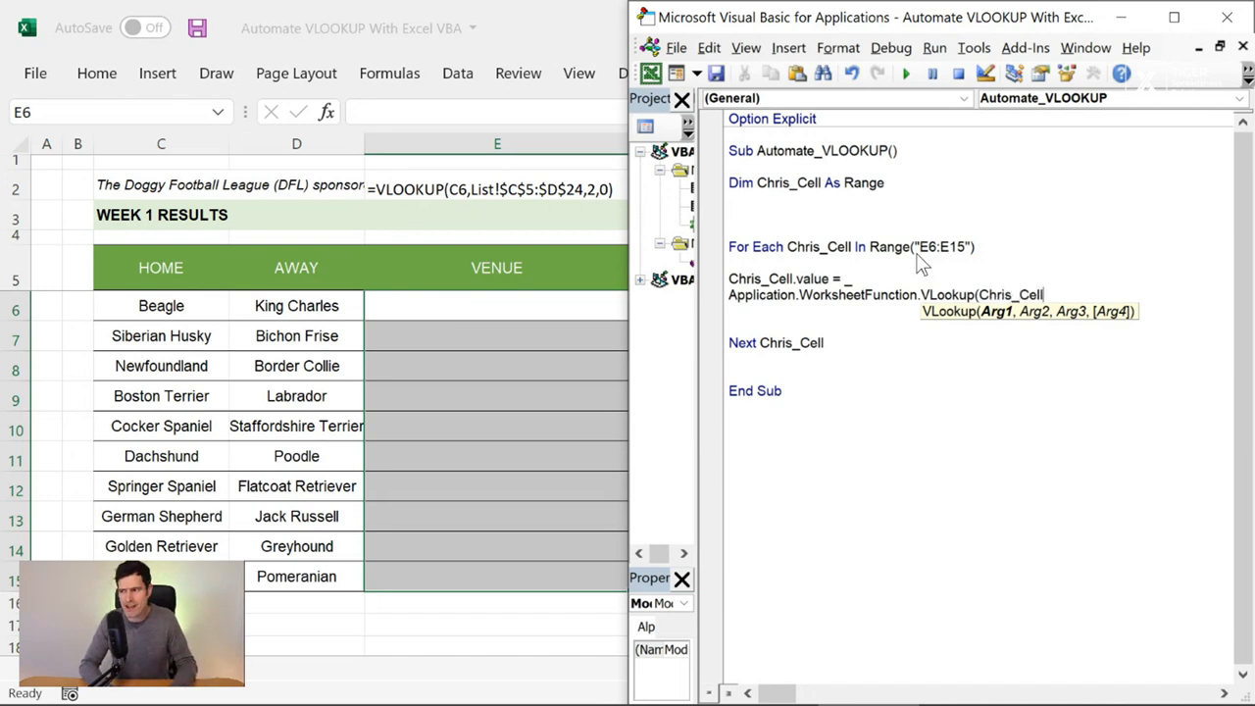
{"action": "type", "text": ".offset("}
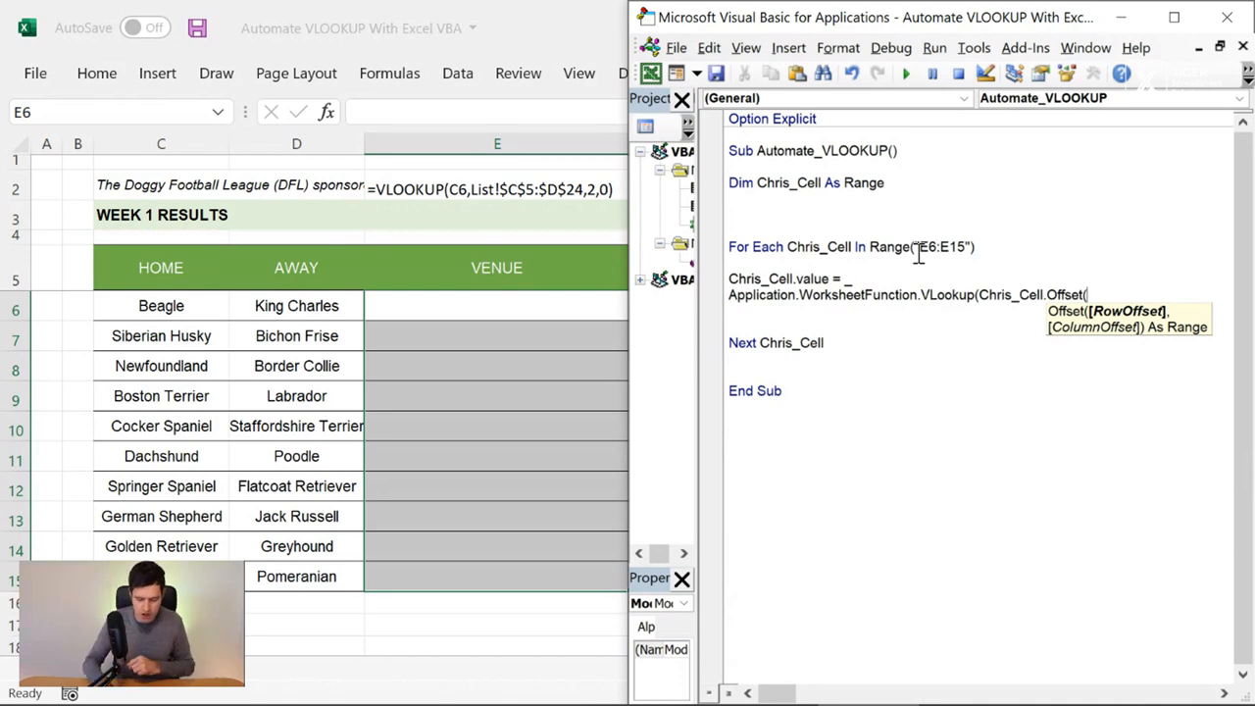
{"action": "type", "text": "0"}
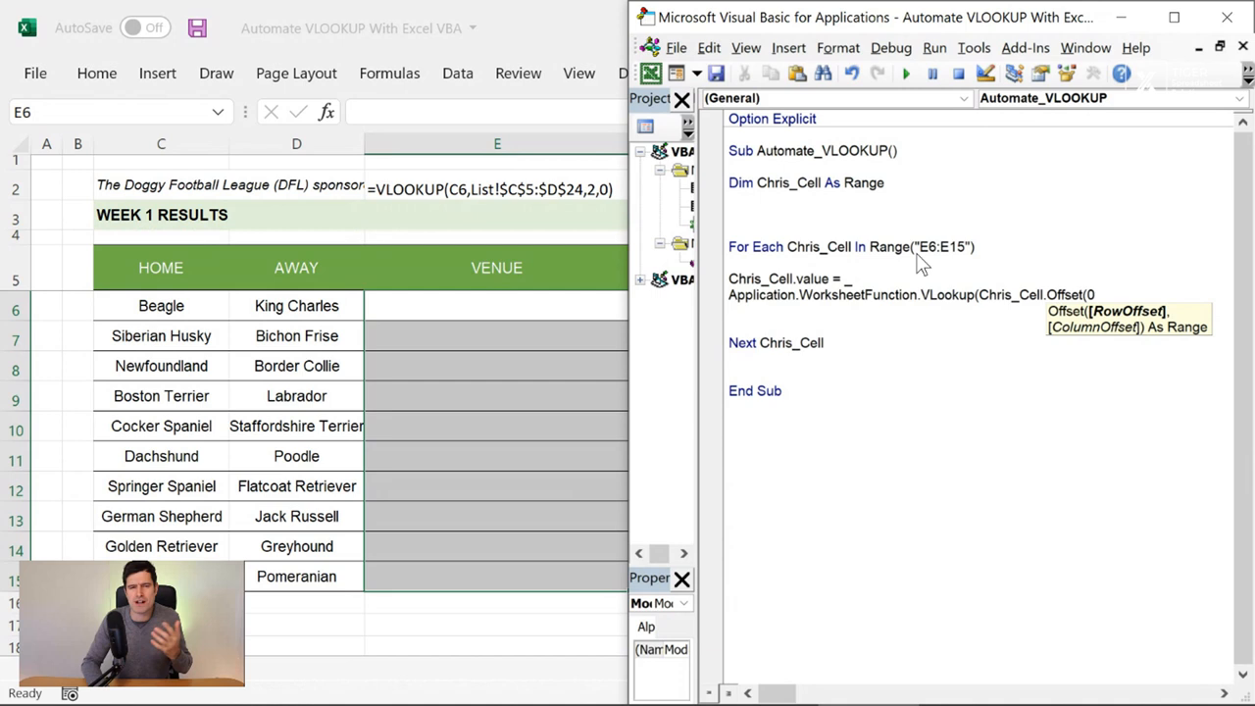
{"action": "type", "text": ","}
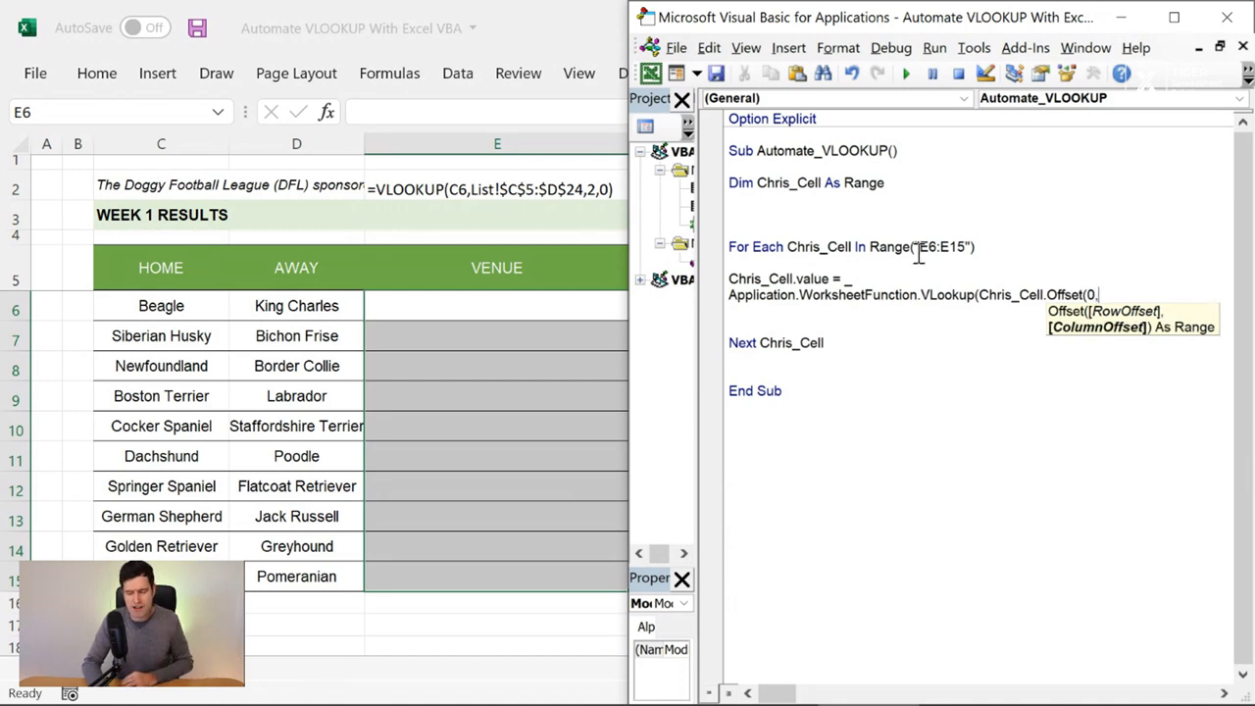
{"action": "type", "text": "-2), _"}
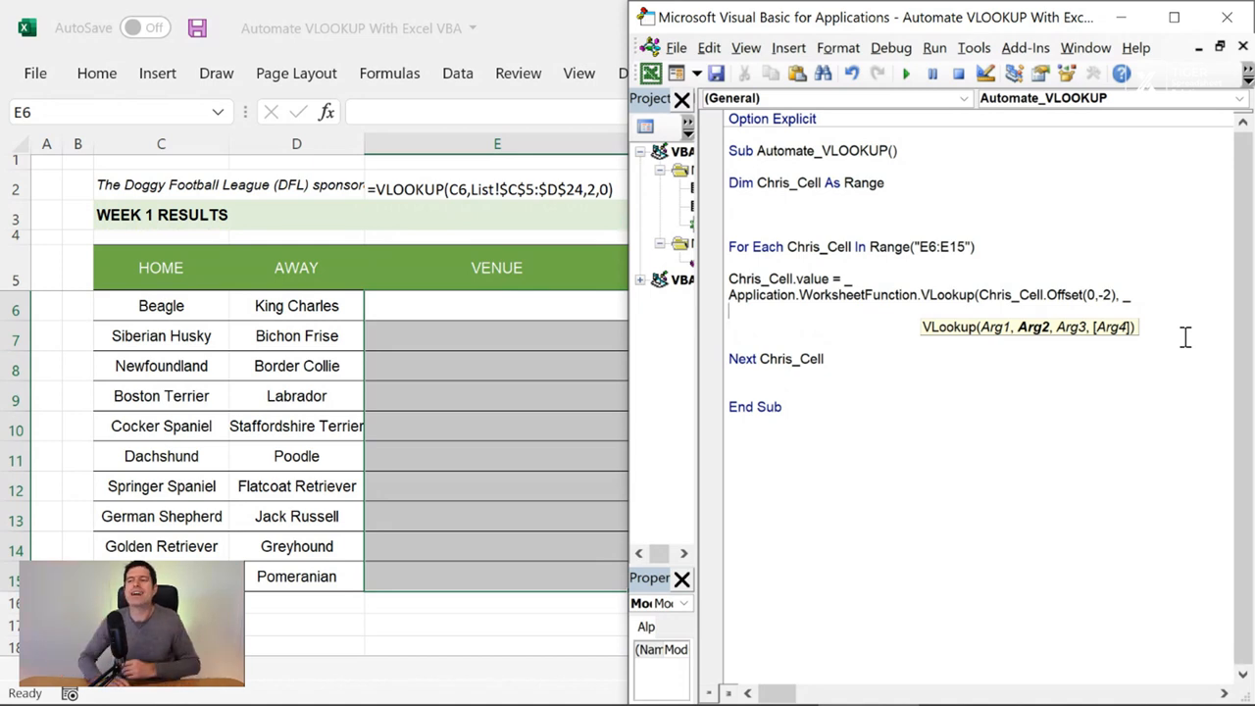
{"action": "mouse_move", "coordinate": [454, 199]}
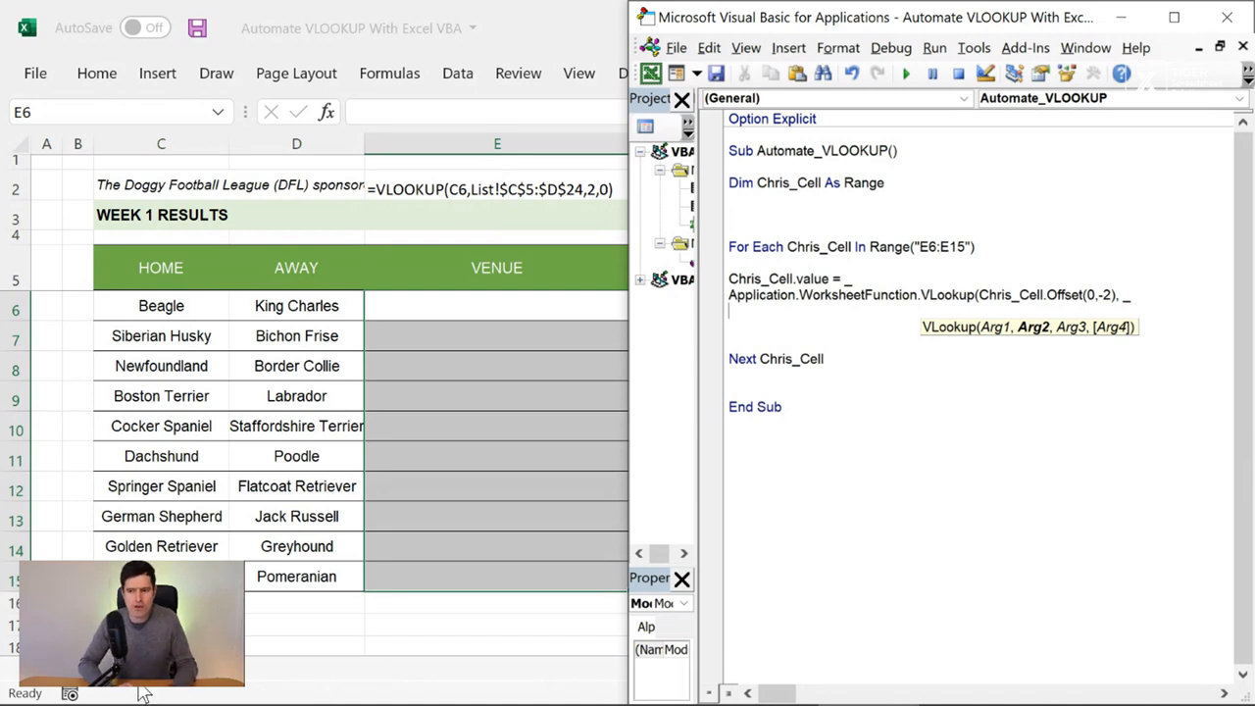
- Type Sheets("List").Range("C5:D24"), 2, 0) as the remaining VLookup arguments
{"action": "type", "text": "Sheet"}
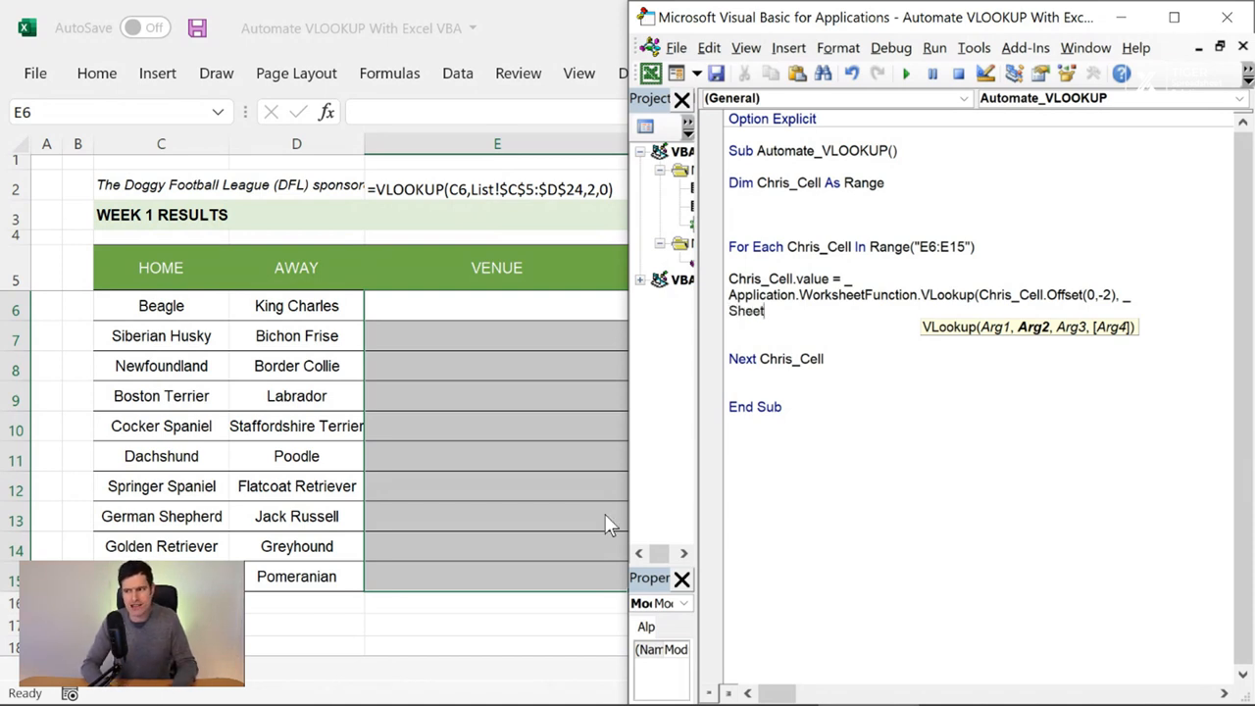
{"action": "type", "text": "Sheets(\""}
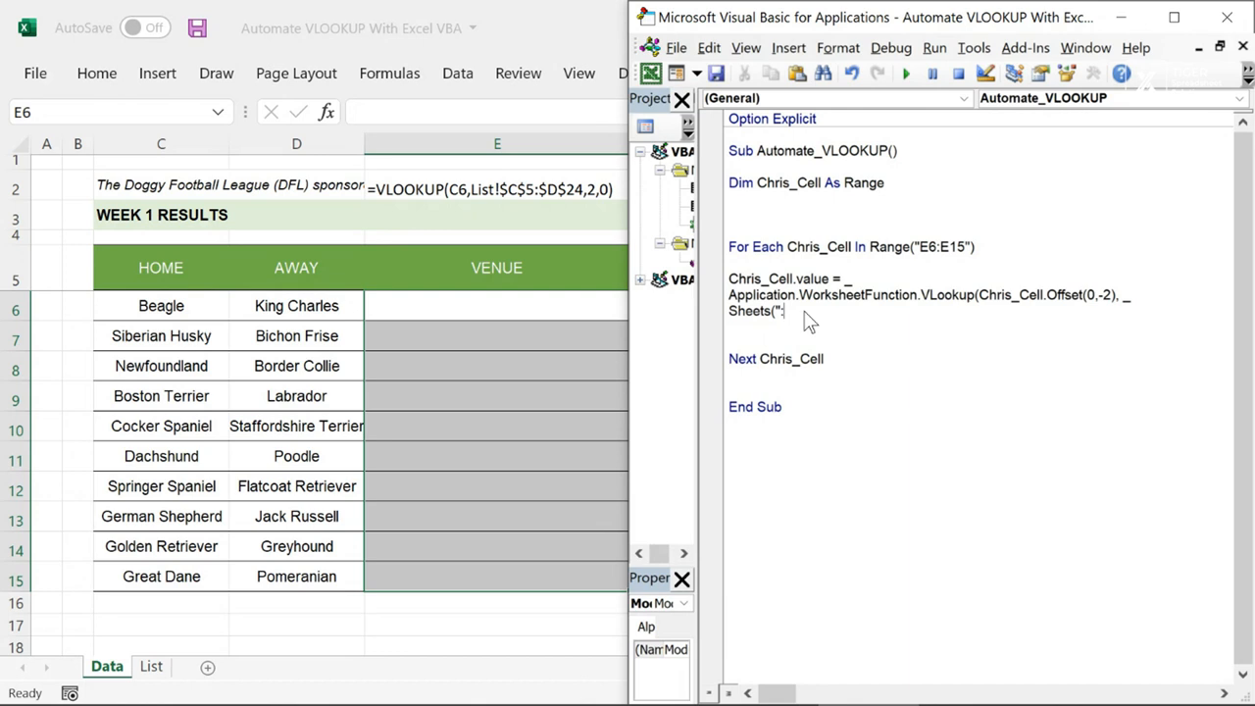
{"action": "type", "text": "List\").R"}
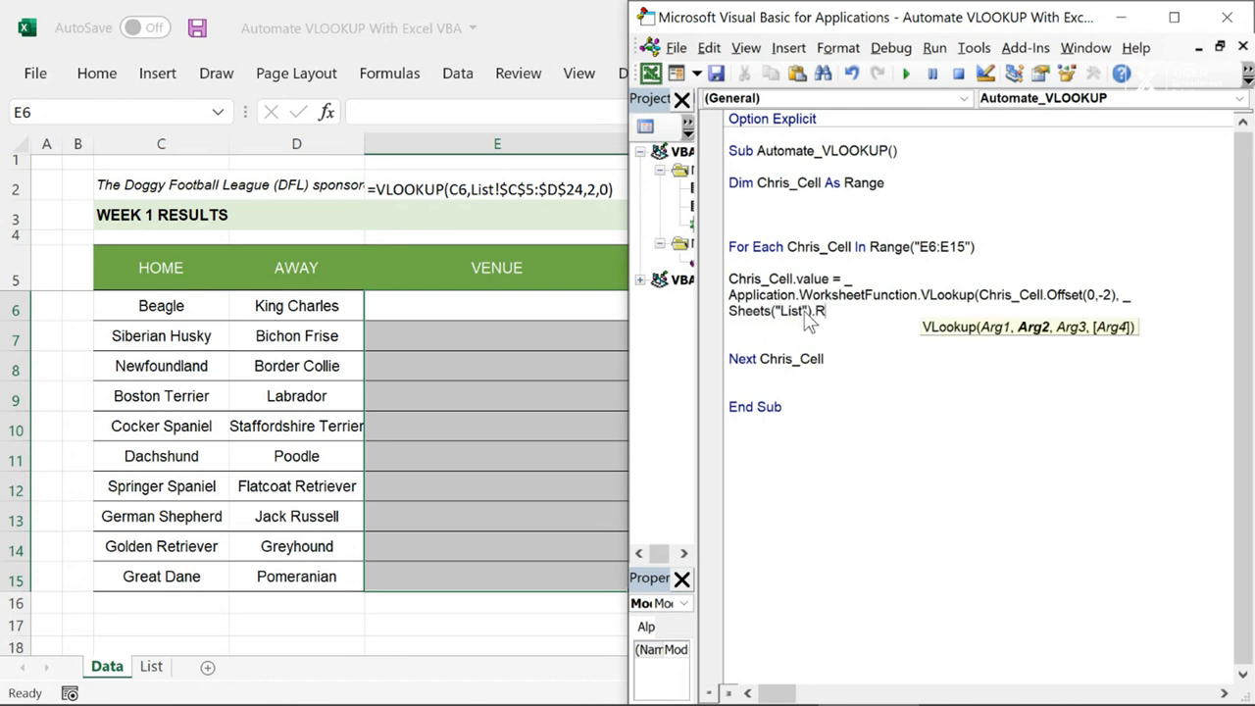
{"action": "type", "text": "ange(\""}
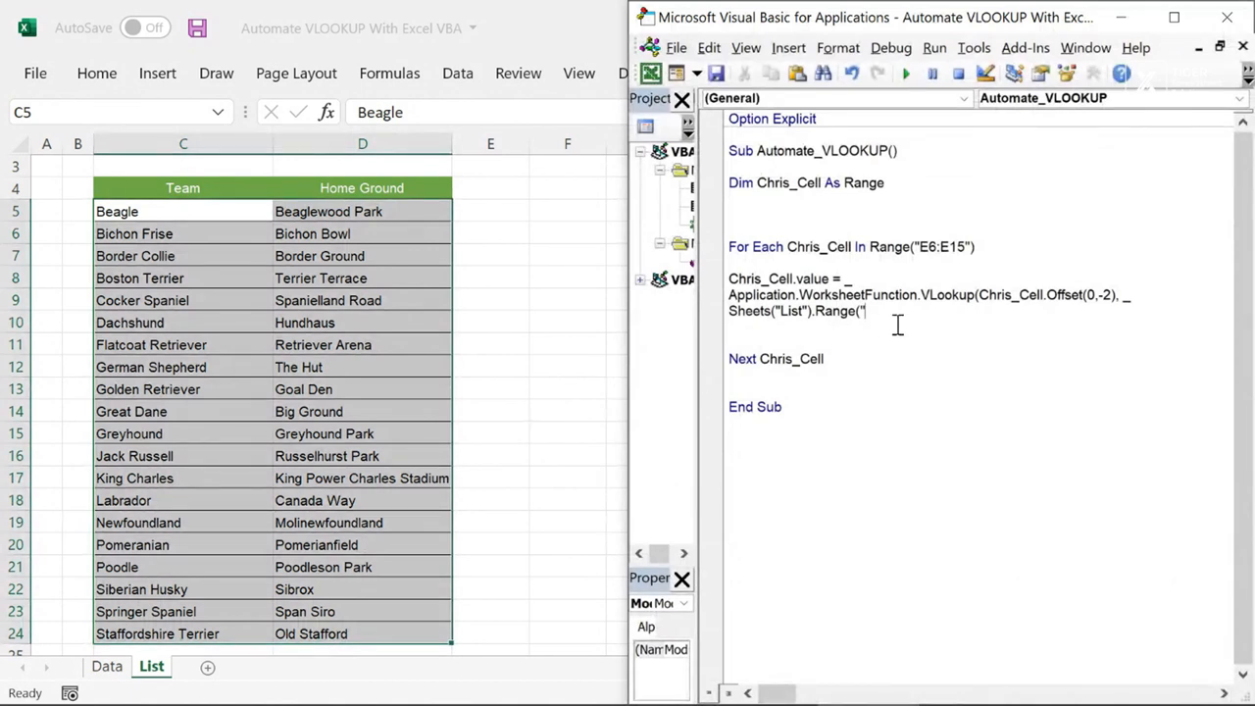
{"action": "type", "text": "C5:"}
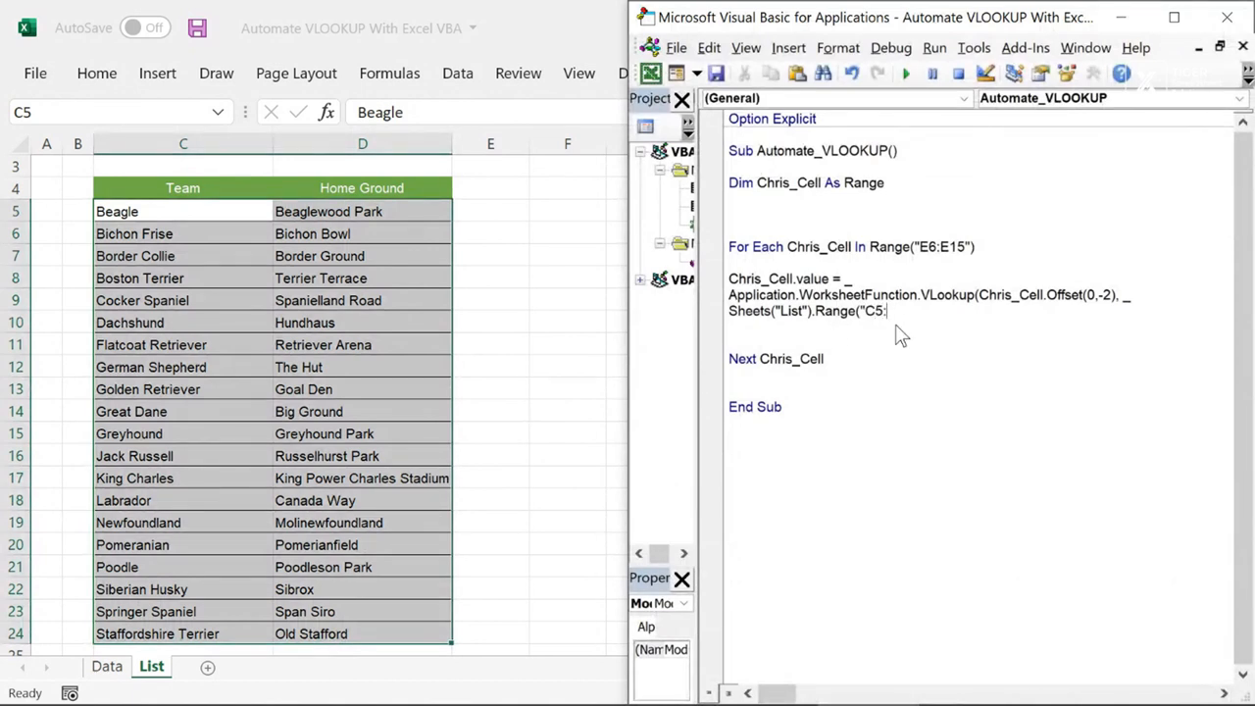
{"action": "type", "text": "D"}
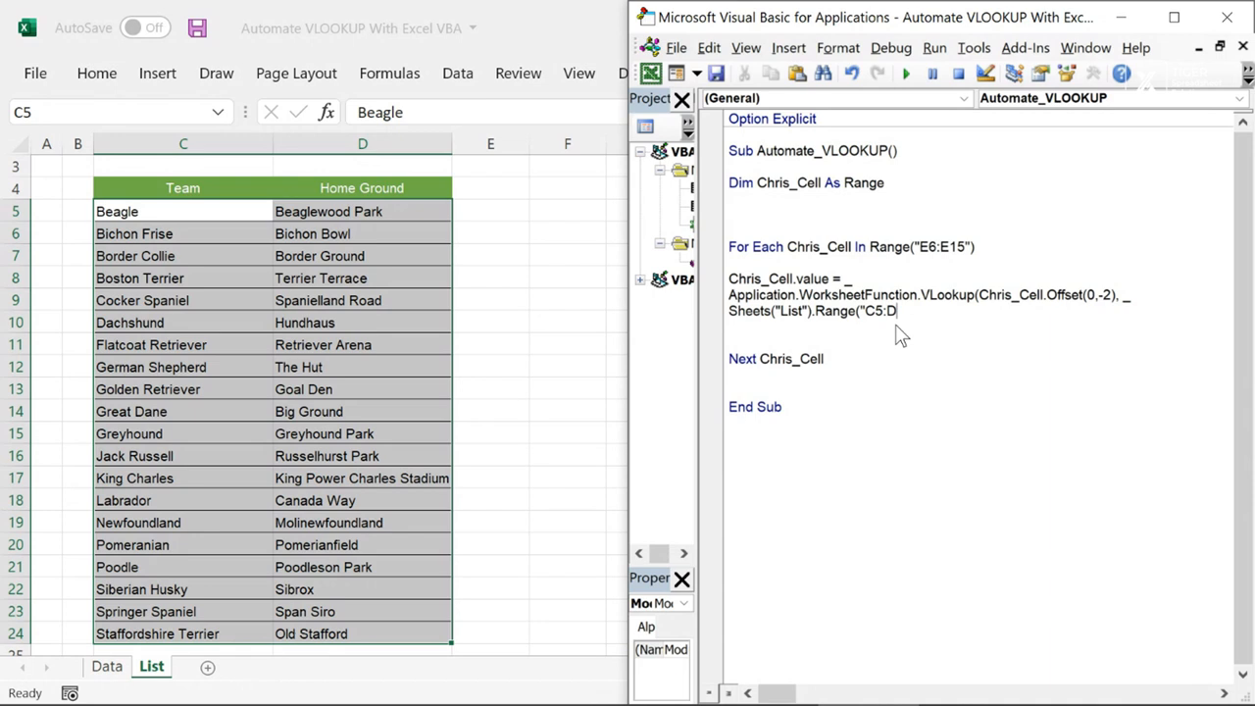
{"action": "type", "text": "24)"}
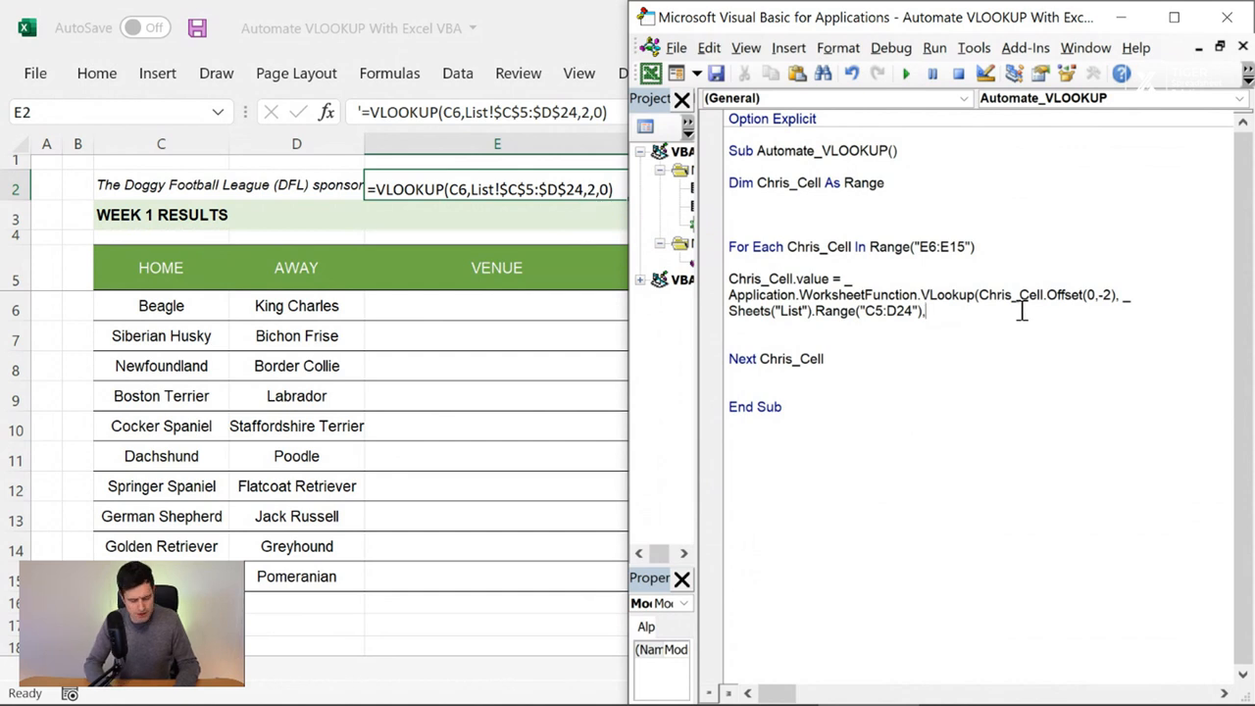
{"action": "type", "text": "2,"}
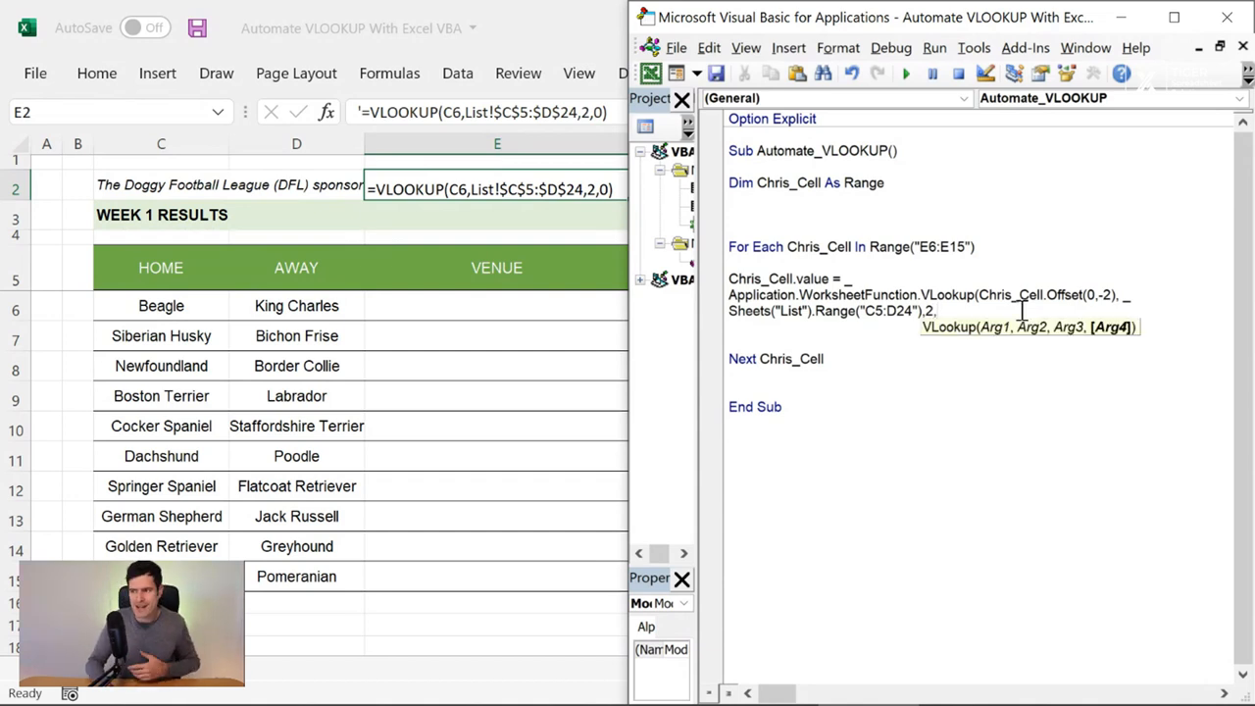
{"action": "type", "text": "0"}
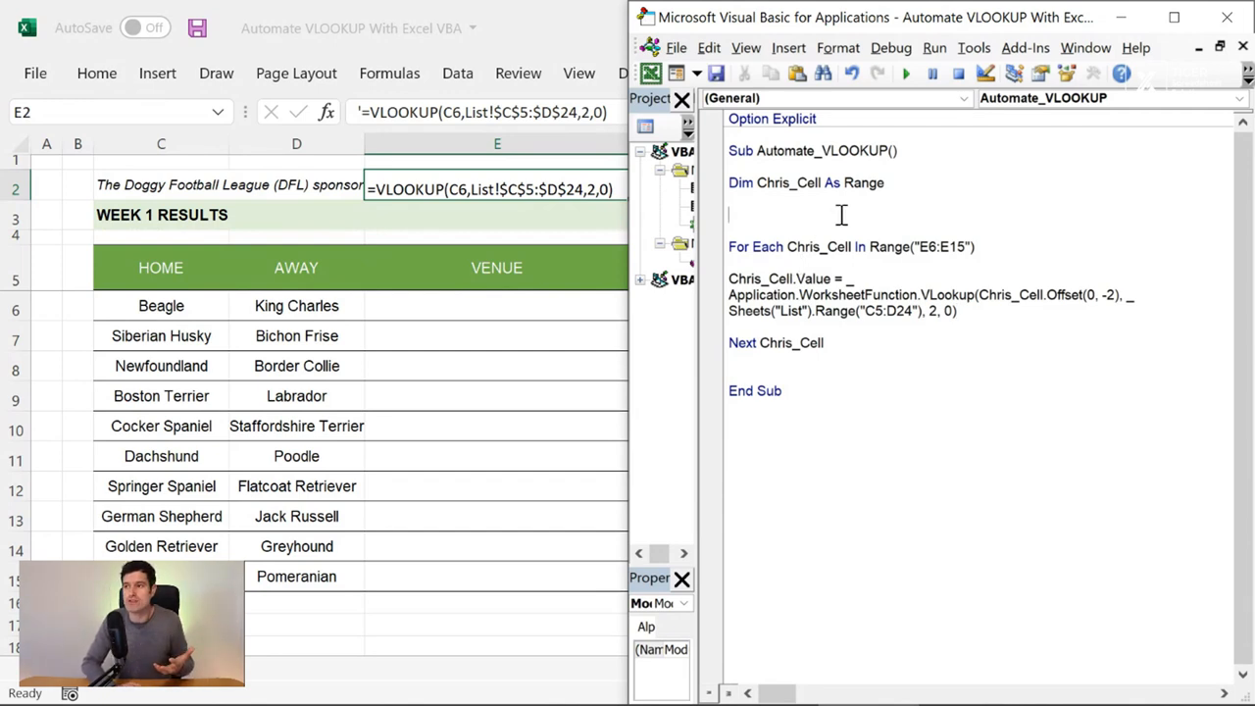
- Step through the macro loop with F8, watching venues like Beaglewood Park fill in
{"action": "left_click", "coordinate": [890, 47]}
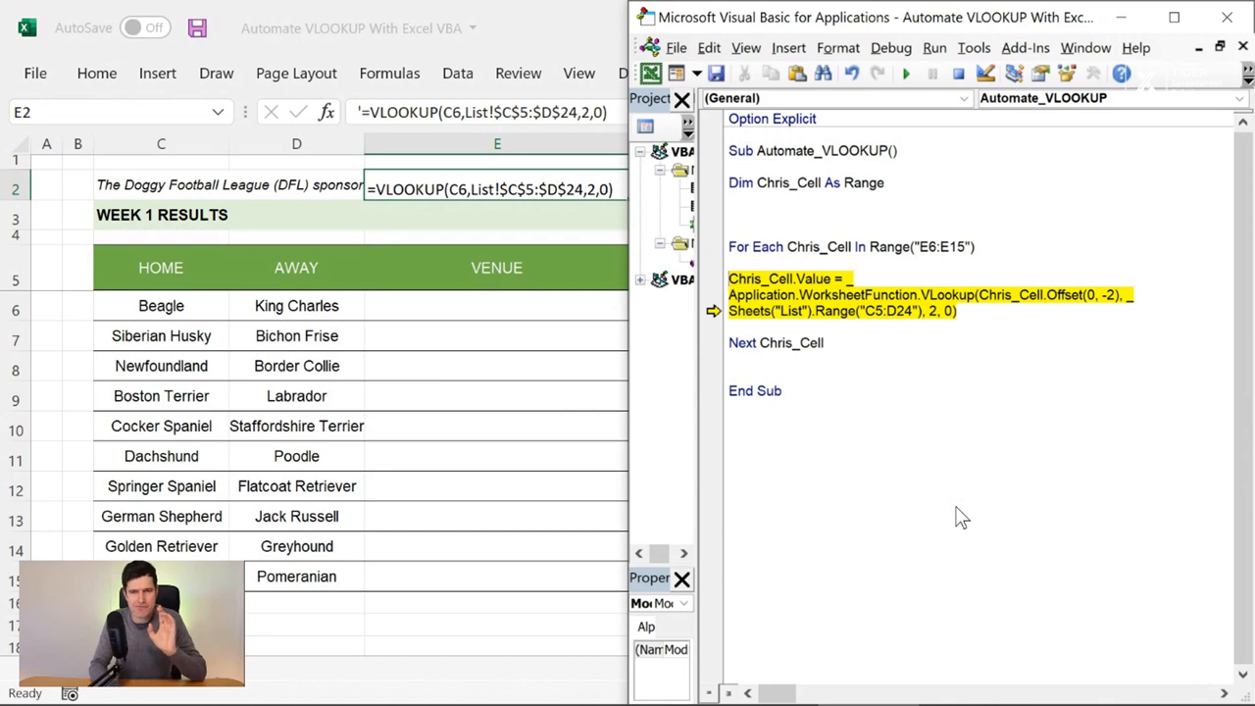
{"action": "key", "text": "F8"}
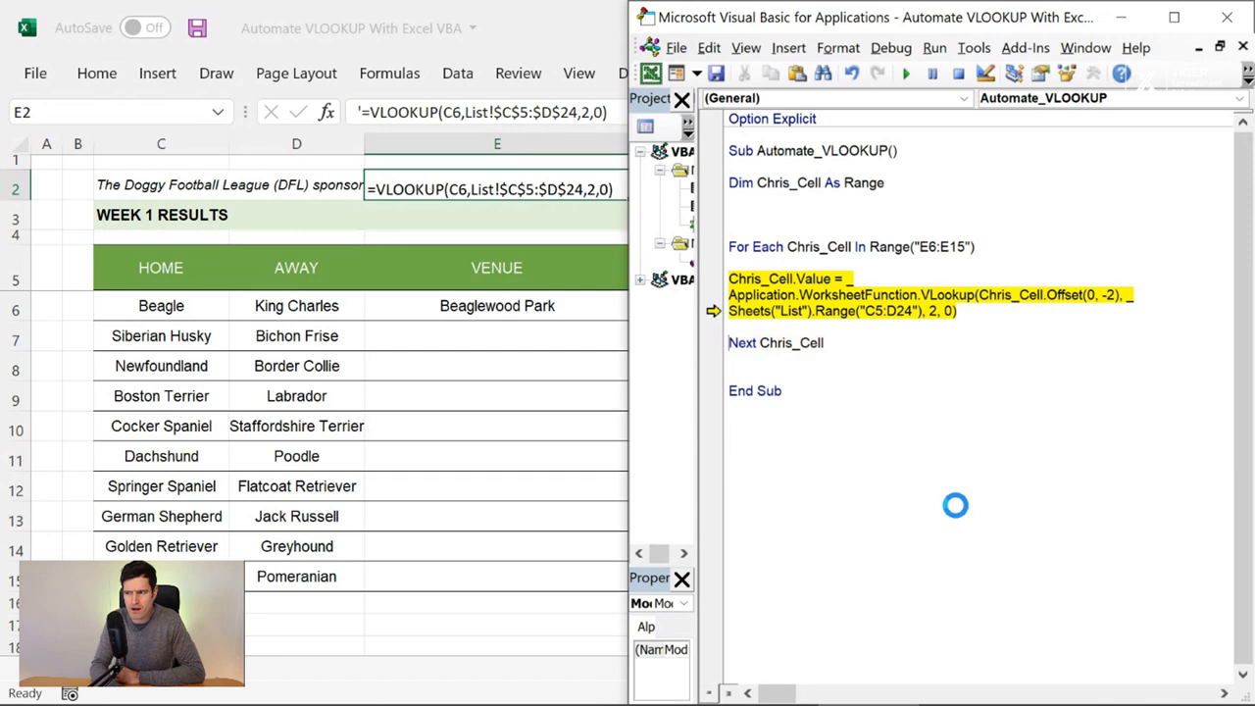
{"action": "key", "text": "F8"}
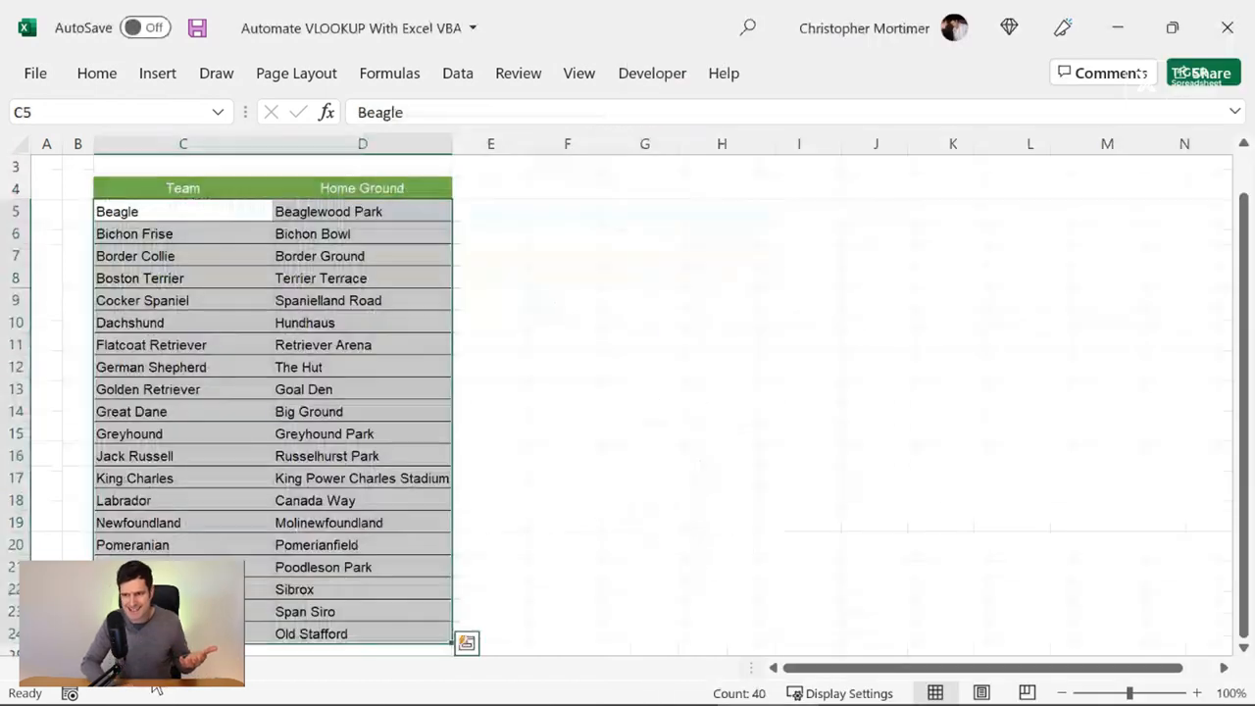
{"action": "scroll", "scroll_direction": "down", "scroll_amount": 3}
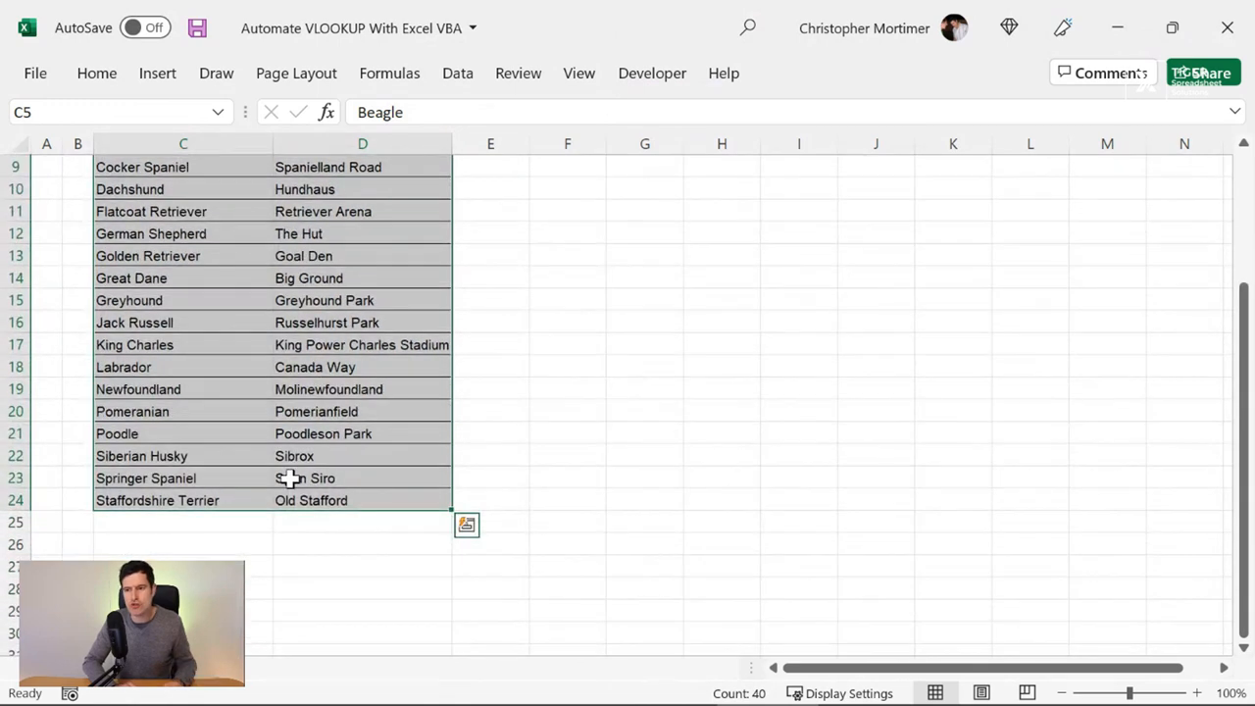
{"action": "left_click", "coordinate": [343, 456]}
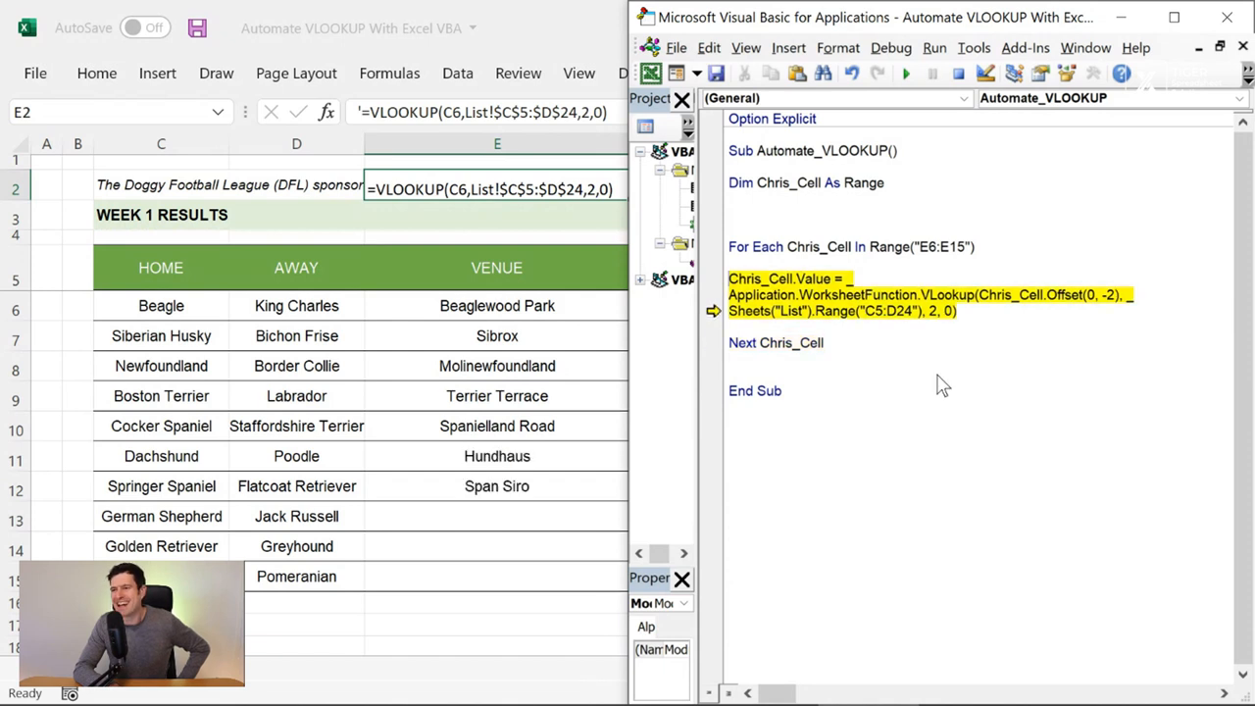
{"action": "key", "text": "F8"}
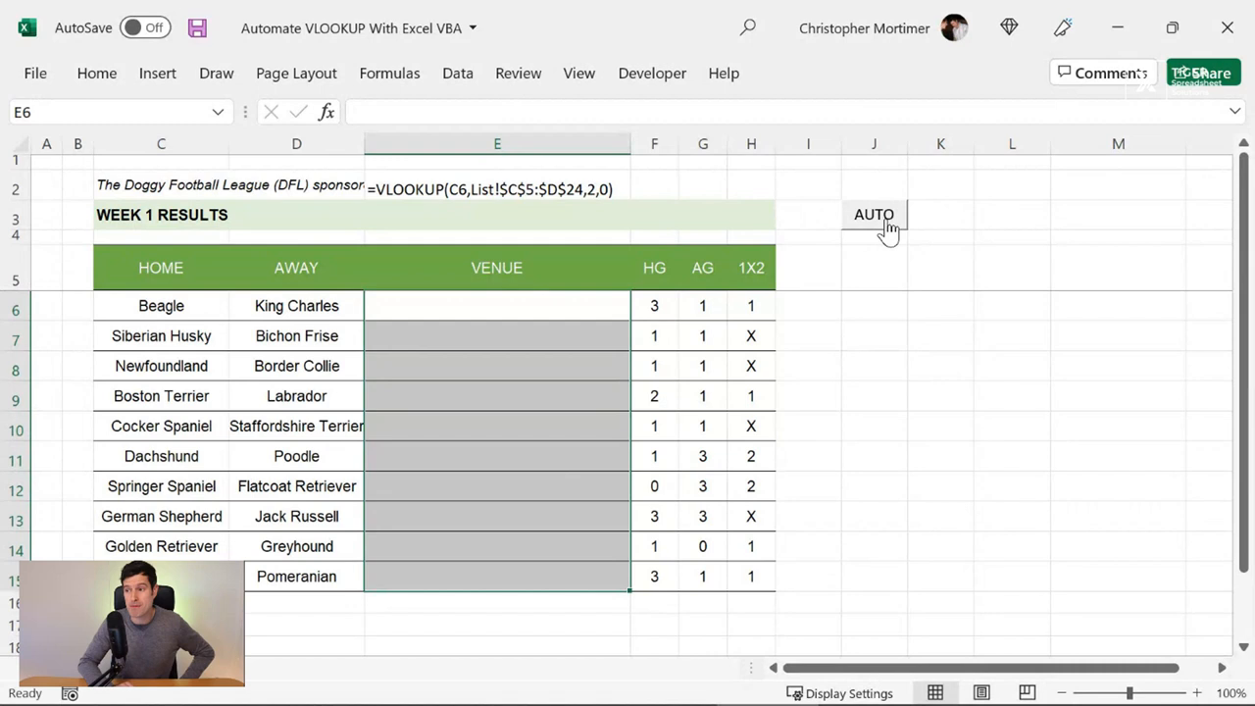
- Click the AUTO button to fill all venues, Beaglewood Park through Big Ground
{"action": "right_click", "coordinate": [875, 216]}
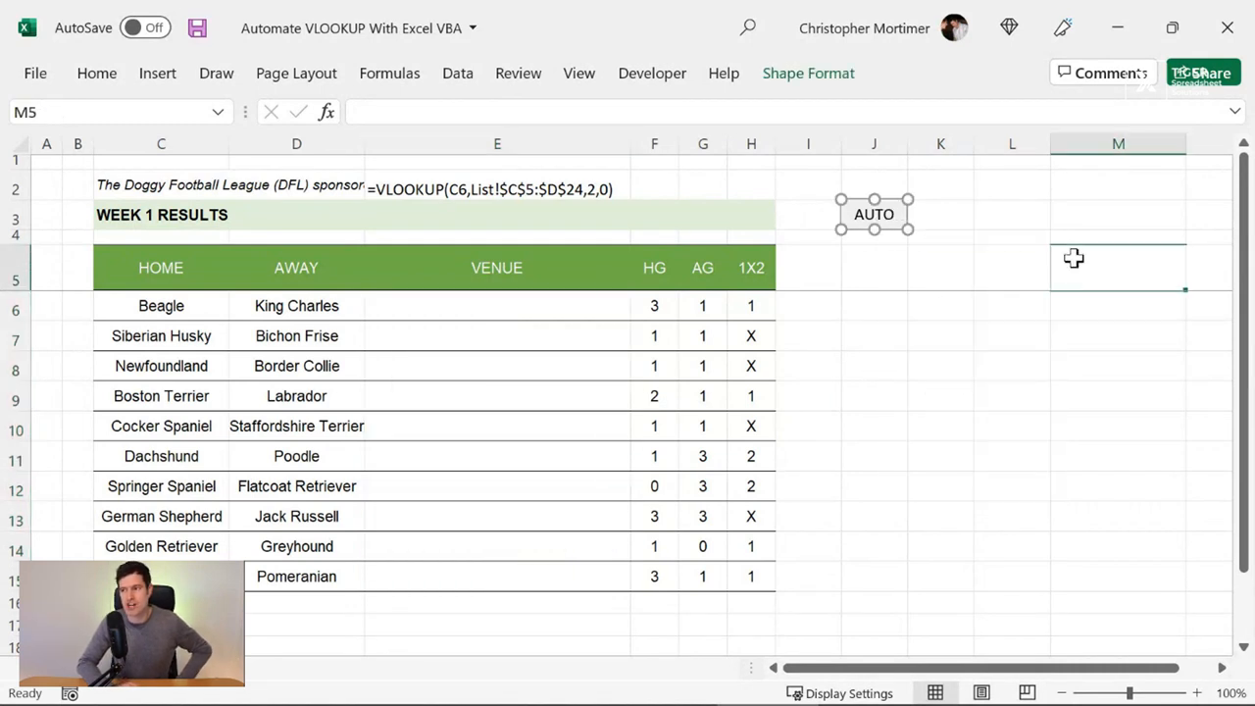
{"action": "left_click", "coordinate": [874, 214]}
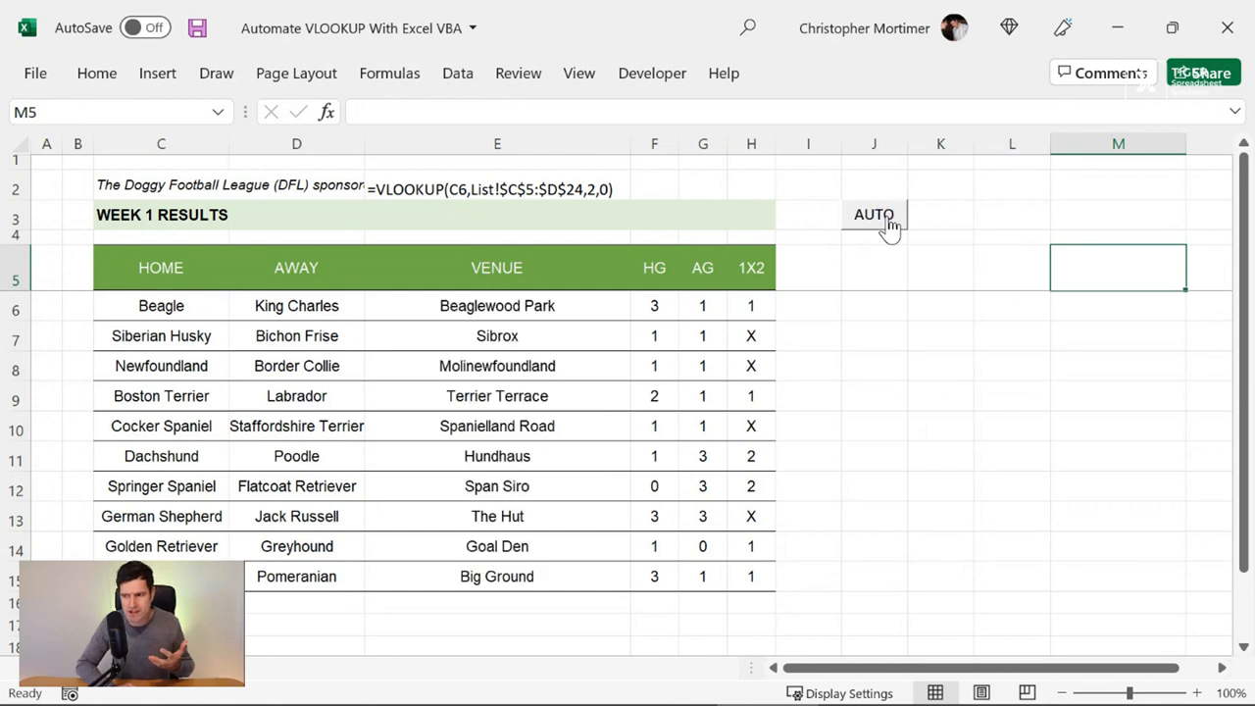
{"action": "left_click", "coordinate": [497, 305]}
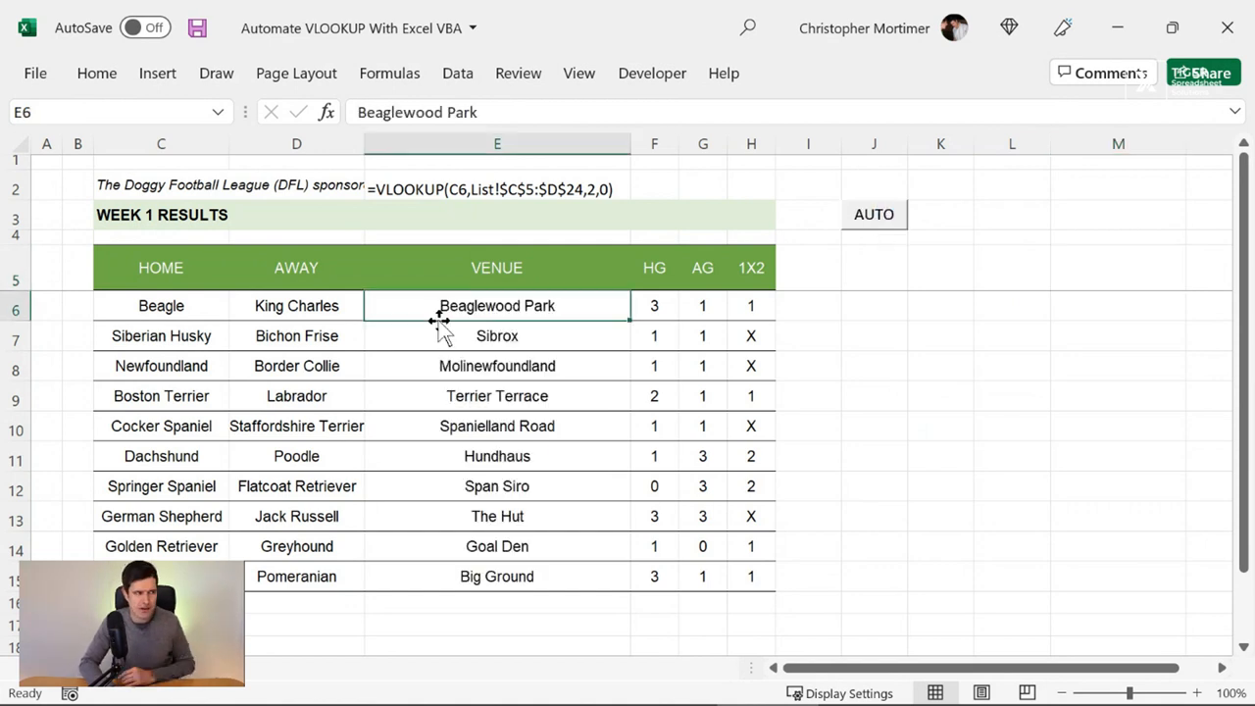